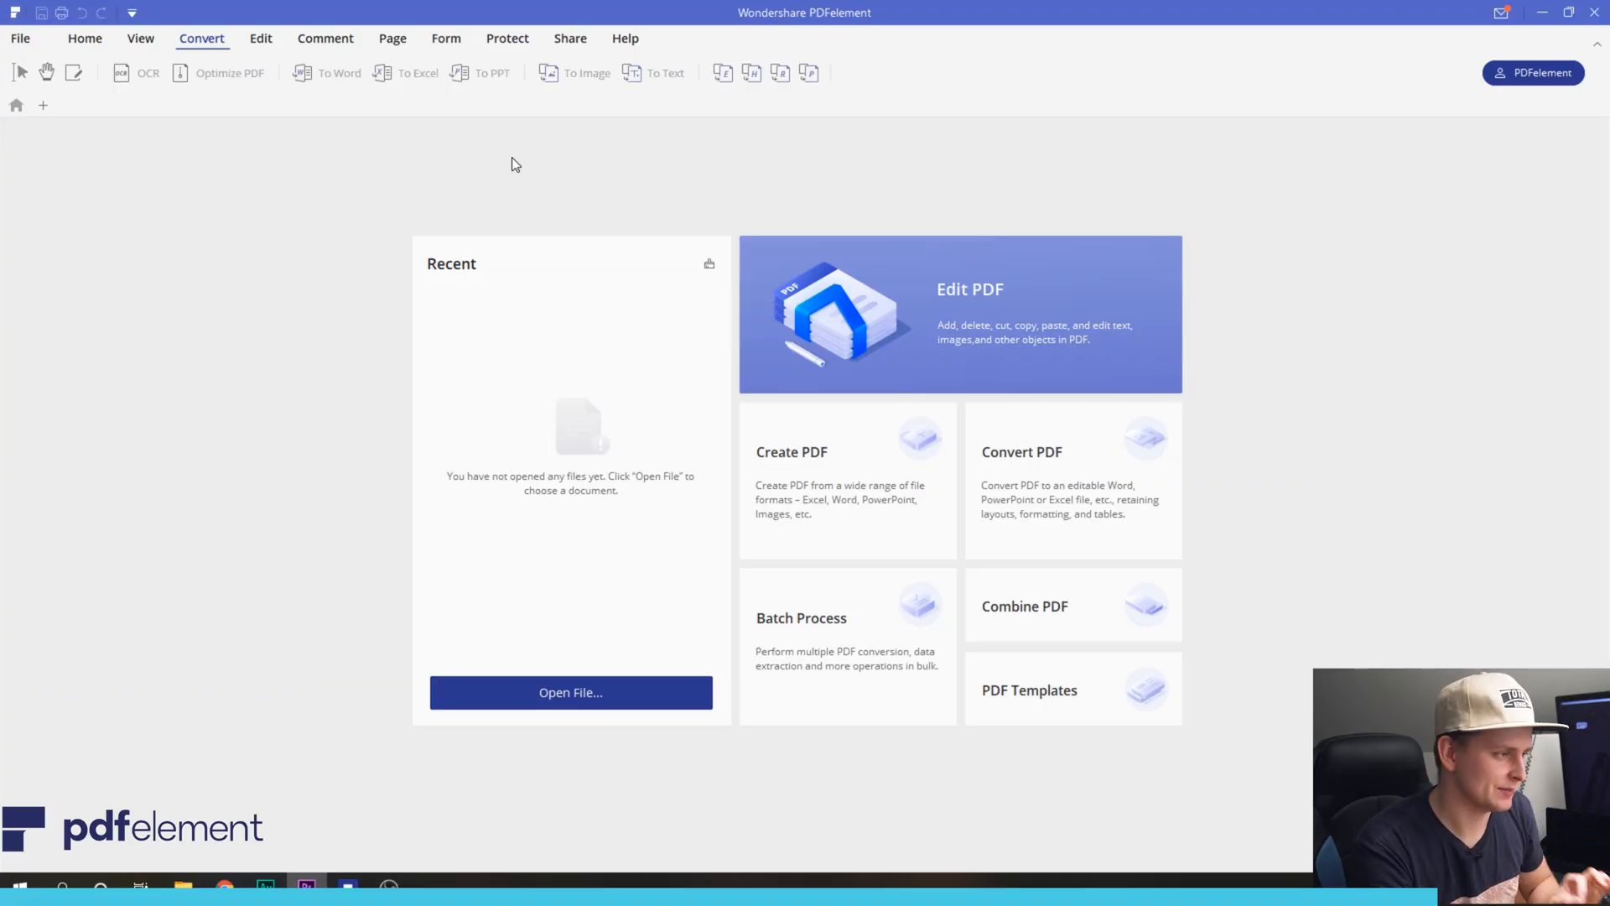
{"action": "mouse_move", "coordinate": [570, 693]}
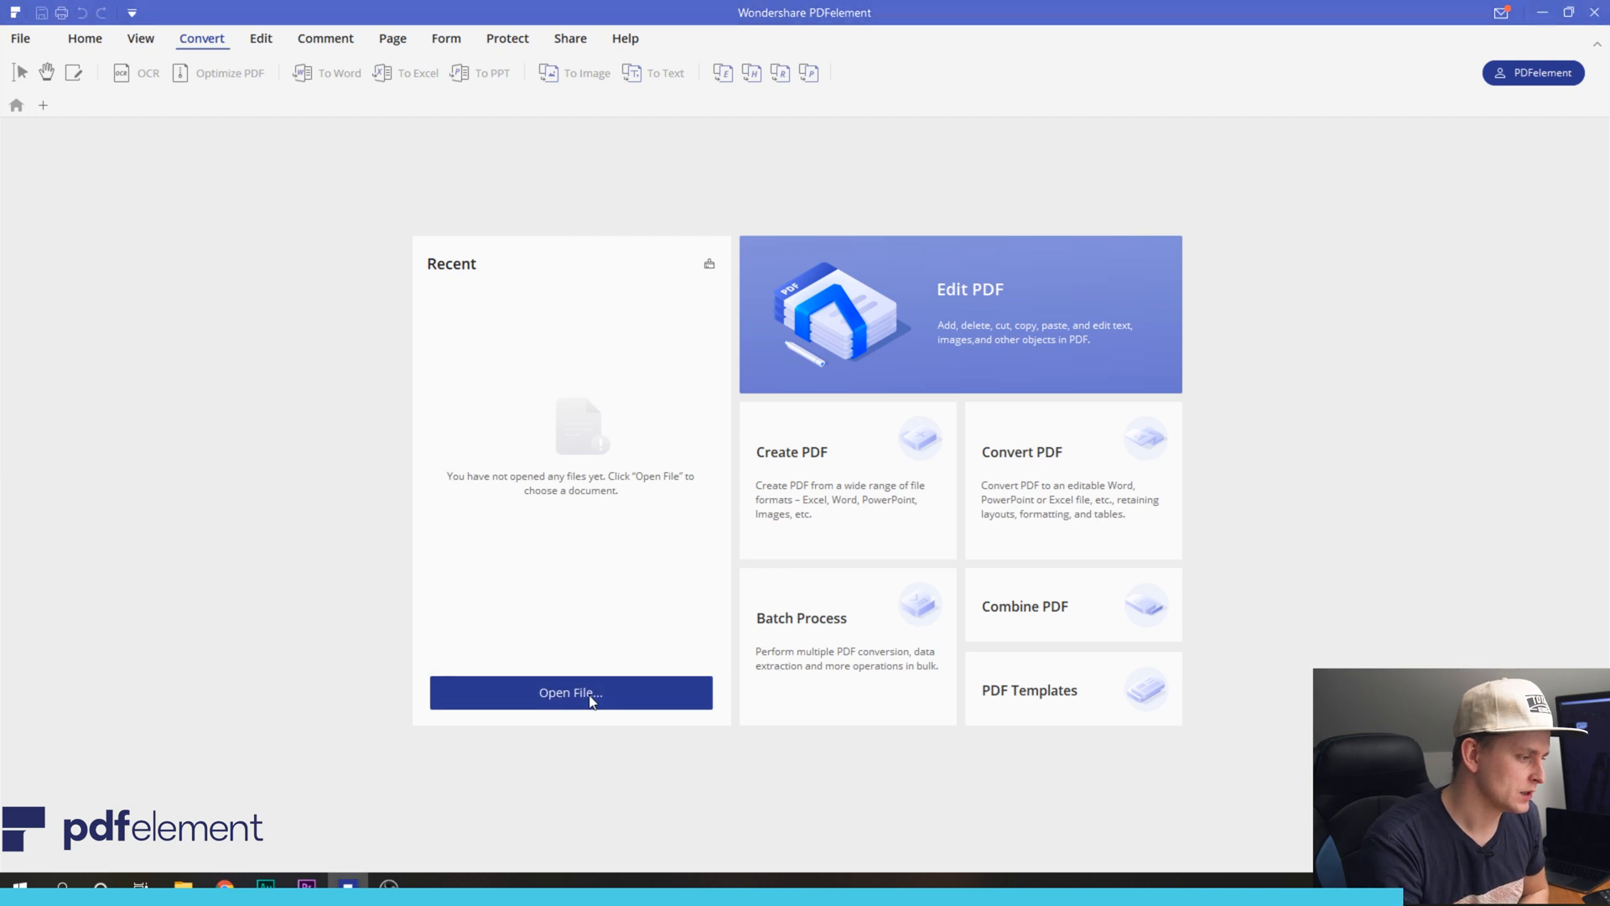
Step: Open the ikea_catalogue_en_us PDF from the Downloads folder
{"action": "left_click", "coordinate": [571, 691]}
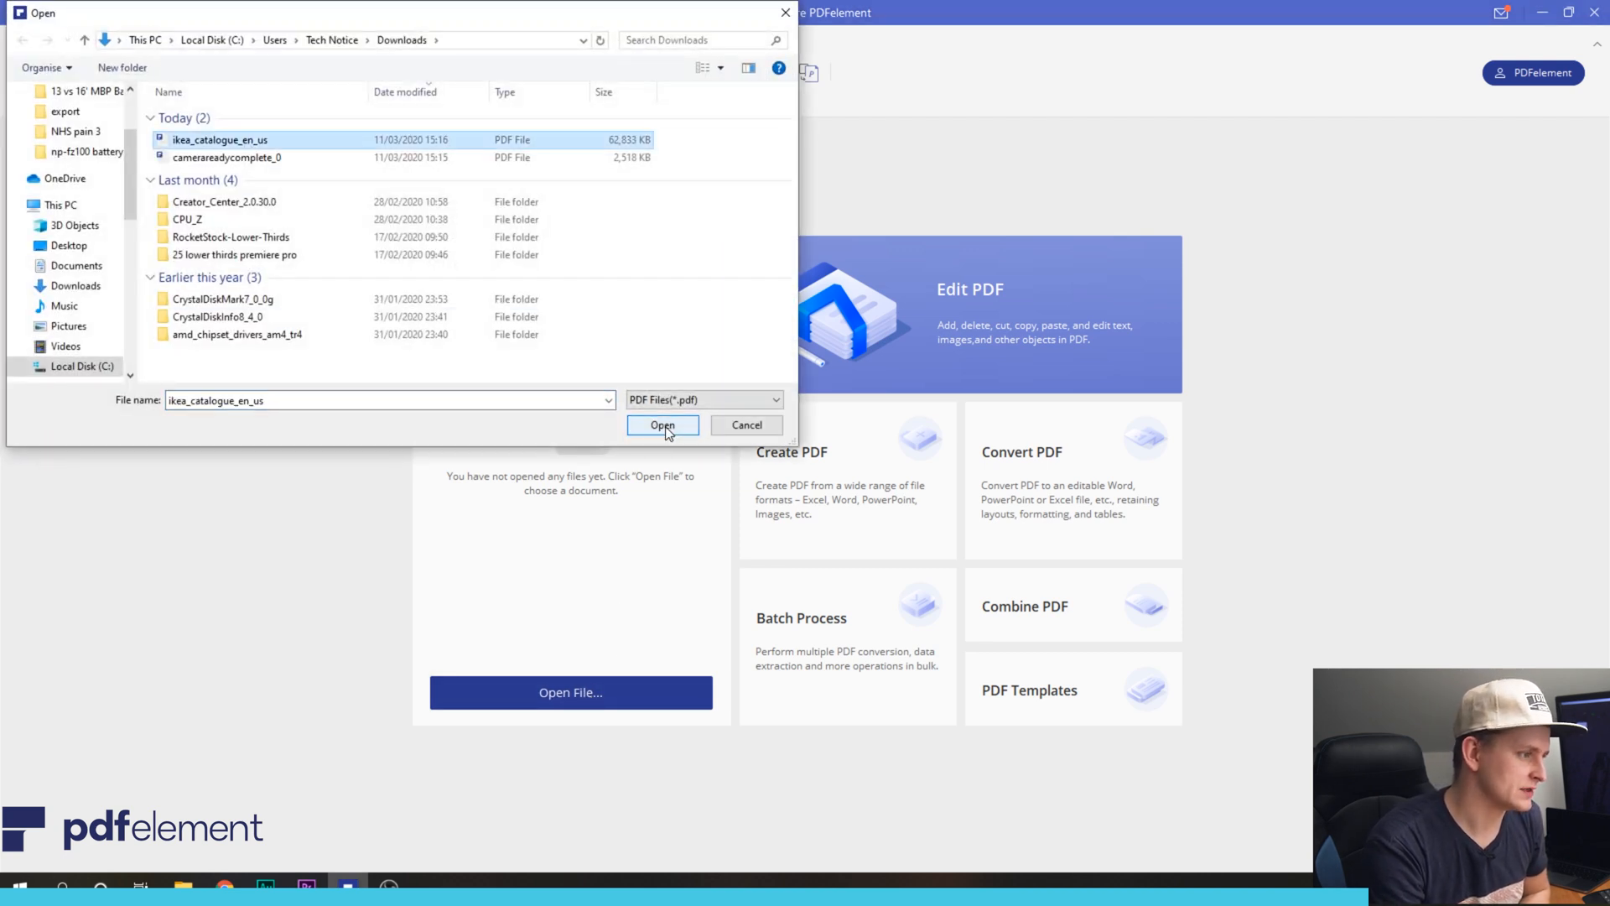
{"action": "left_click", "coordinate": [663, 425]}
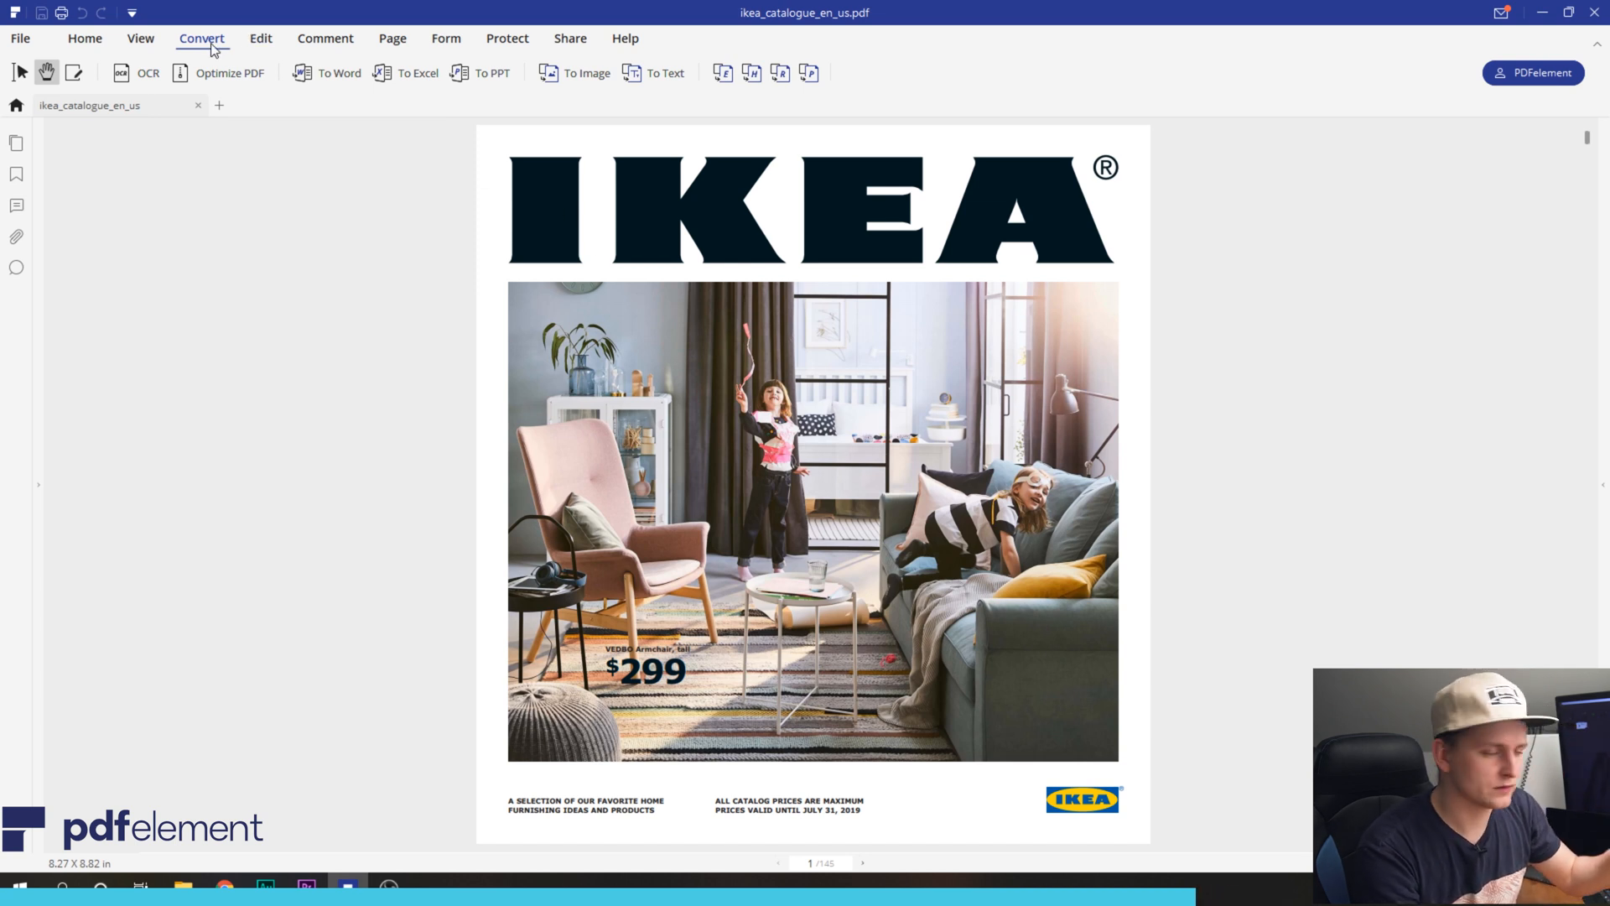
Step: Recolour the cover tagline highlight to green via the Comment palette and mark up the room photo
{"action": "left_click", "coordinate": [260, 38]}
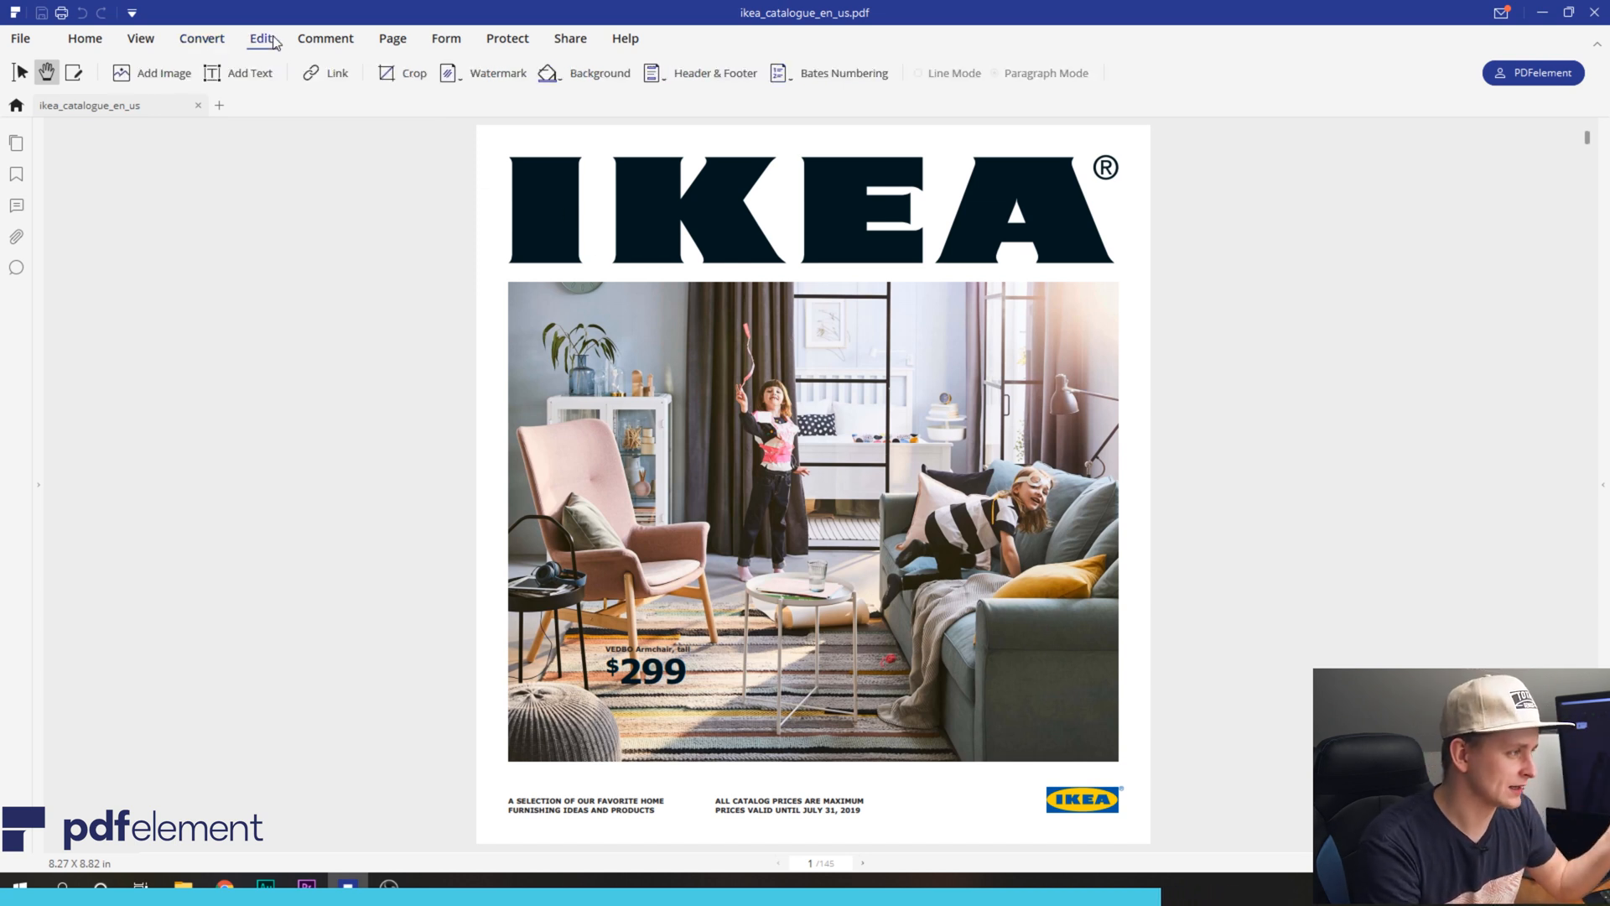
{"action": "left_click", "coordinate": [323, 39]}
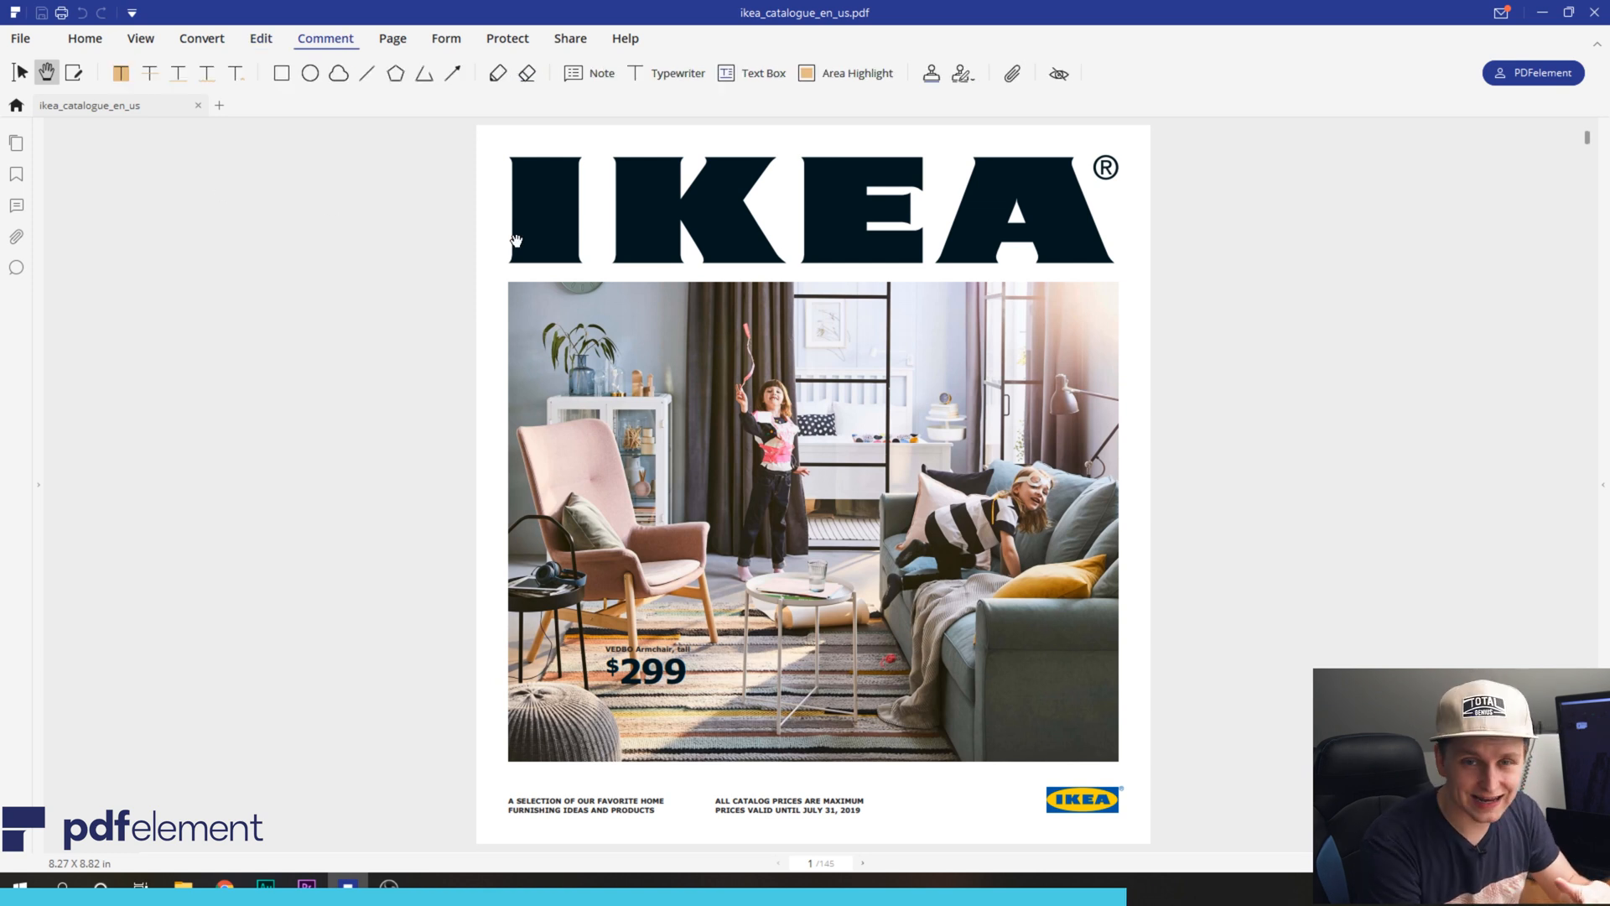
{"action": "scroll", "scroll_direction": "down", "scroll_amount": 3}
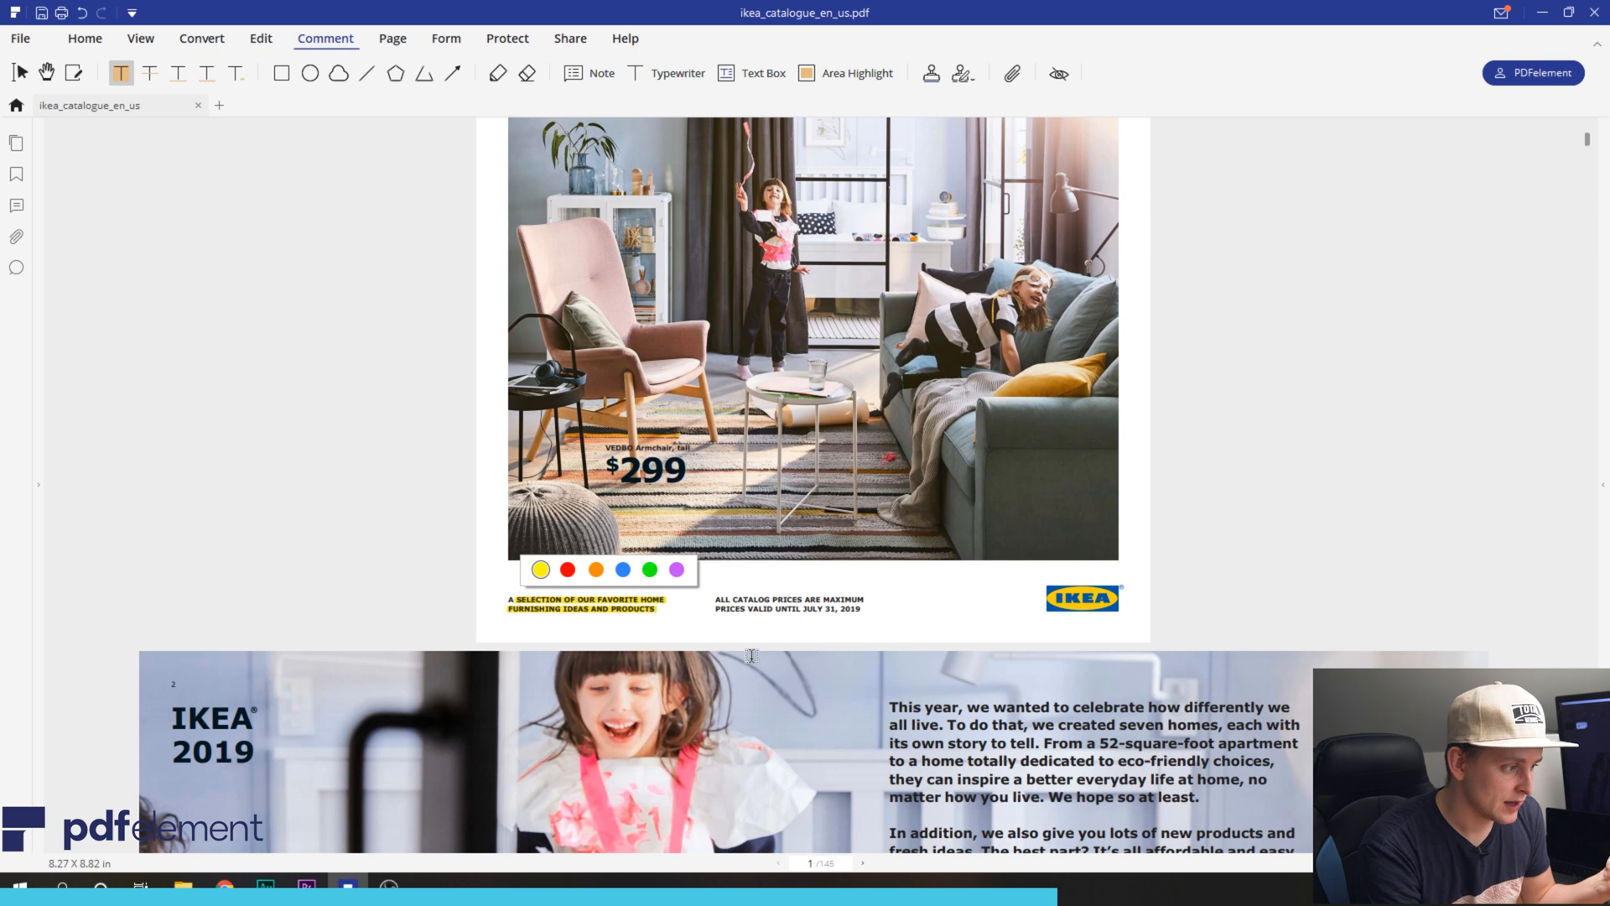
{"action": "left_click", "coordinate": [567, 569]}
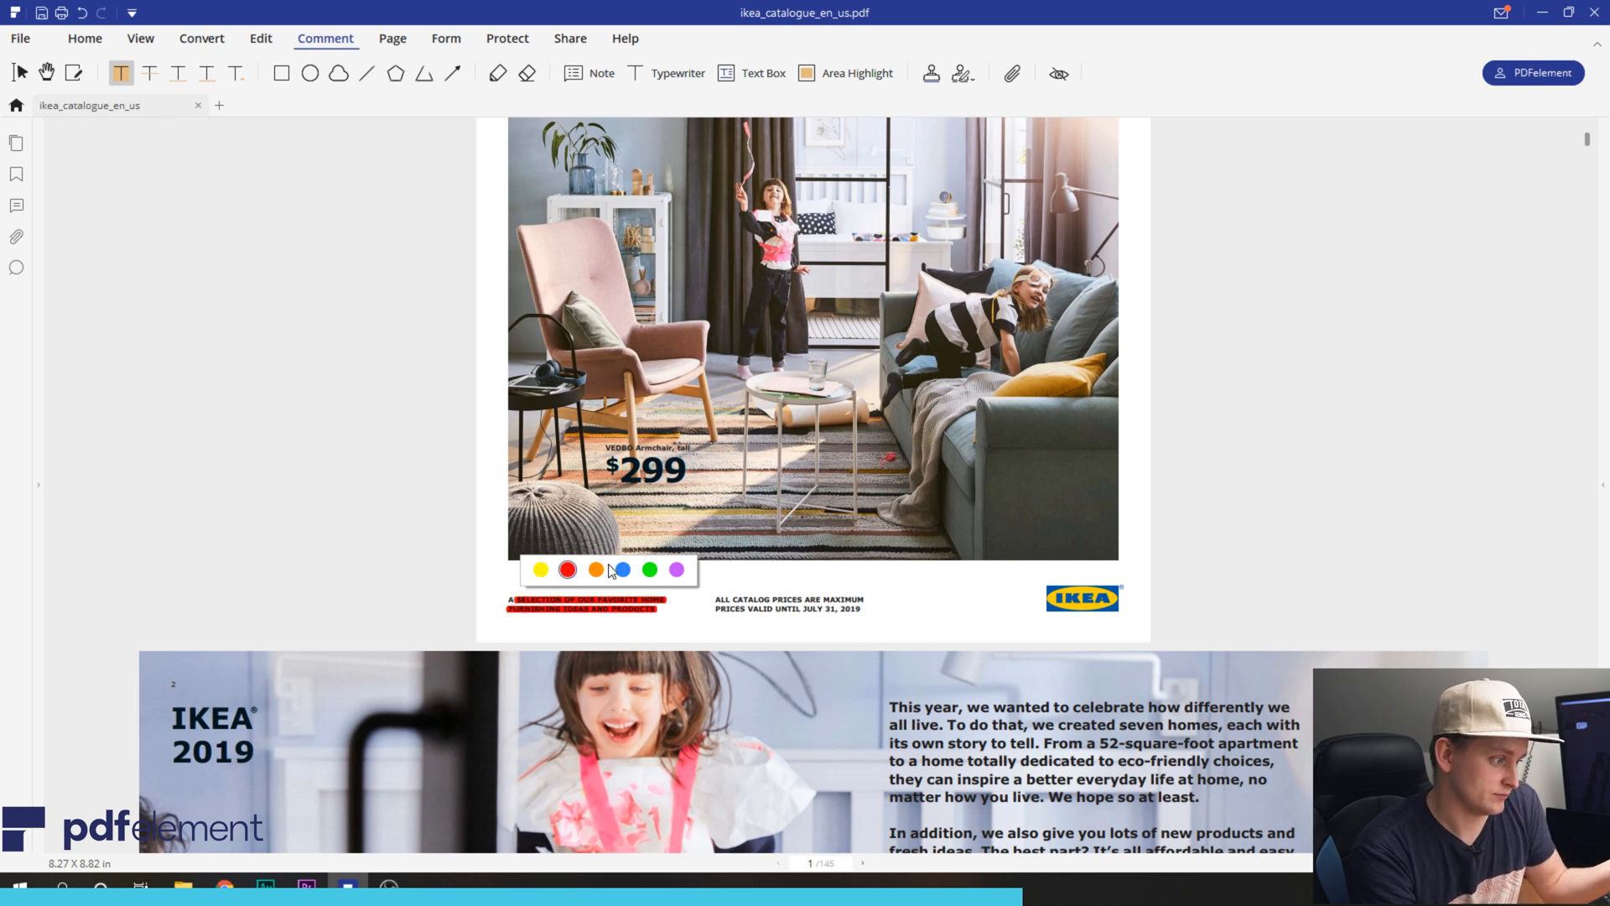
{"action": "left_click", "coordinate": [650, 571]}
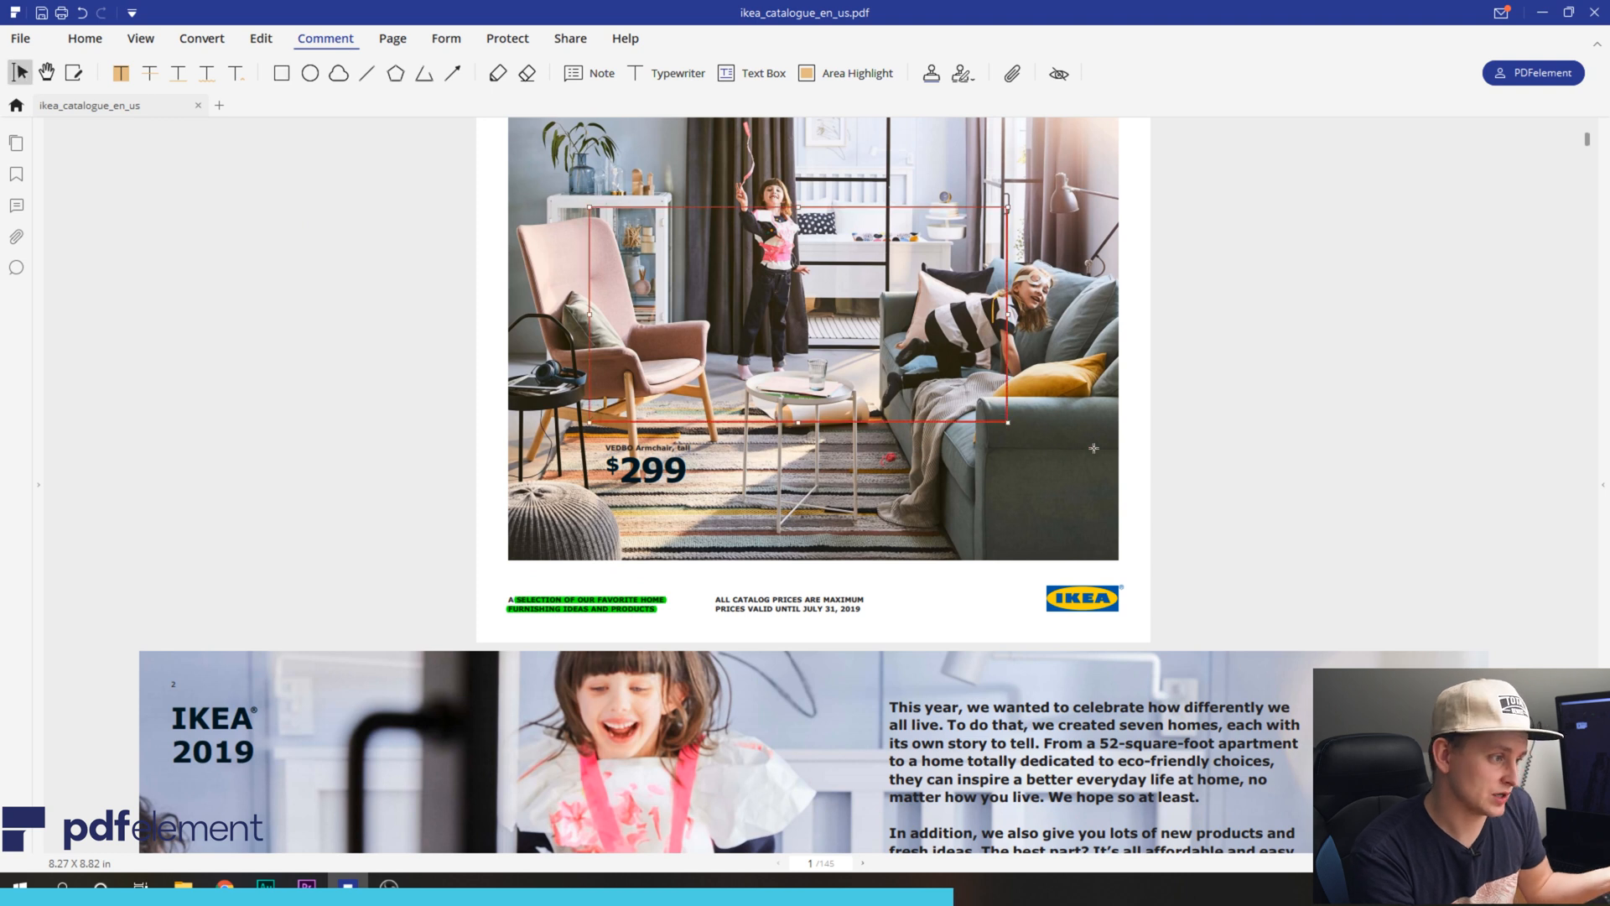
{"action": "left_click", "coordinate": [446, 39]}
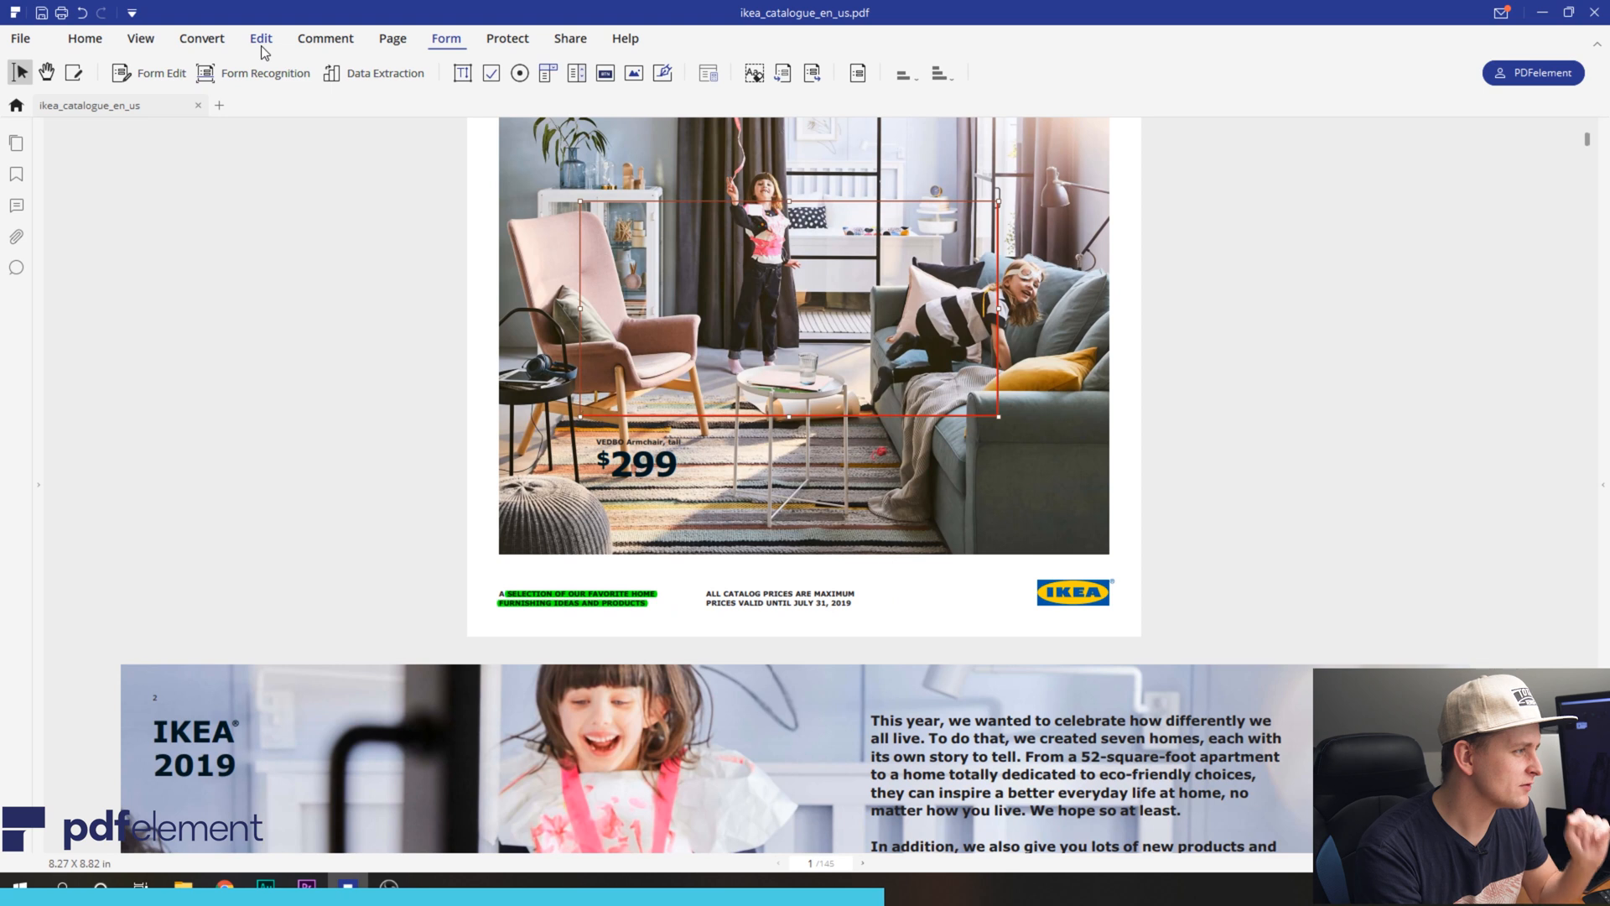
Step: Enable text and image editing and select the BROGRUND showerhead price text on the bathroom spread
{"action": "left_click", "coordinate": [262, 38]}
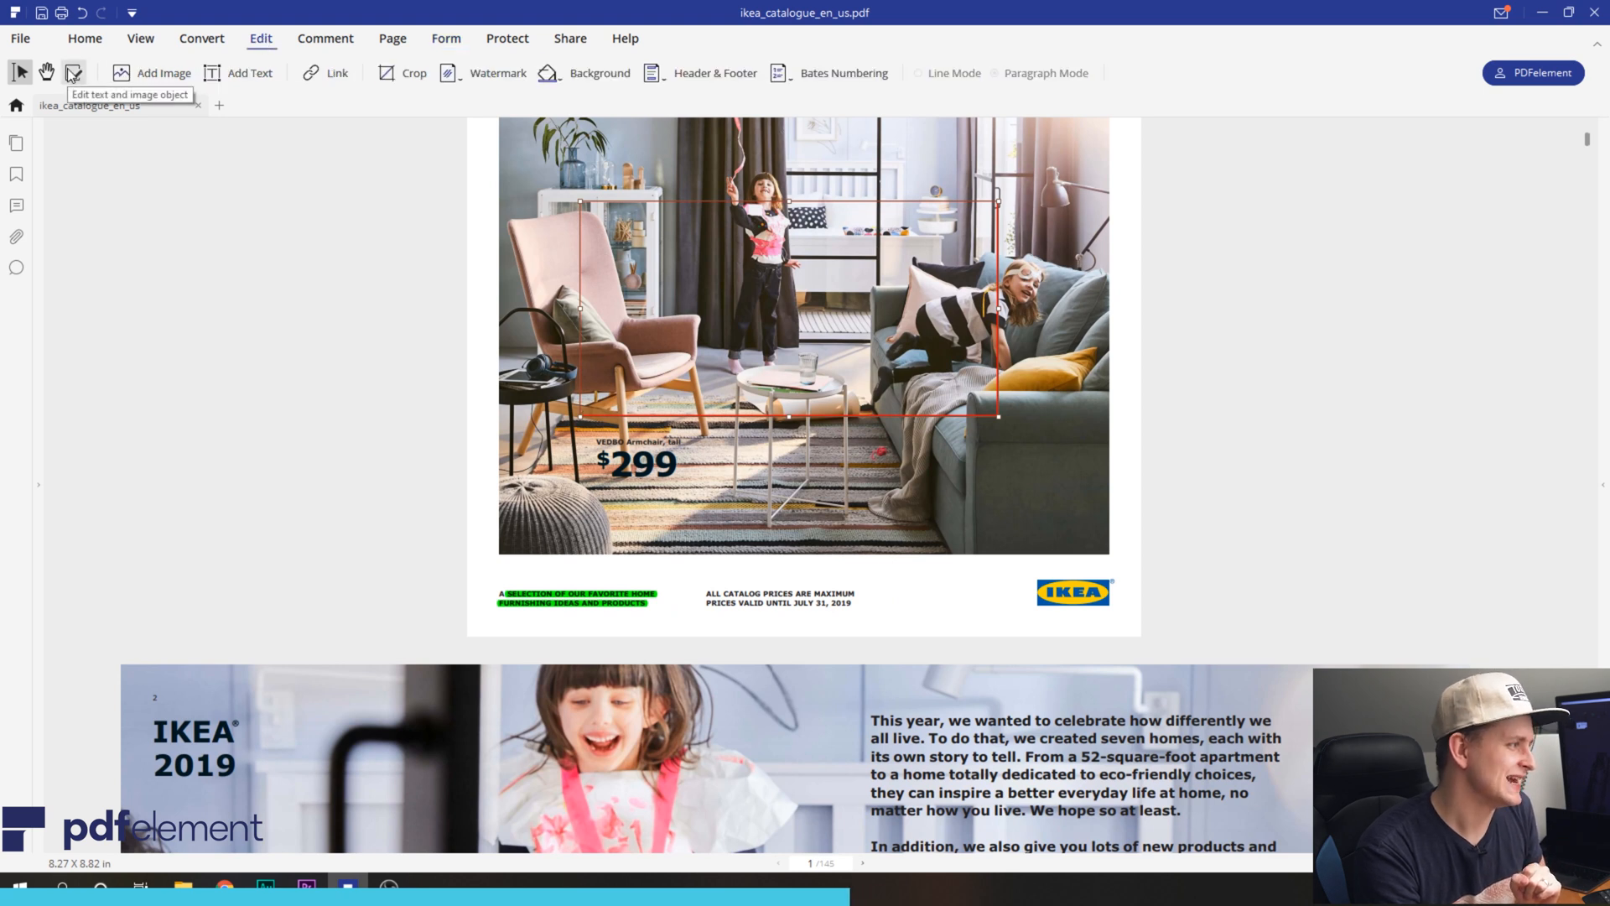
{"action": "left_click", "coordinate": [74, 72]}
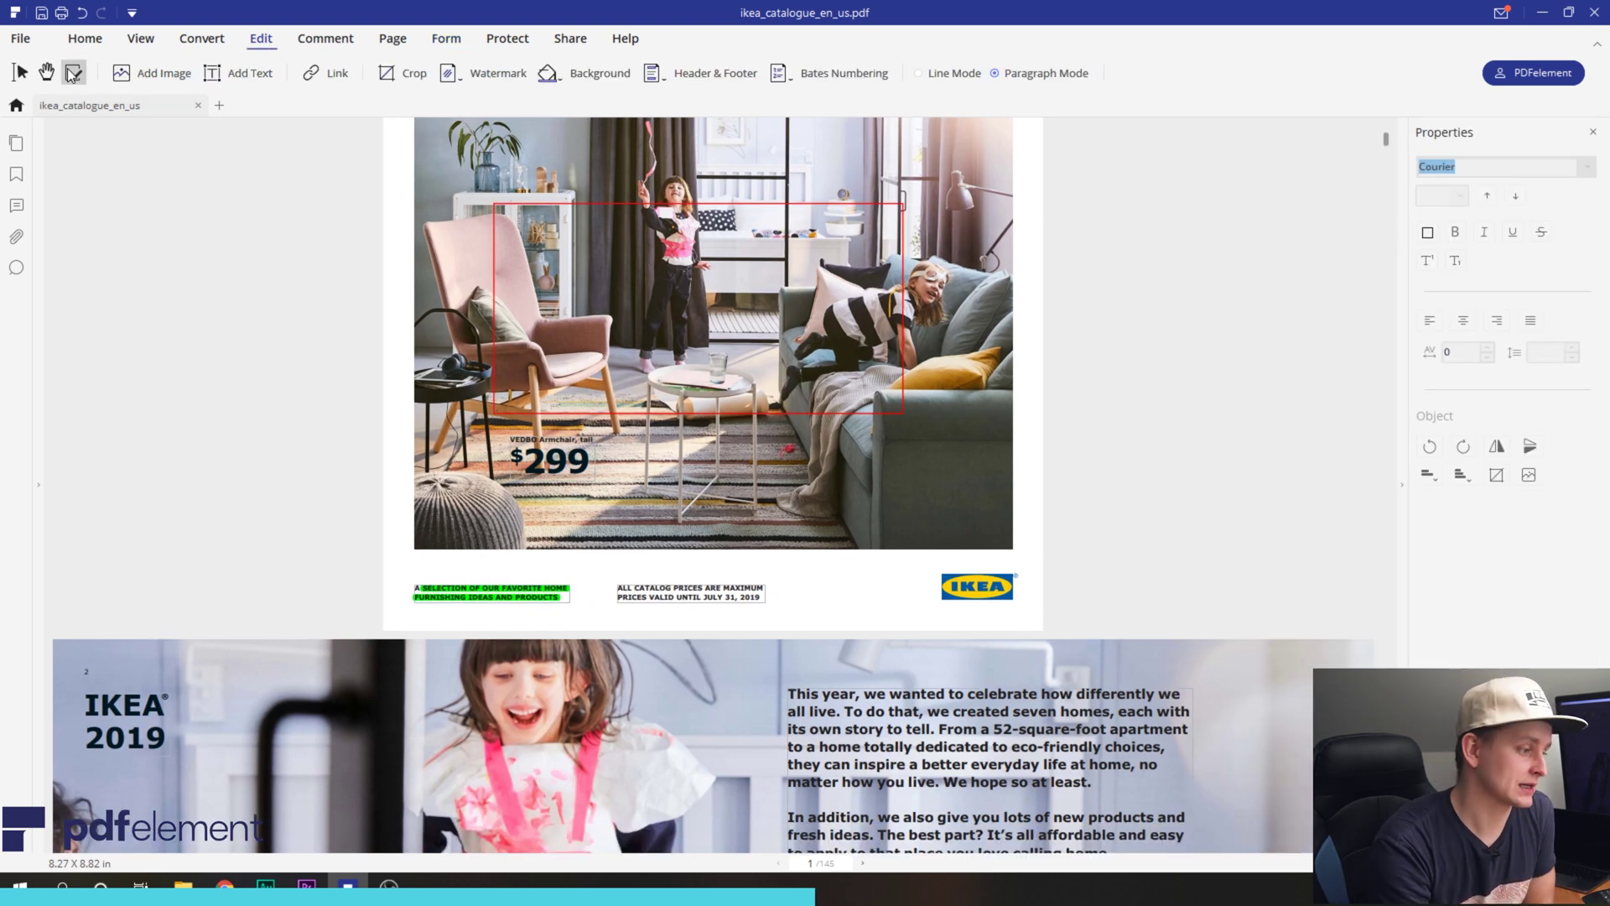
{"action": "scroll", "scroll_direction": "up", "scroll_amount": 3}
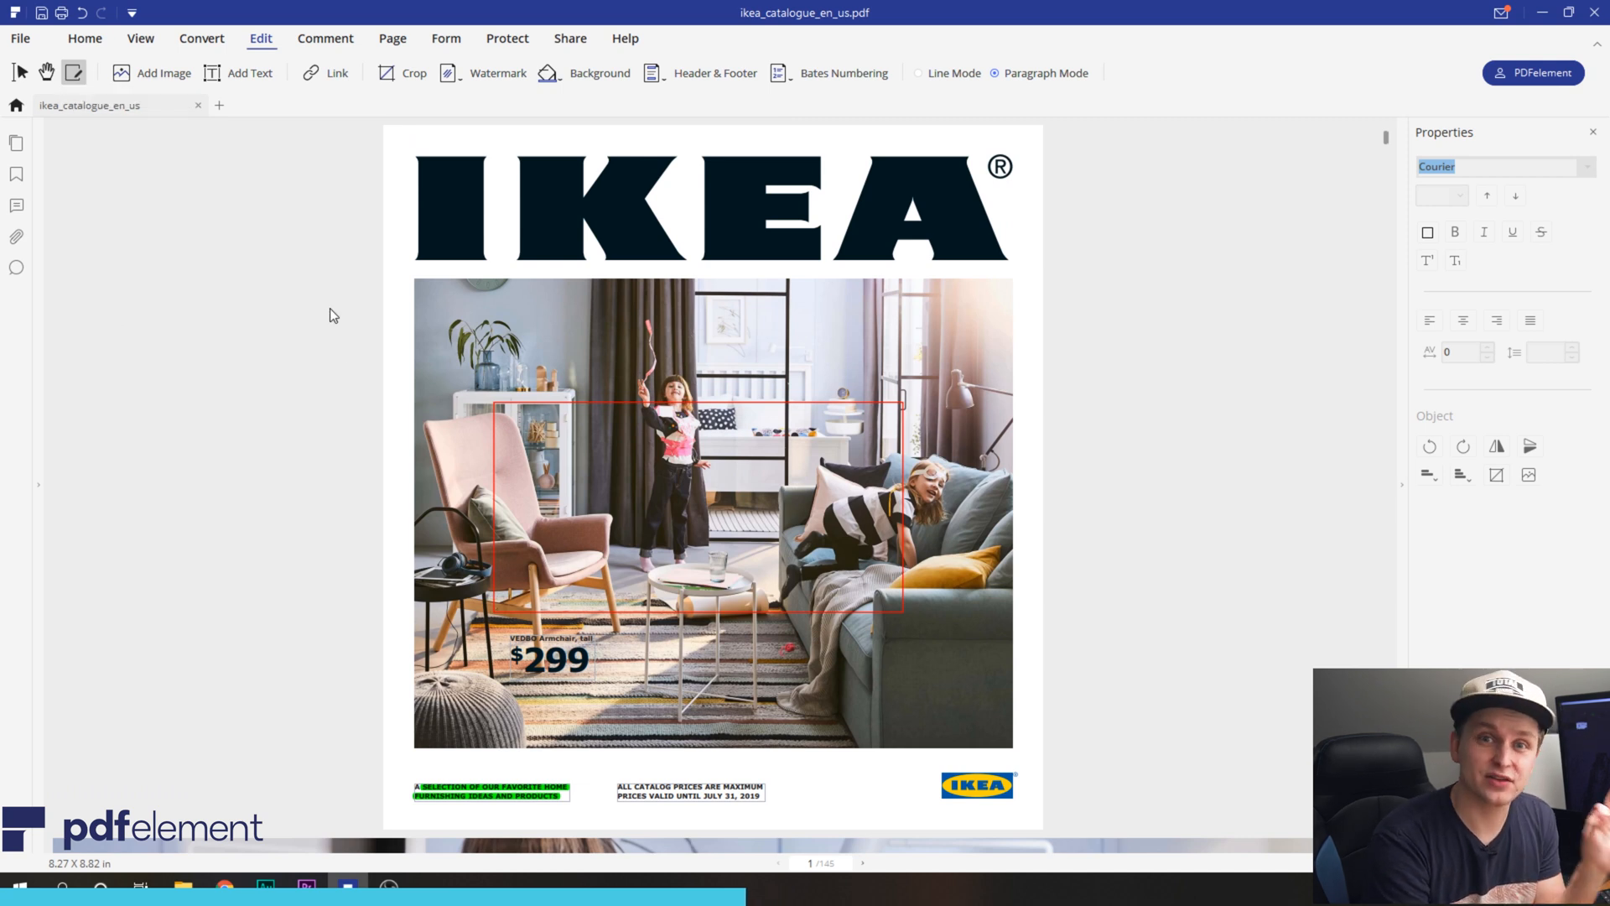
{"action": "scroll", "scroll_direction": "down", "scroll_amount": 3}
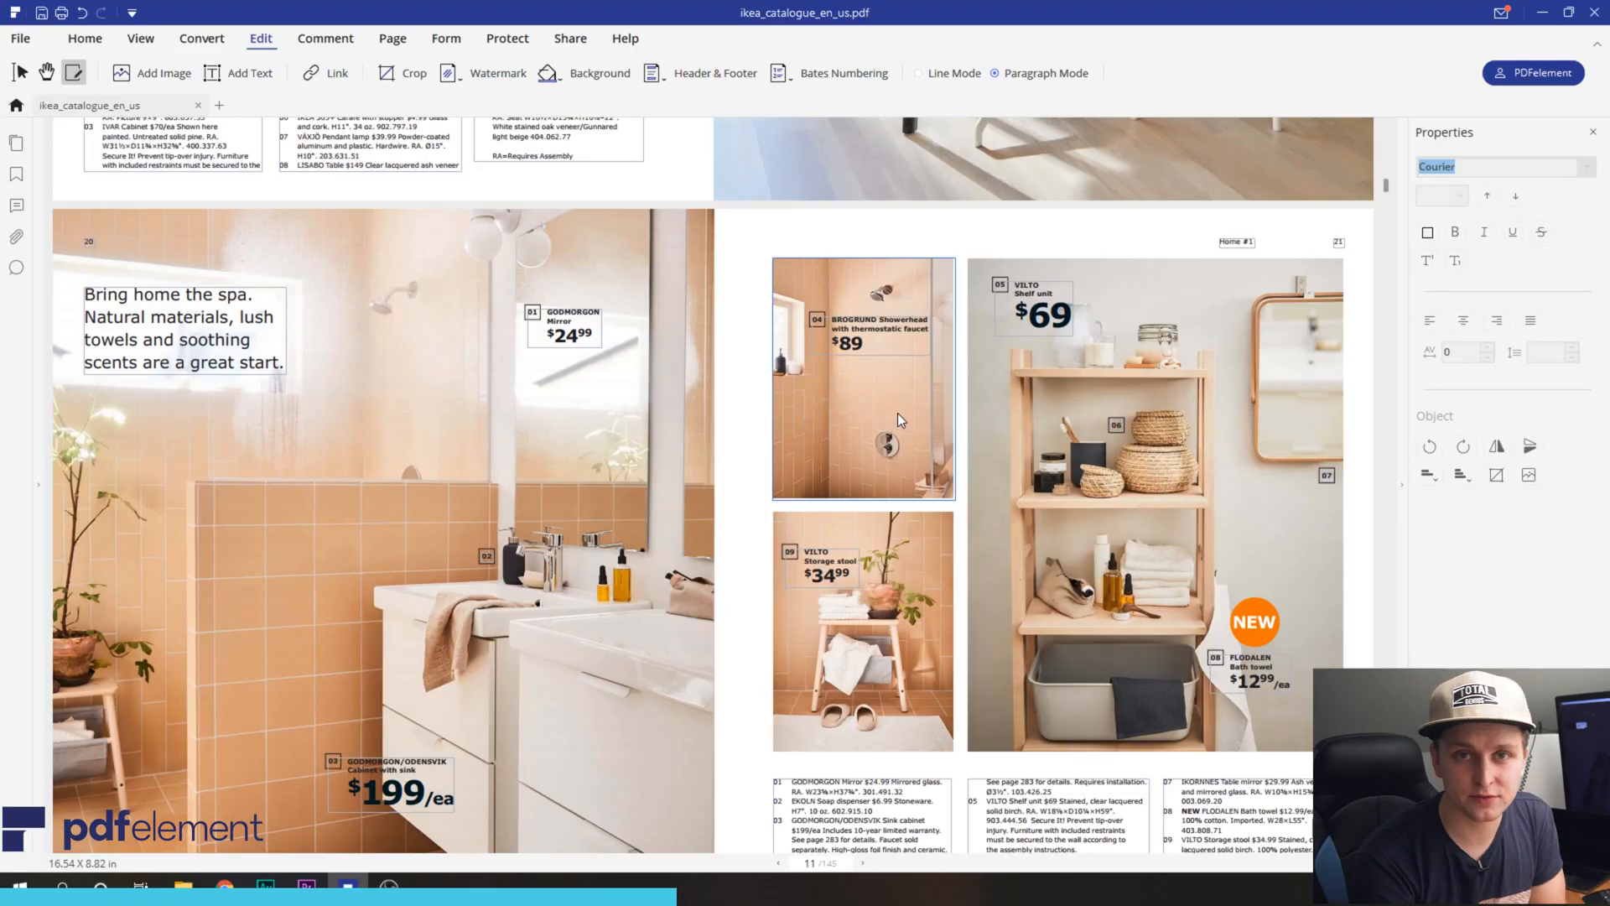
{"action": "left_click", "coordinate": [849, 343]}
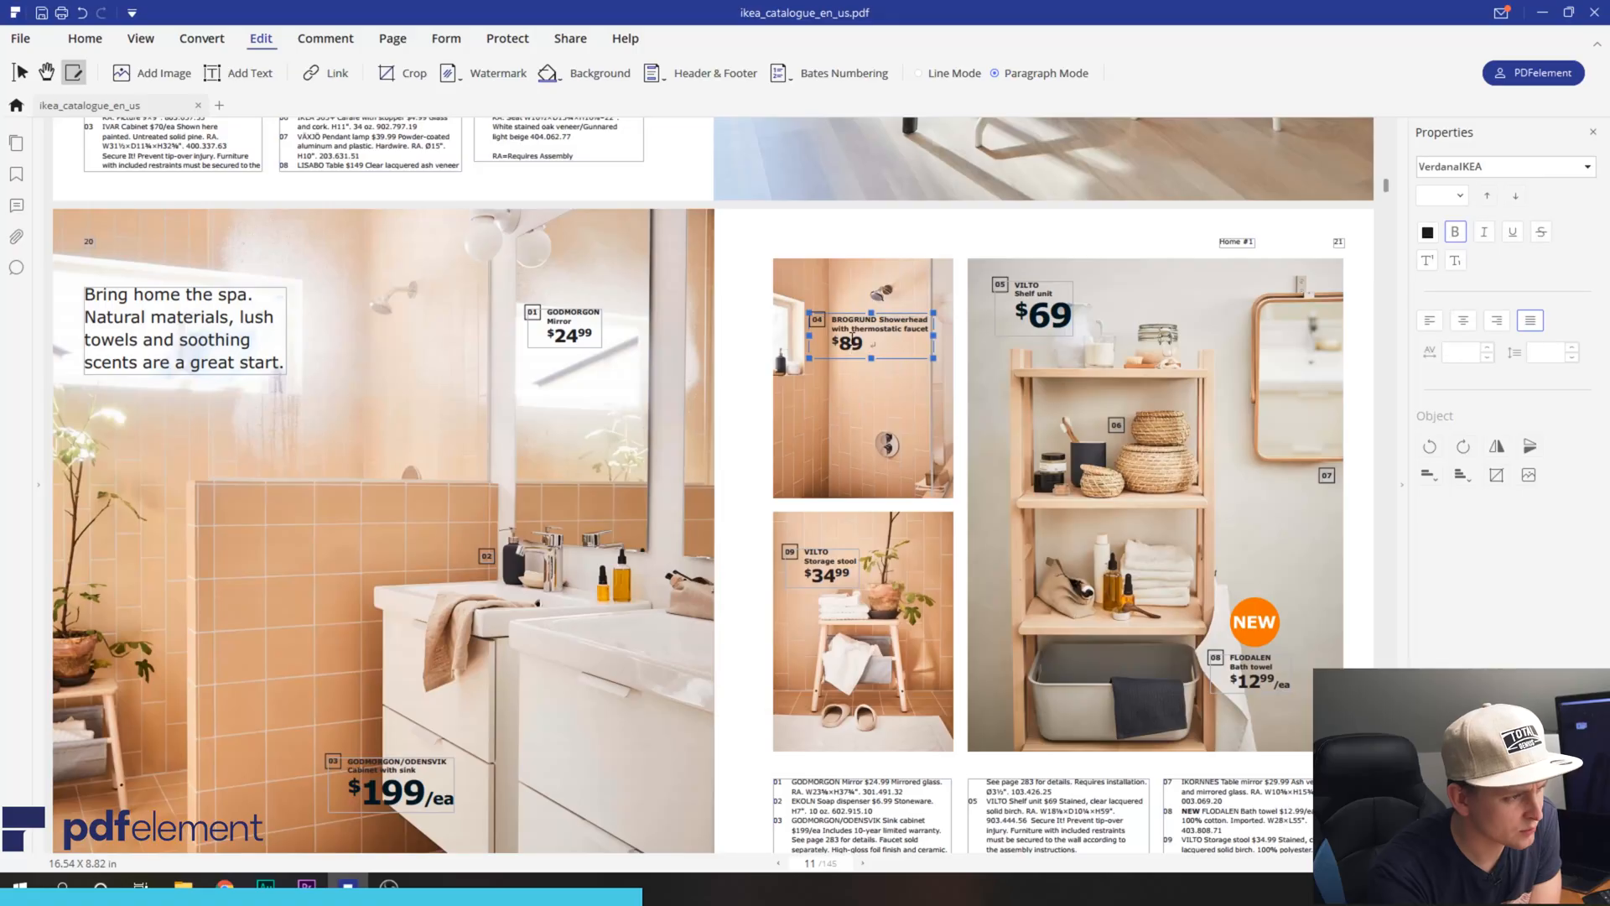
{"action": "left_click", "coordinate": [849, 342]}
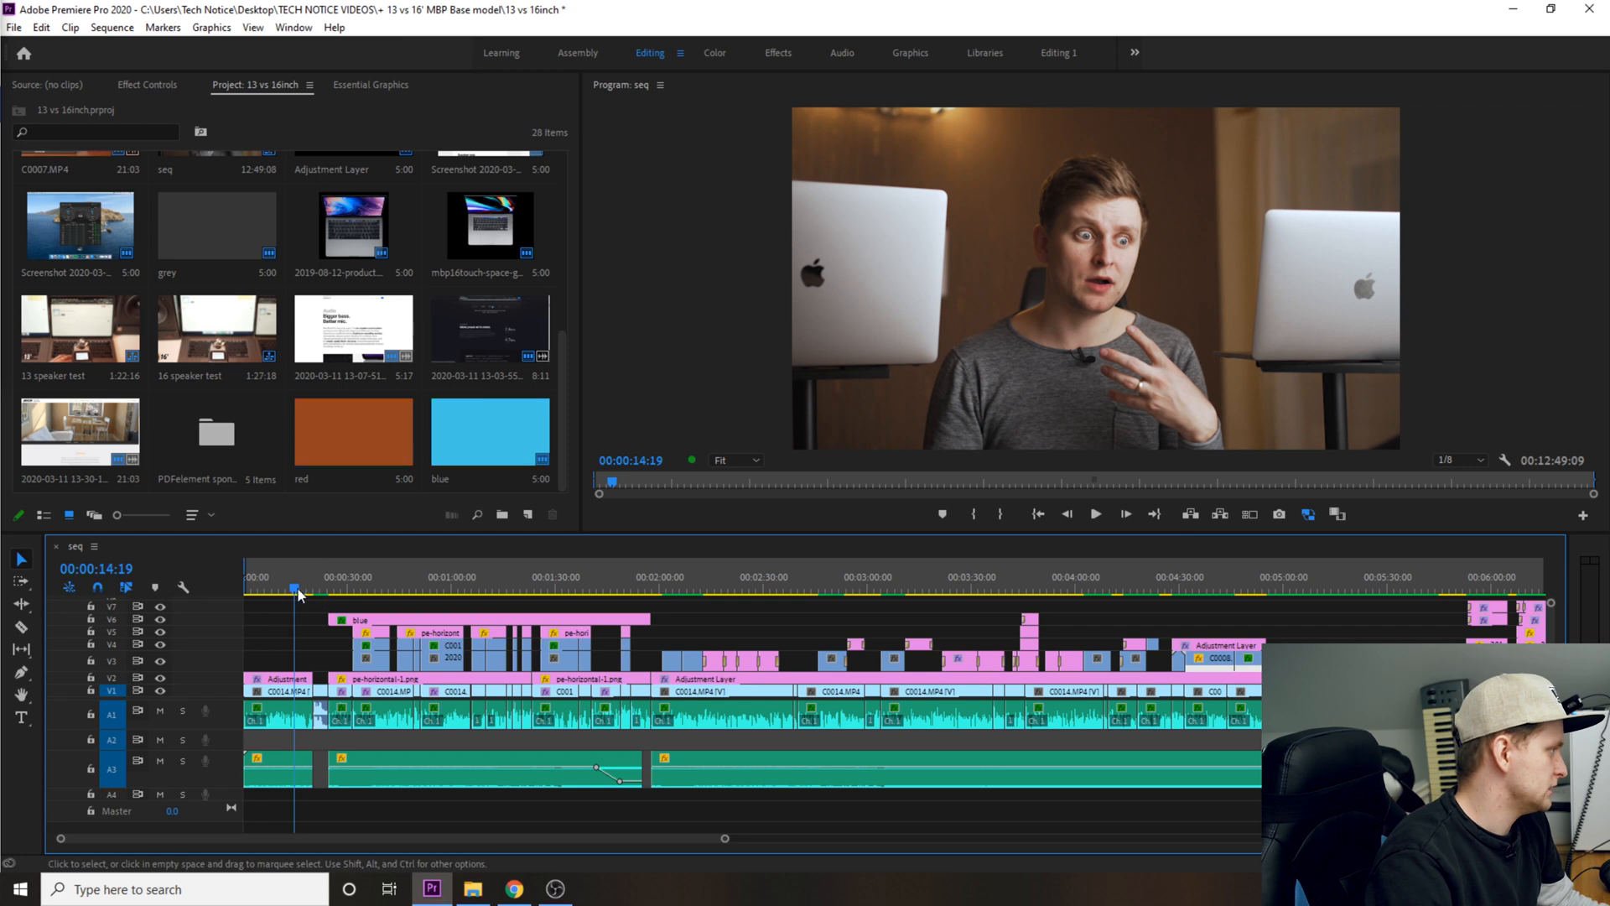
Step: Scrub the playhead through the sequence to land in the sponsor section around 00:00:32
{"action": "left_click", "coordinate": [543, 587]}
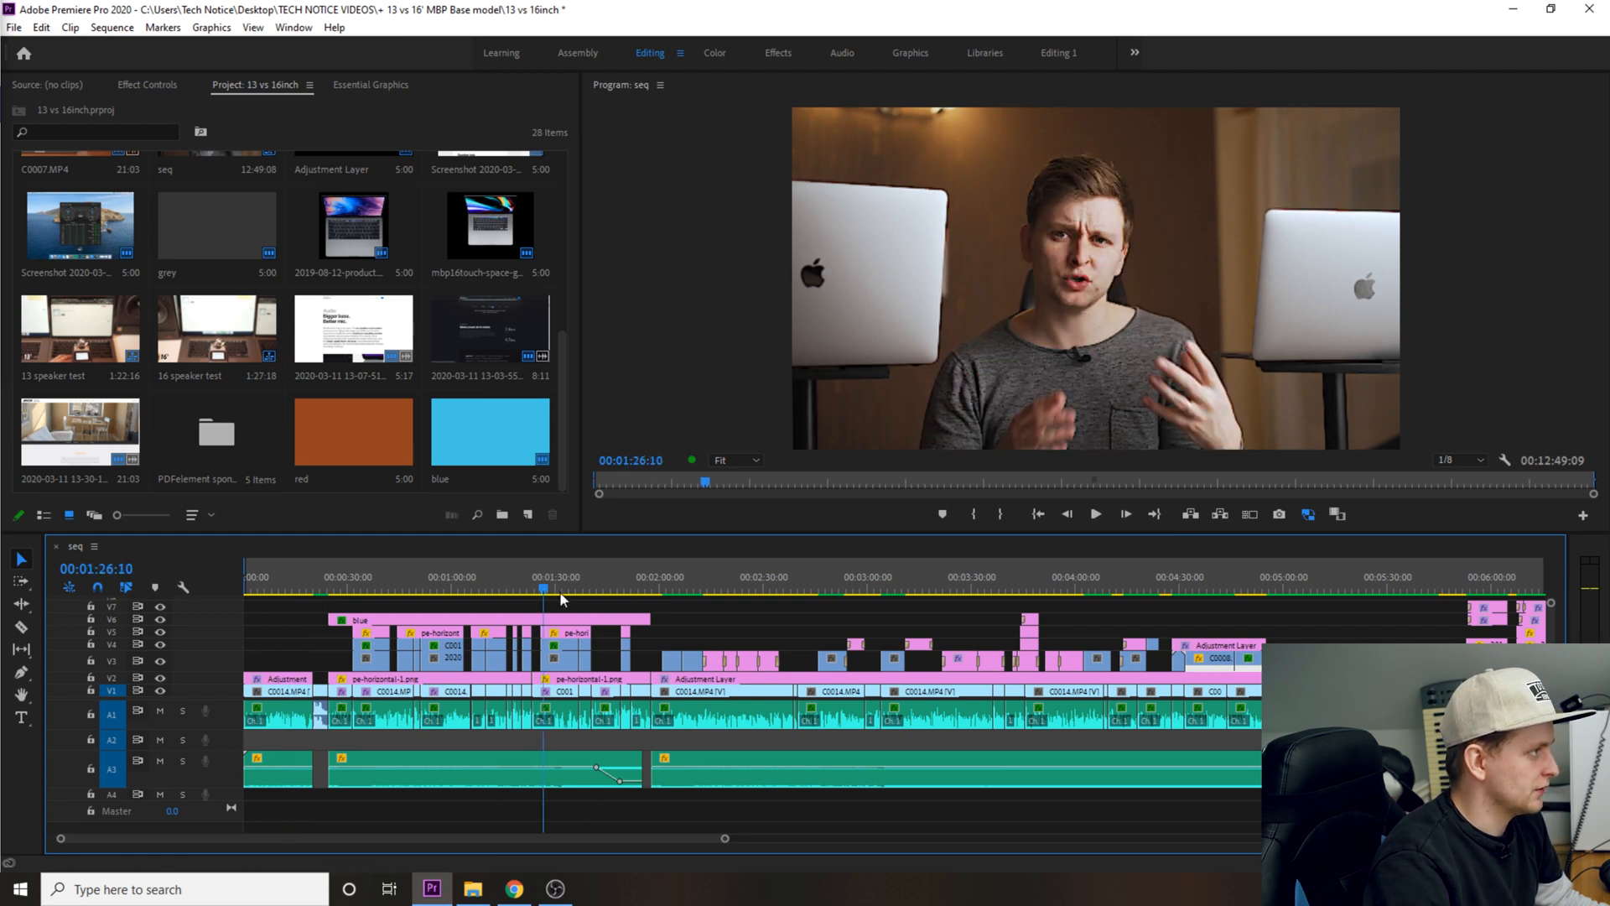
{"action": "left_click", "coordinate": [446, 587]}
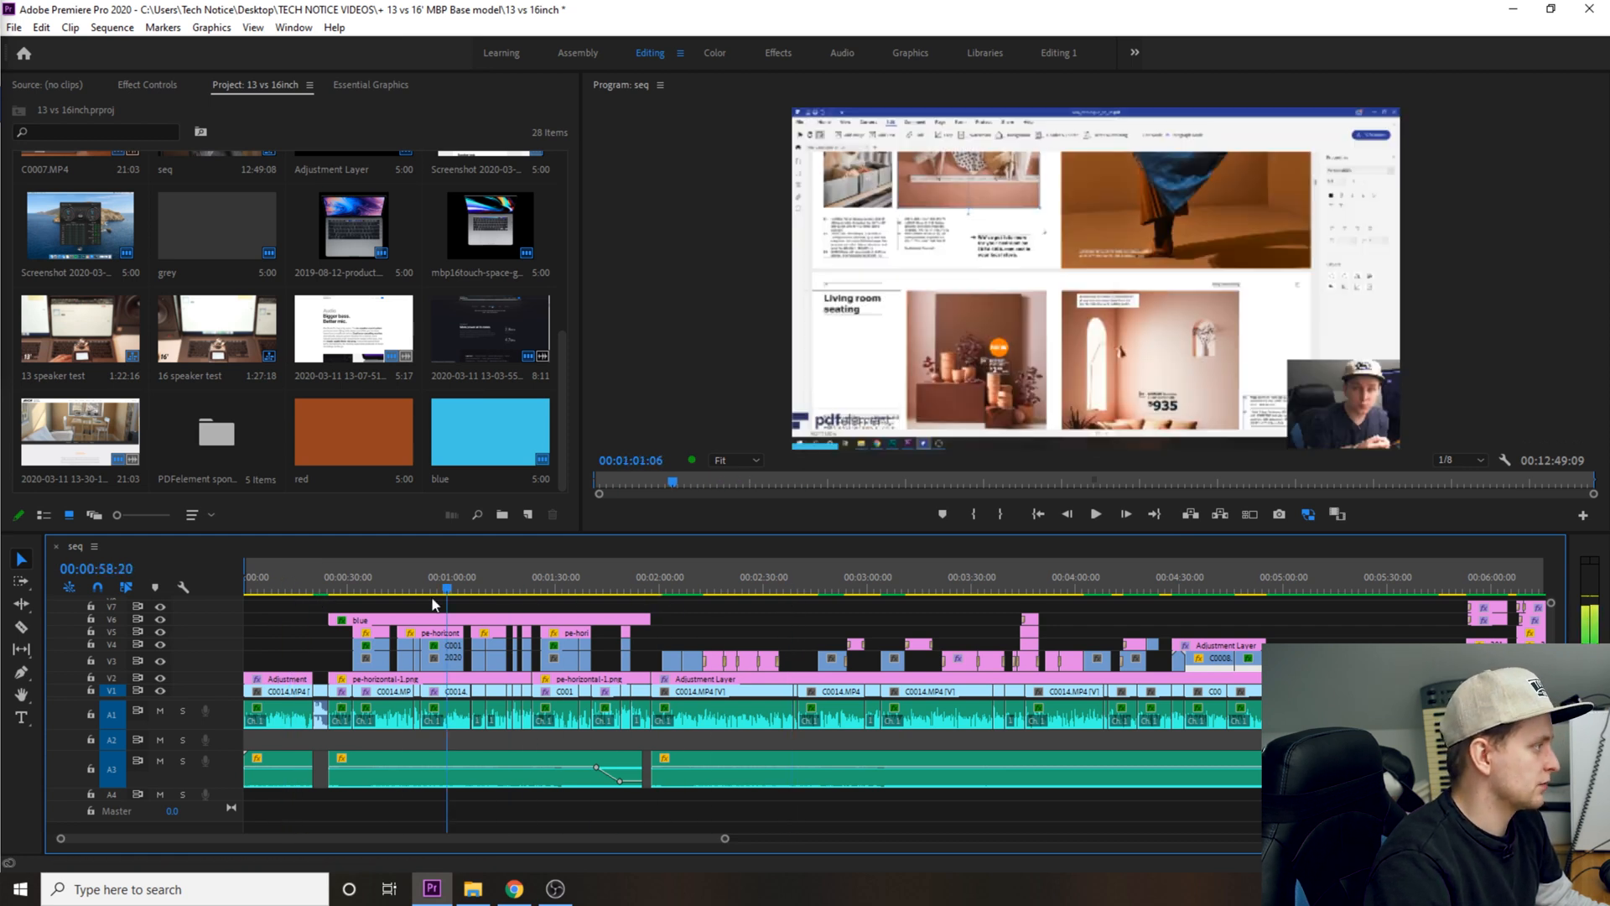
{"action": "left_click", "coordinate": [273, 589]}
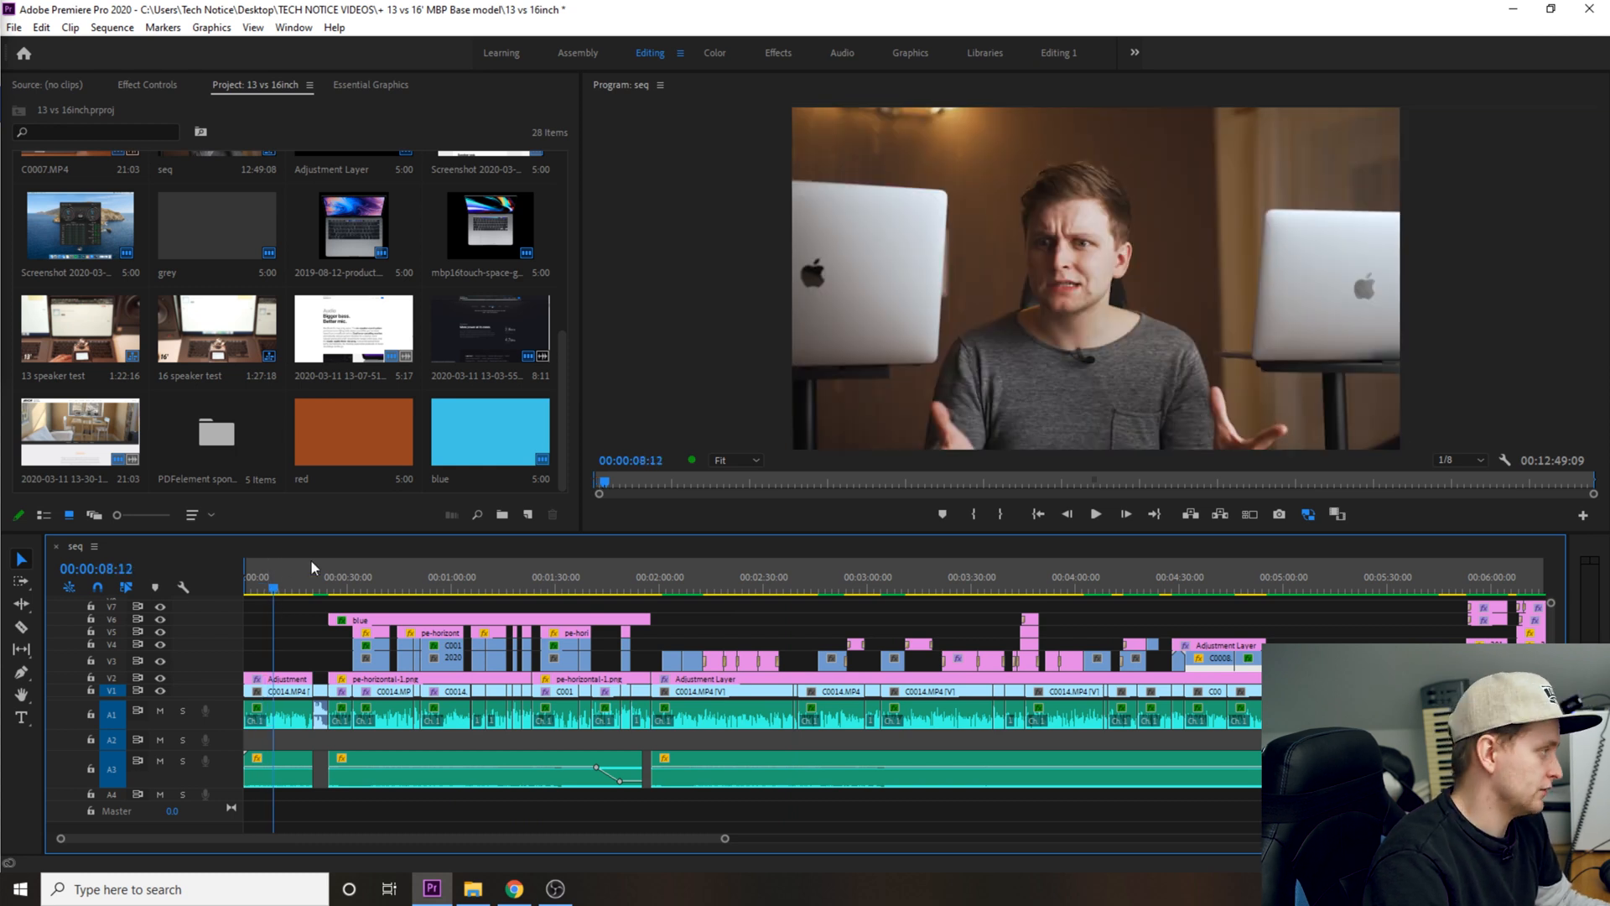
{"action": "left_click", "coordinate": [329, 575]}
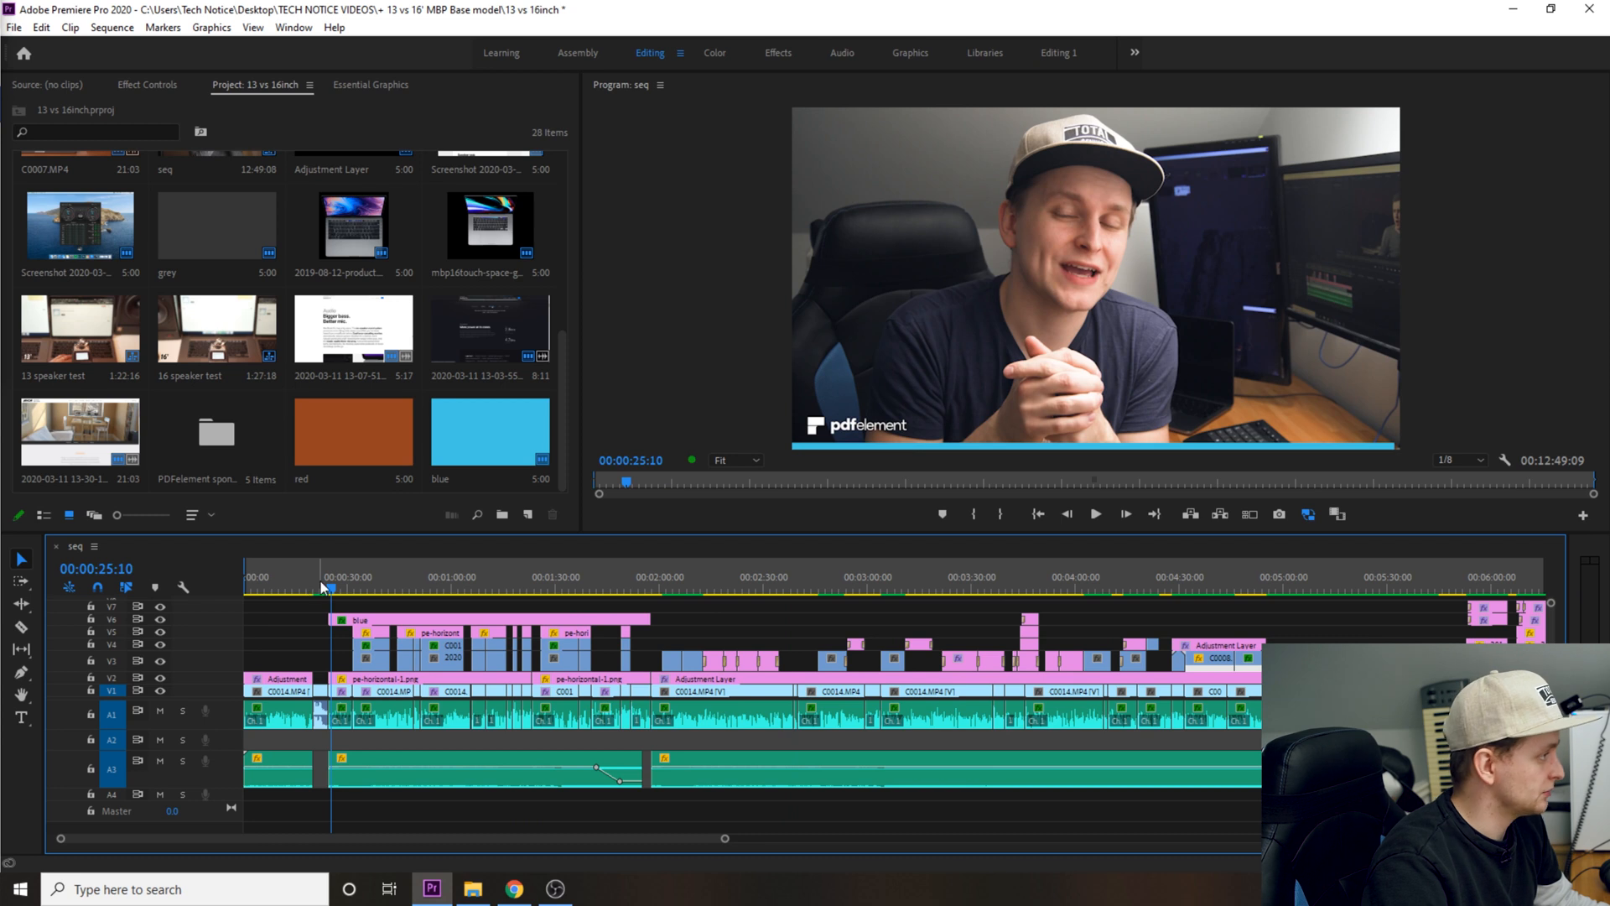
{"action": "left_click", "coordinate": [1095, 515]}
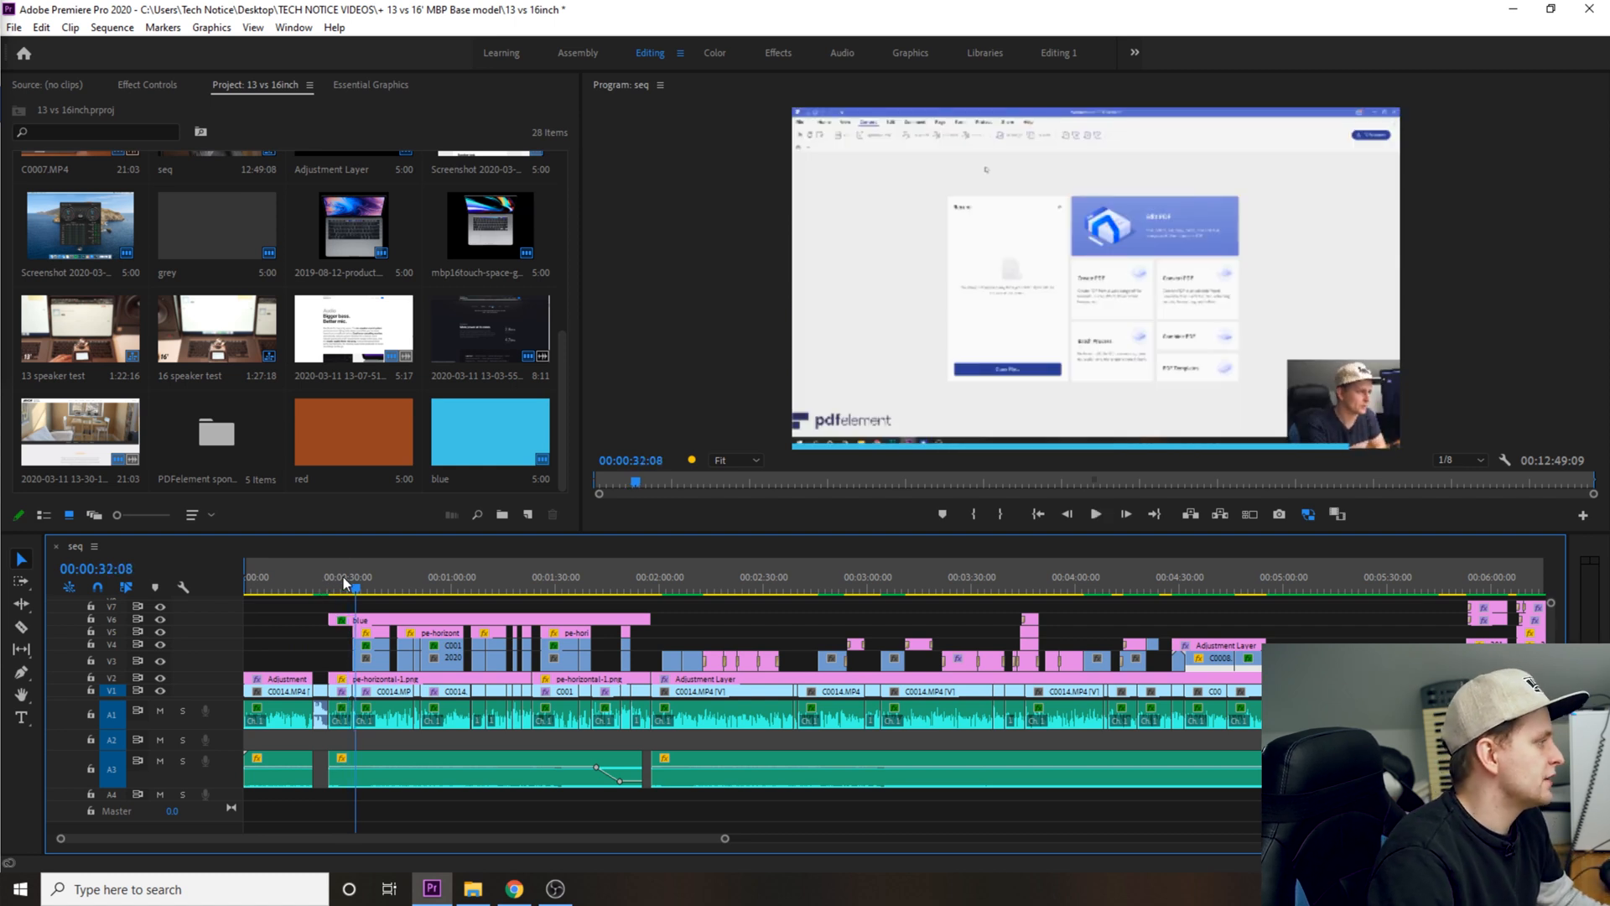
{"action": "left_click", "coordinate": [342, 591]}
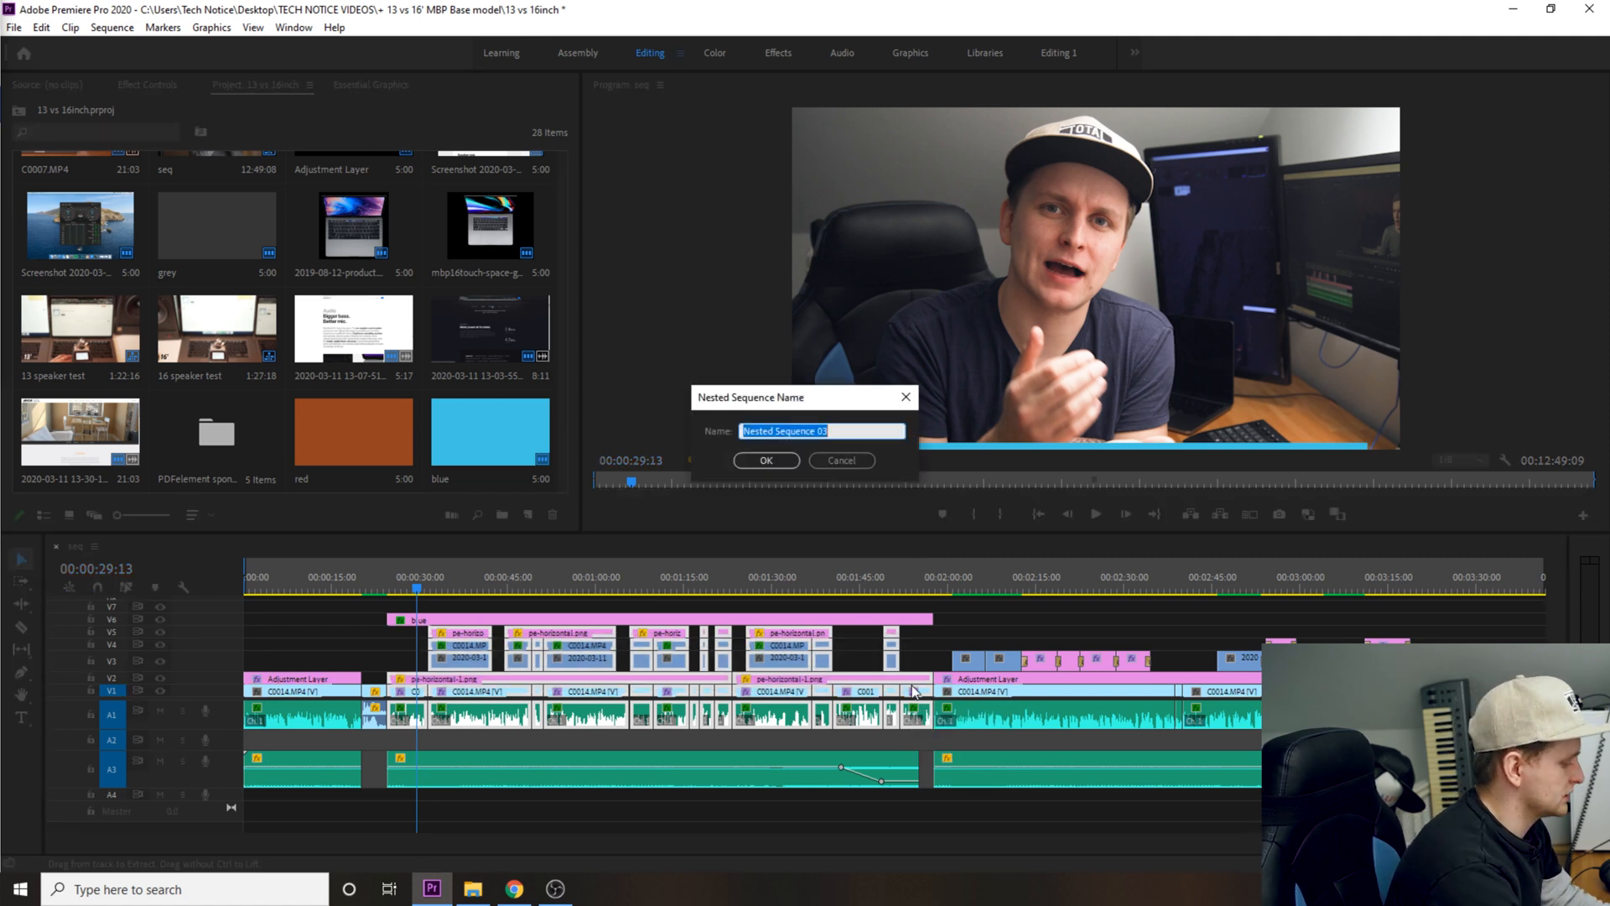
Step: Name the nested sequence 'sponsored clip' and delete the blue bar clip above it
{"action": "type", "text": "sponsored"}
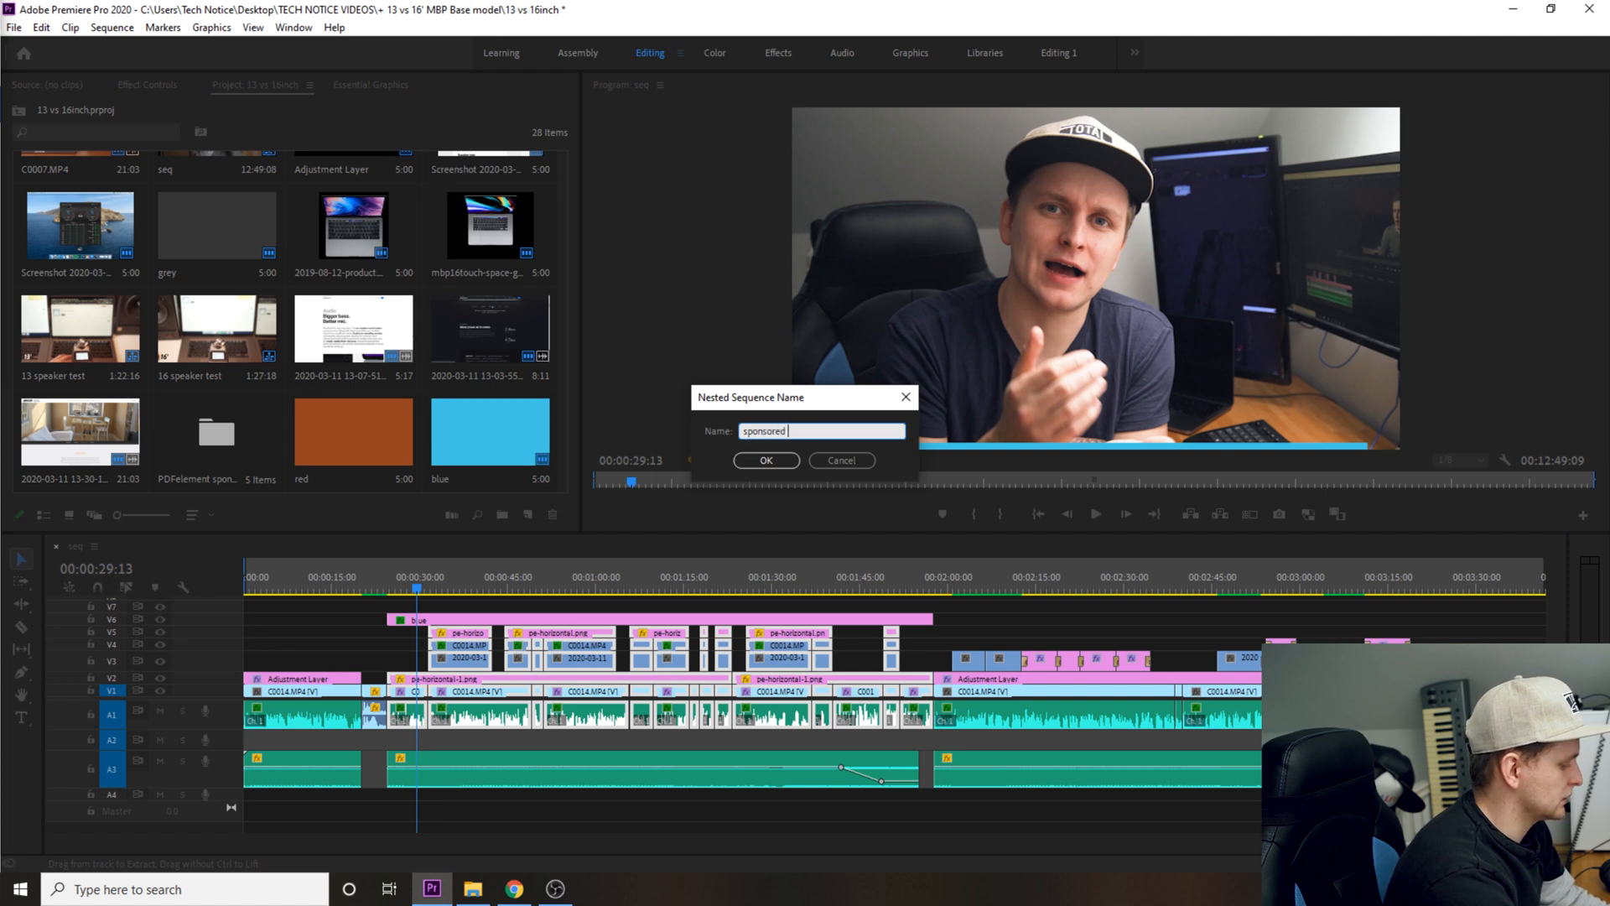
{"action": "left_click", "coordinate": [764, 459]}
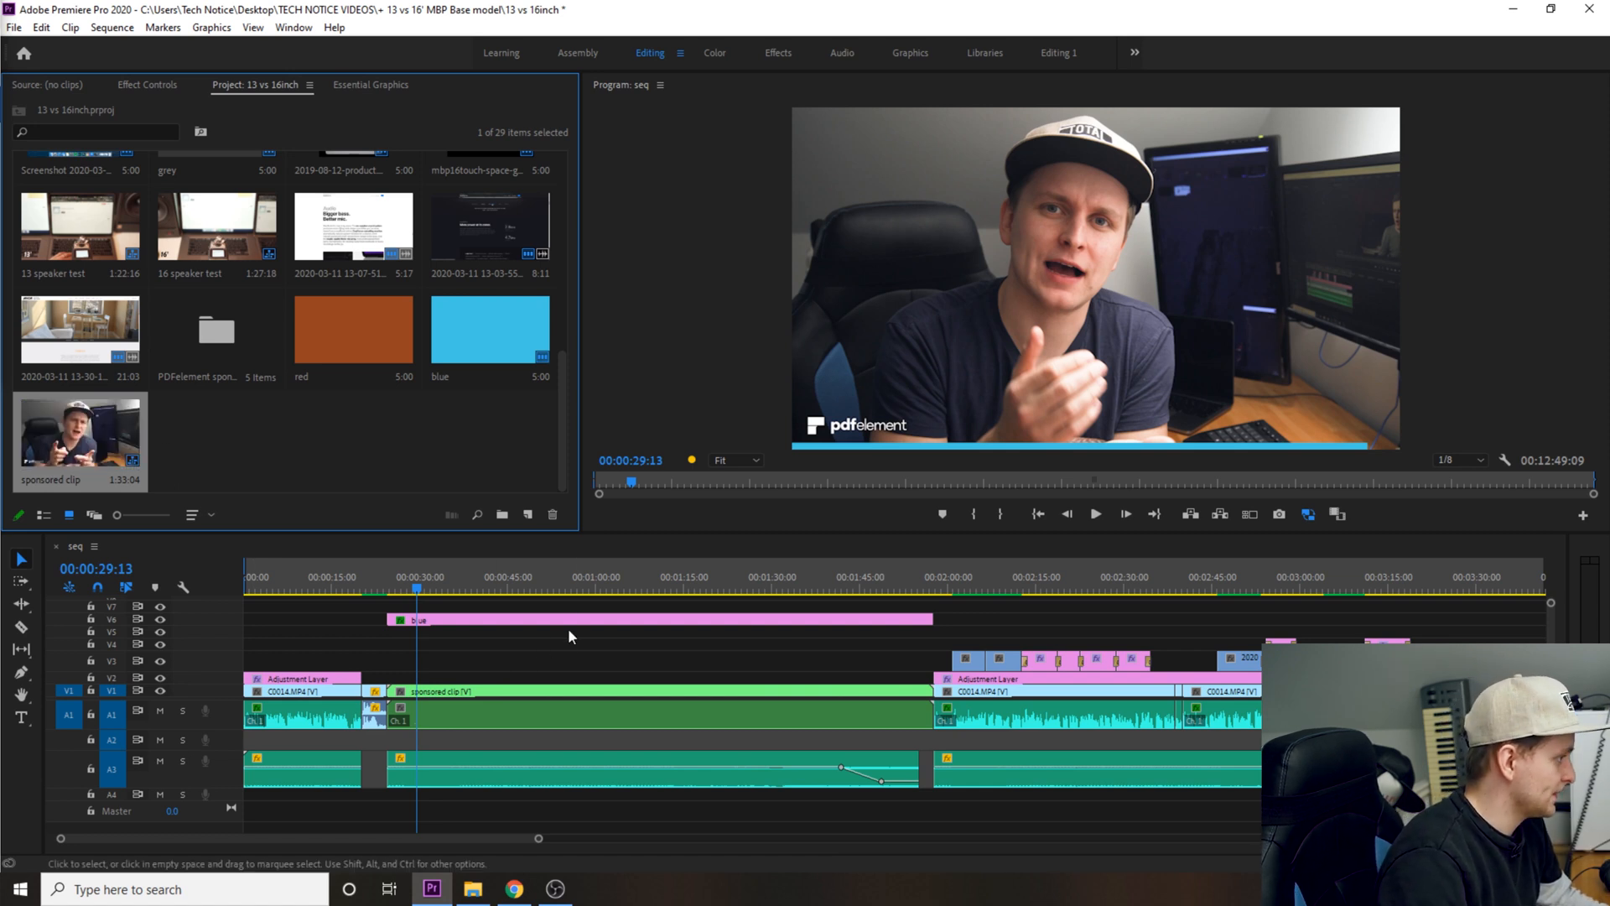
{"action": "left_click", "coordinate": [563, 619]}
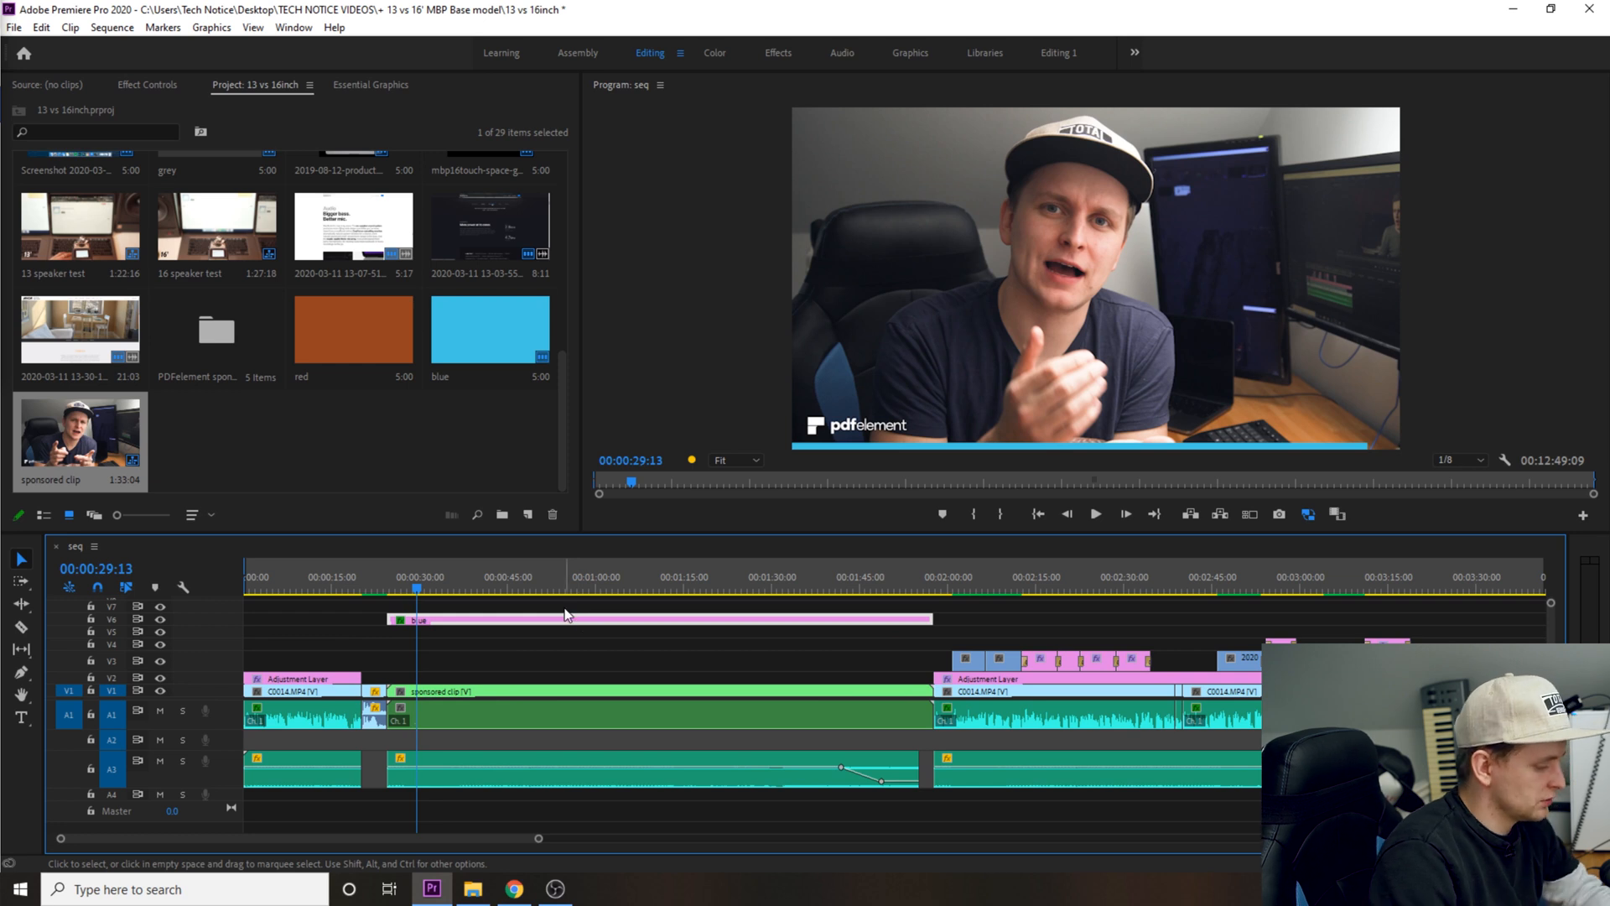
{"action": "left_click", "coordinate": [585, 587]}
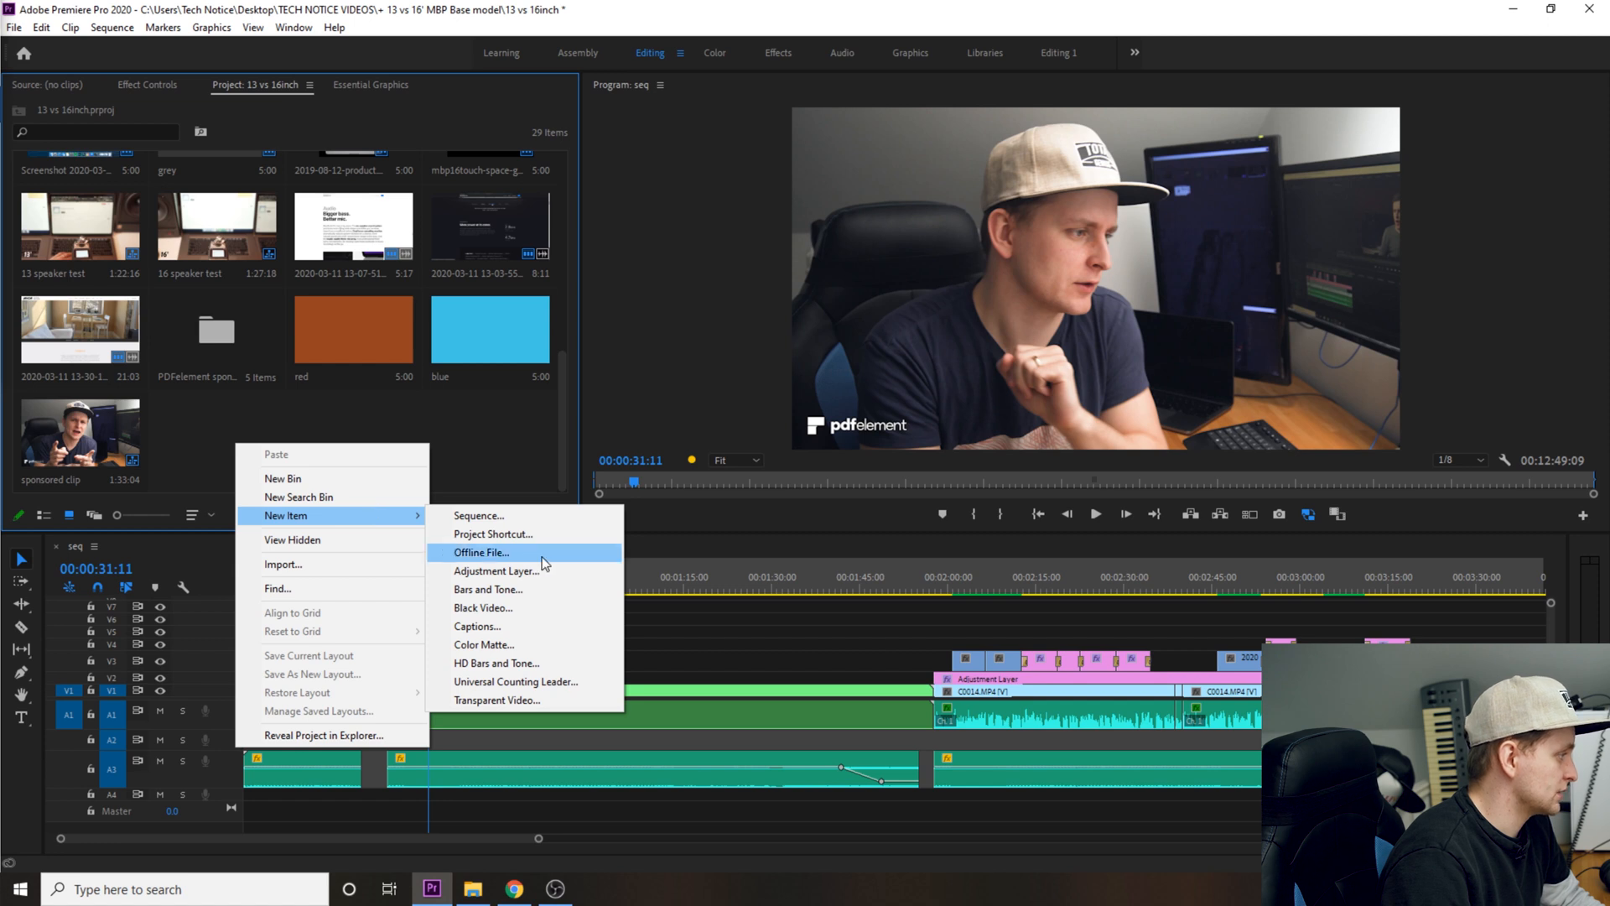
Step: Create a 3840×2160 color matte in bright green (#12FF00) named 'green'
{"action": "left_click", "coordinate": [483, 644]}
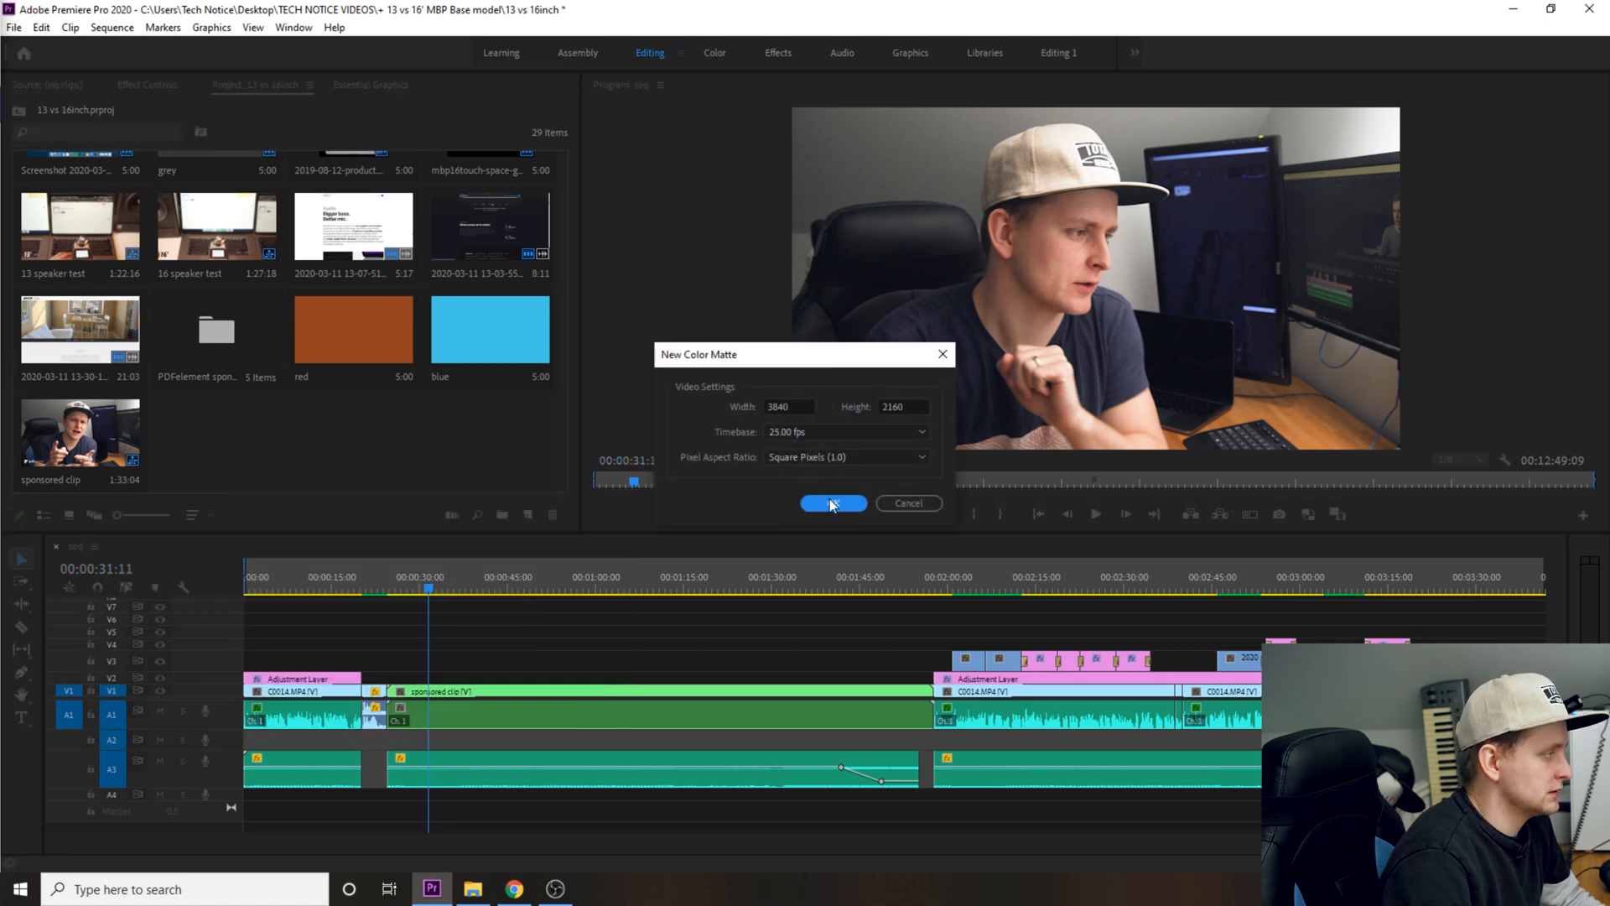
{"action": "left_click", "coordinate": [834, 503]}
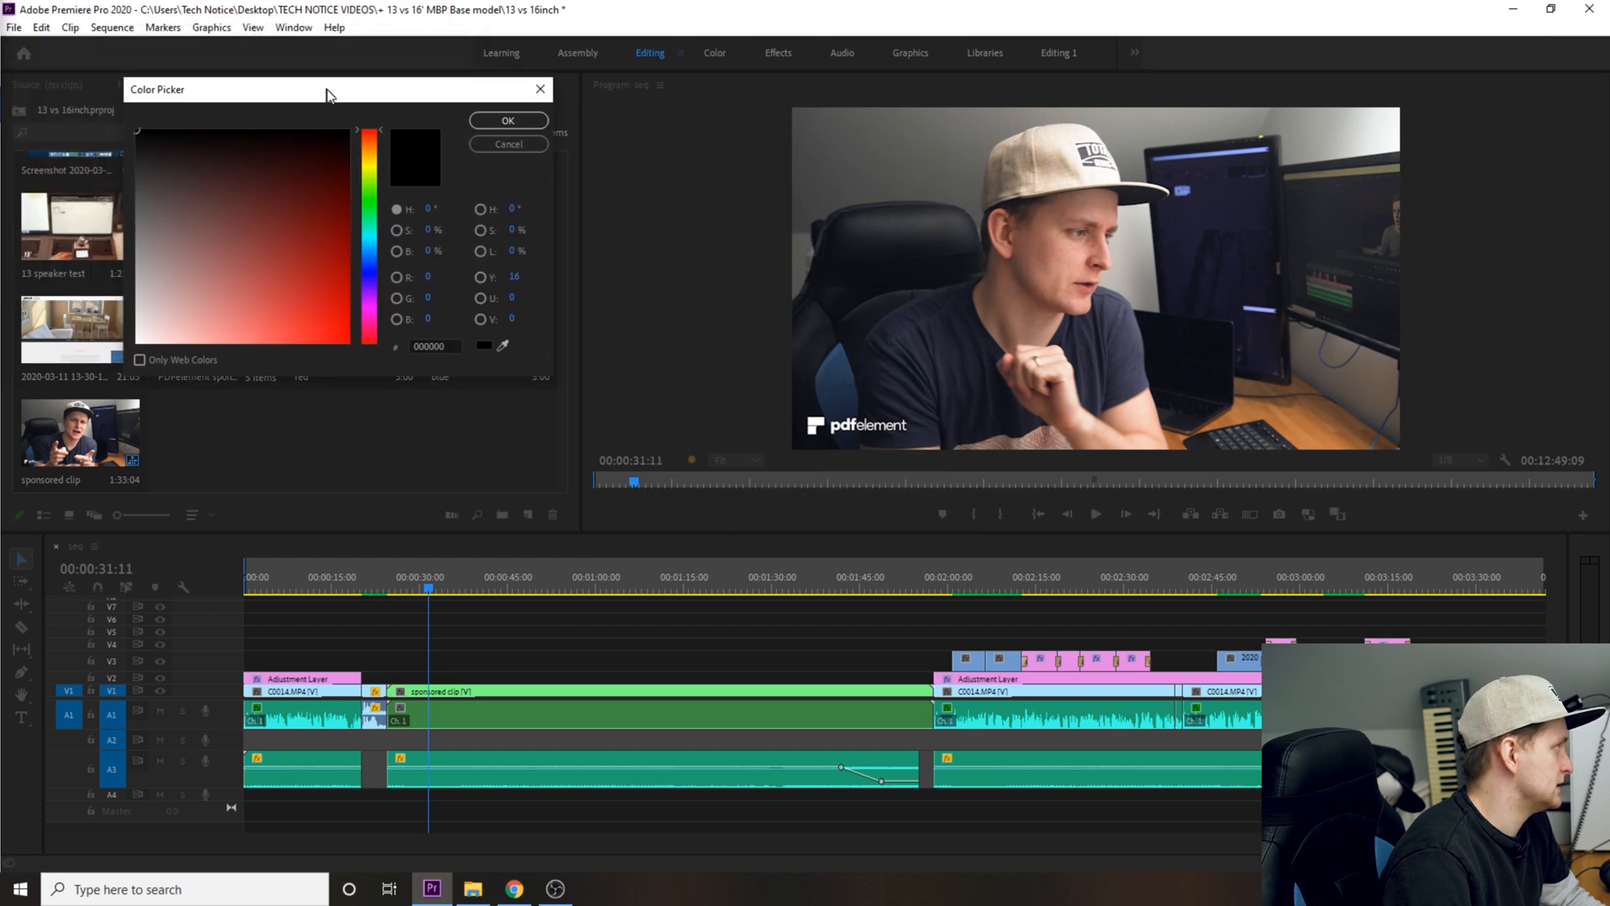
{"action": "left_click_drag", "start_coordinate": [329, 89], "coordinate": [411, 184]}
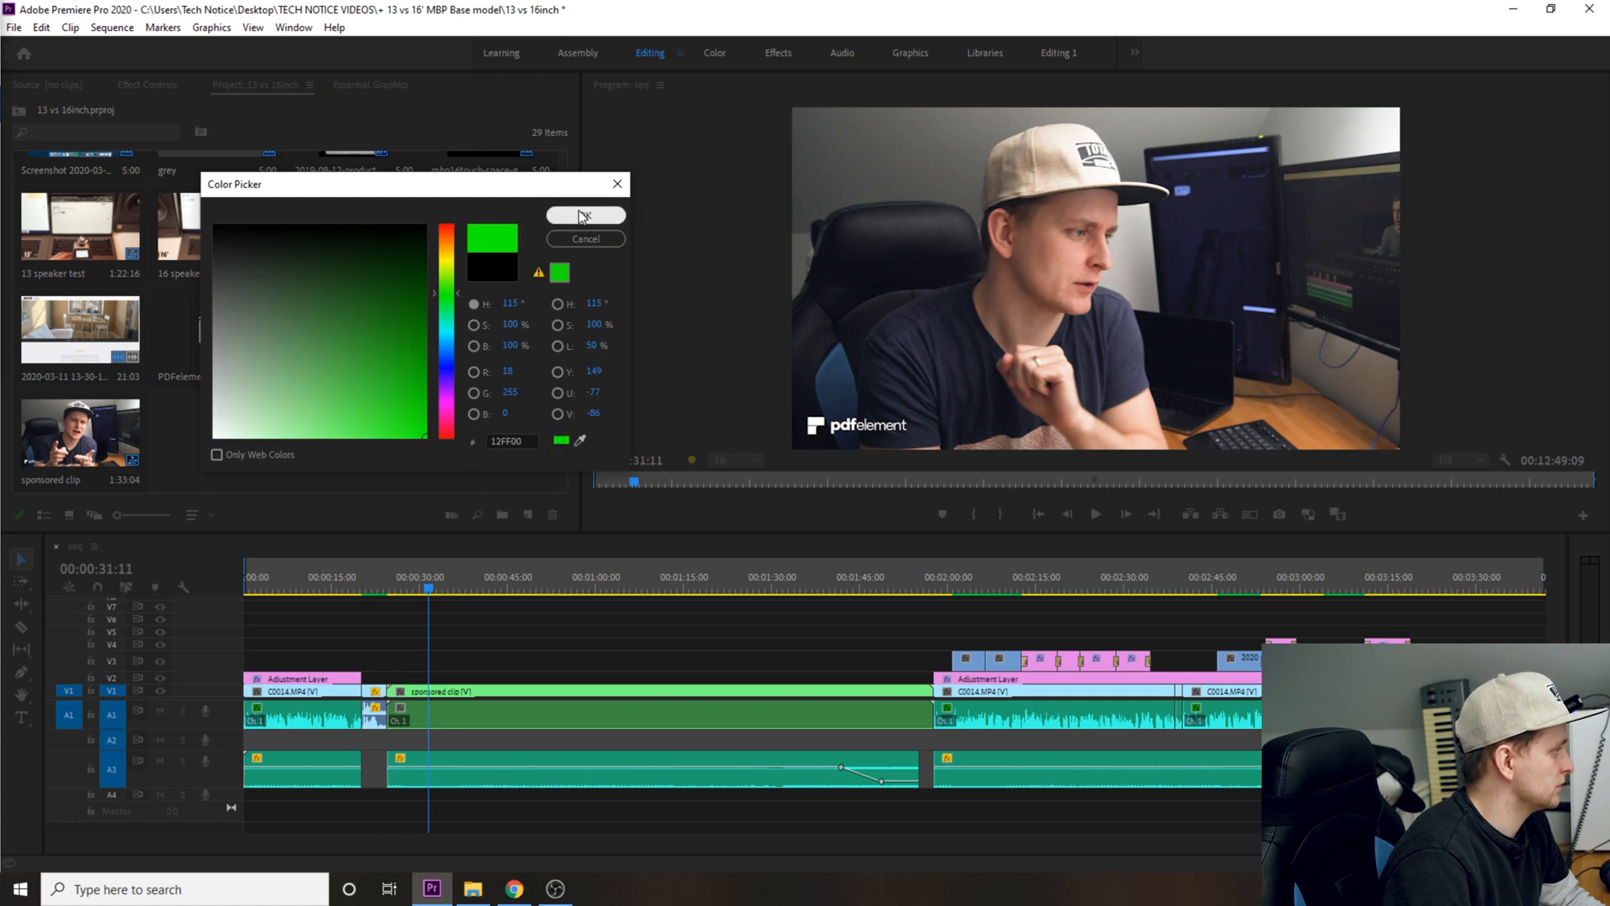
{"action": "left_click", "coordinate": [585, 217]}
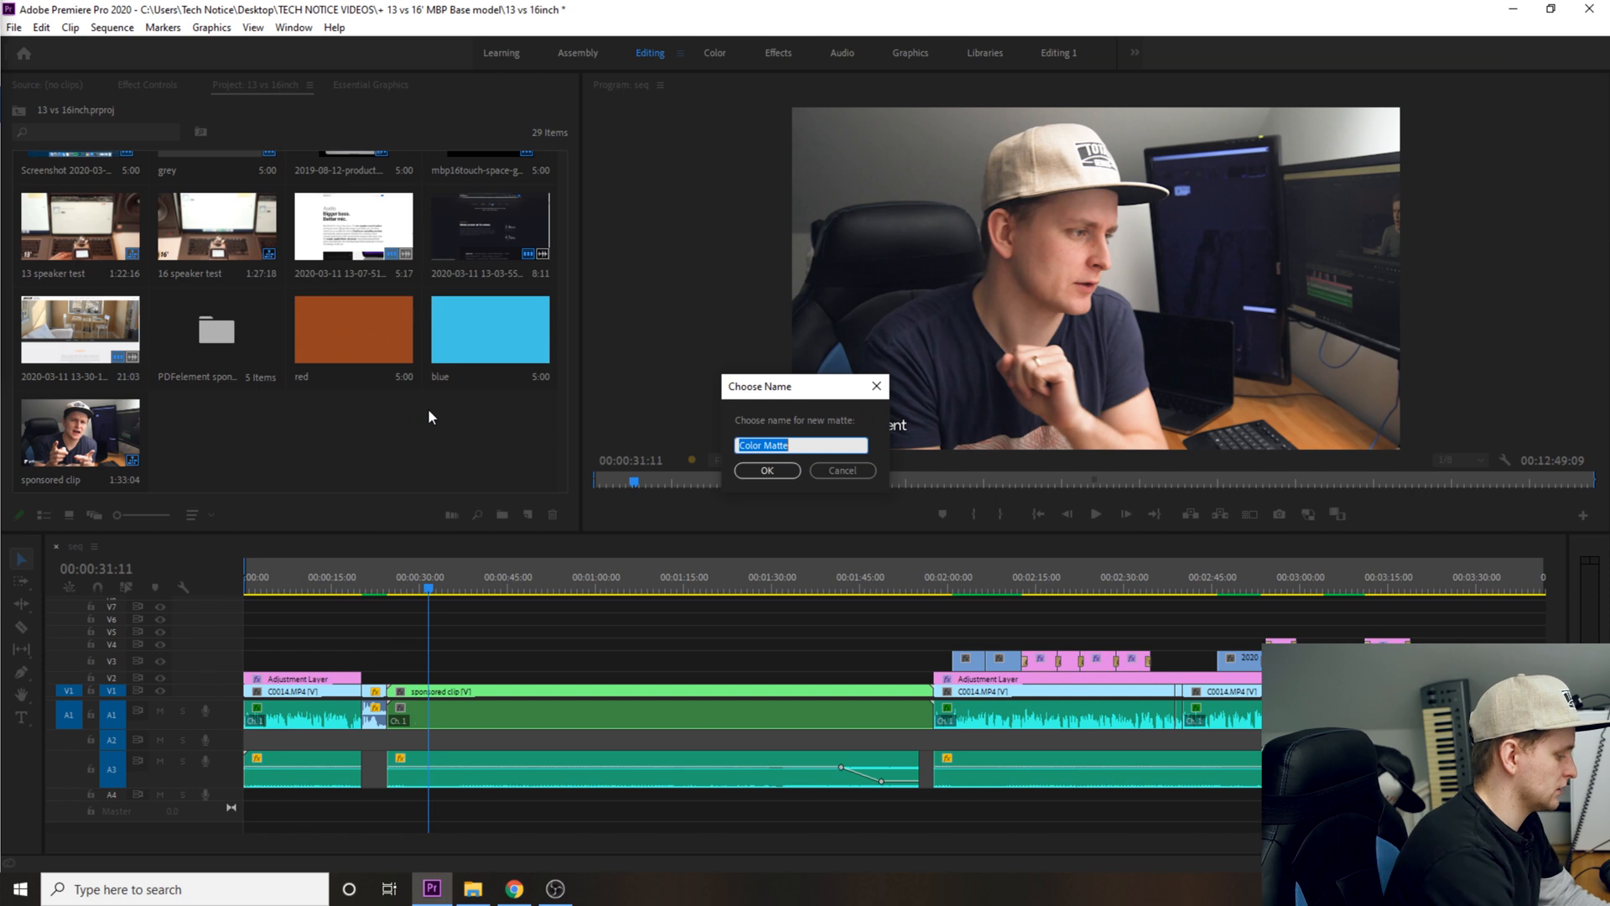
{"action": "type", "text": "gre"}
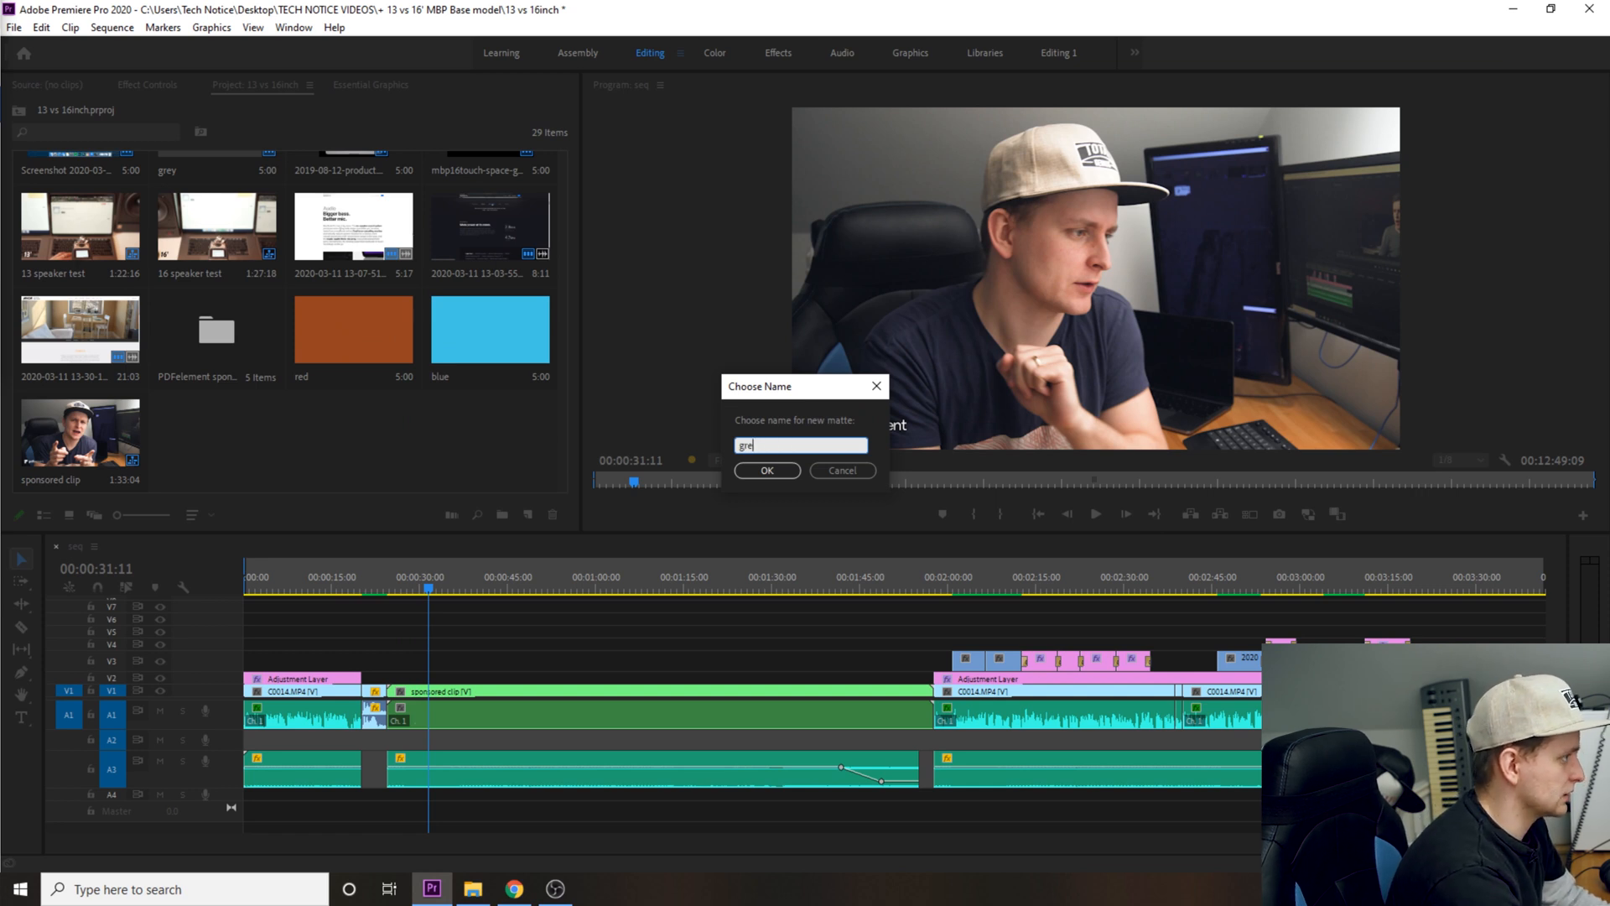
{"action": "left_click", "coordinate": [766, 470]}
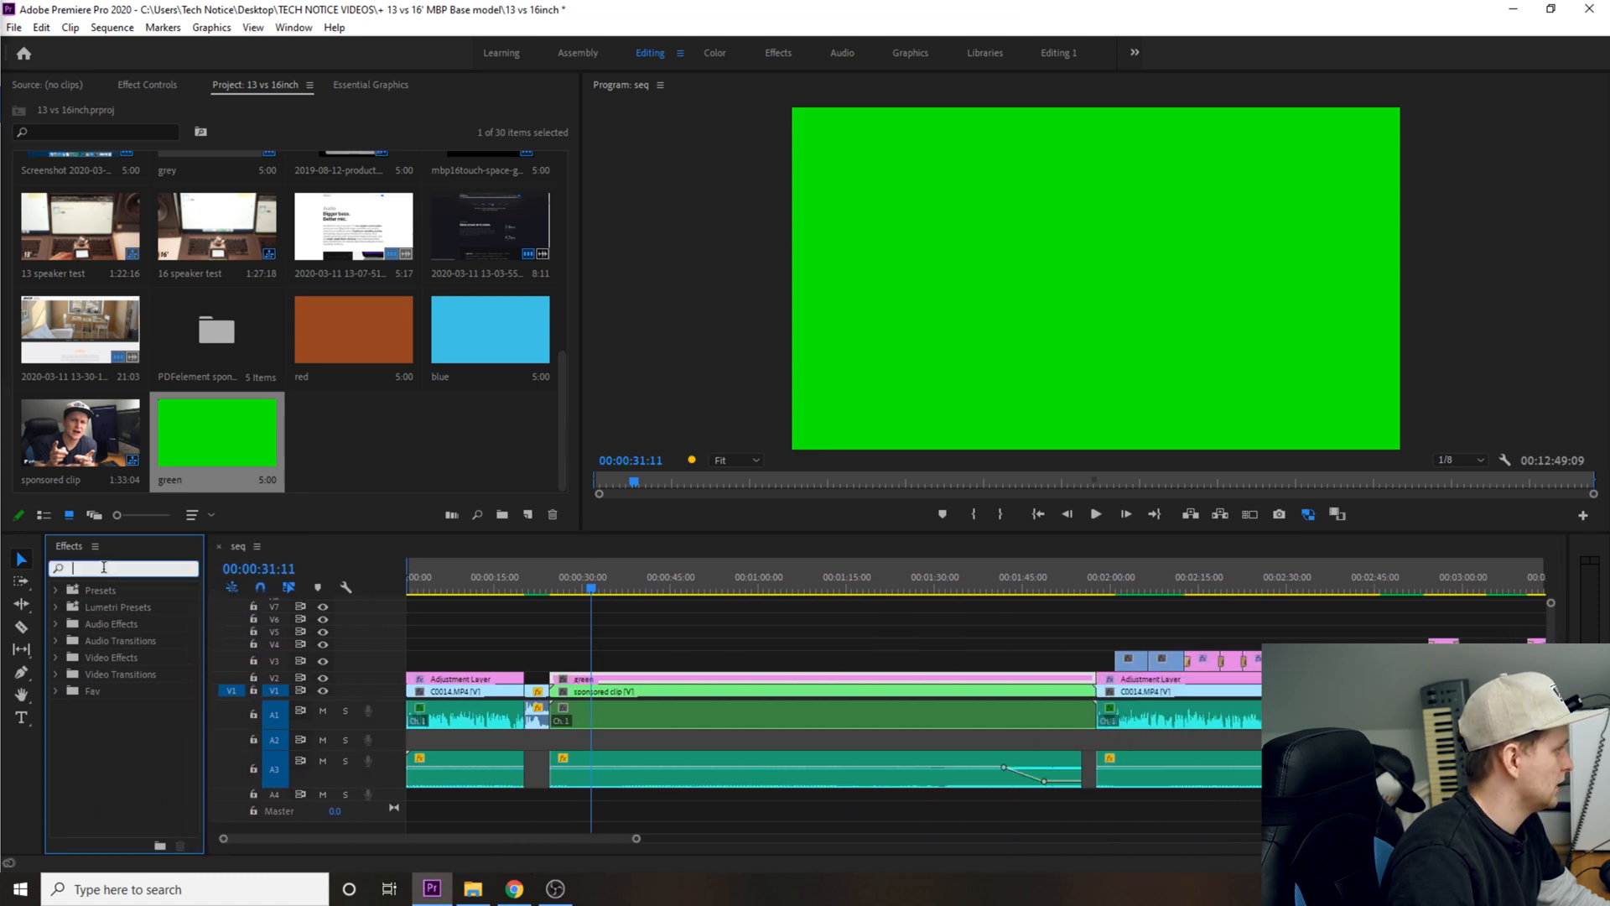
Step: Apply a Crop effect to the green matte with Top at 97%, leaving a thin bottom bar
{"action": "type", "text": "crop"}
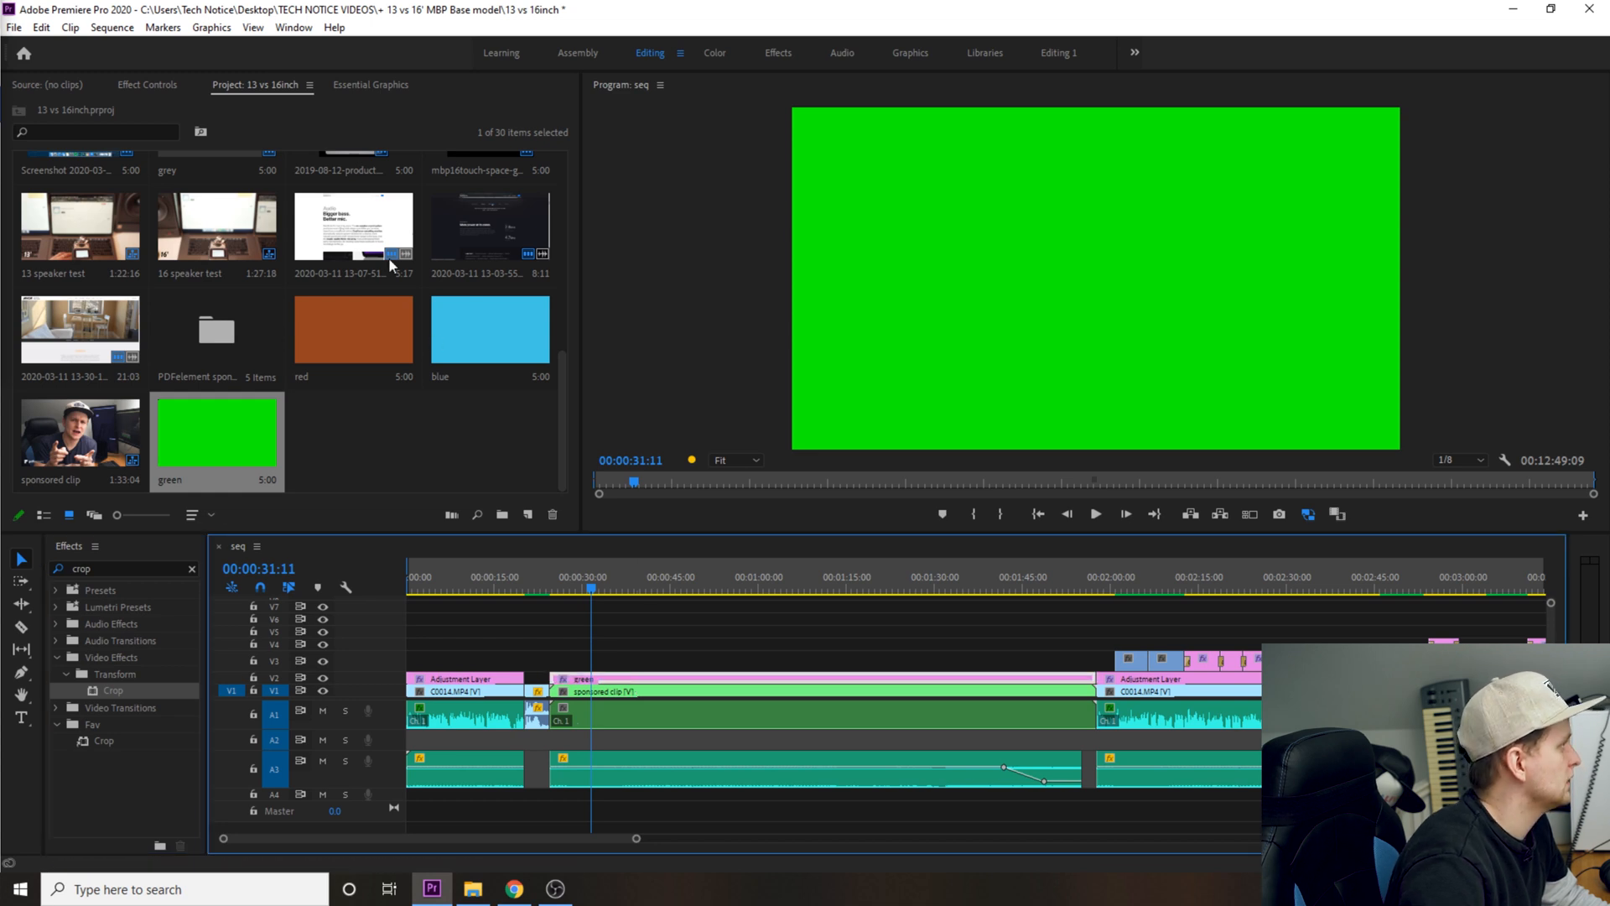
{"action": "left_click", "coordinate": [147, 83]}
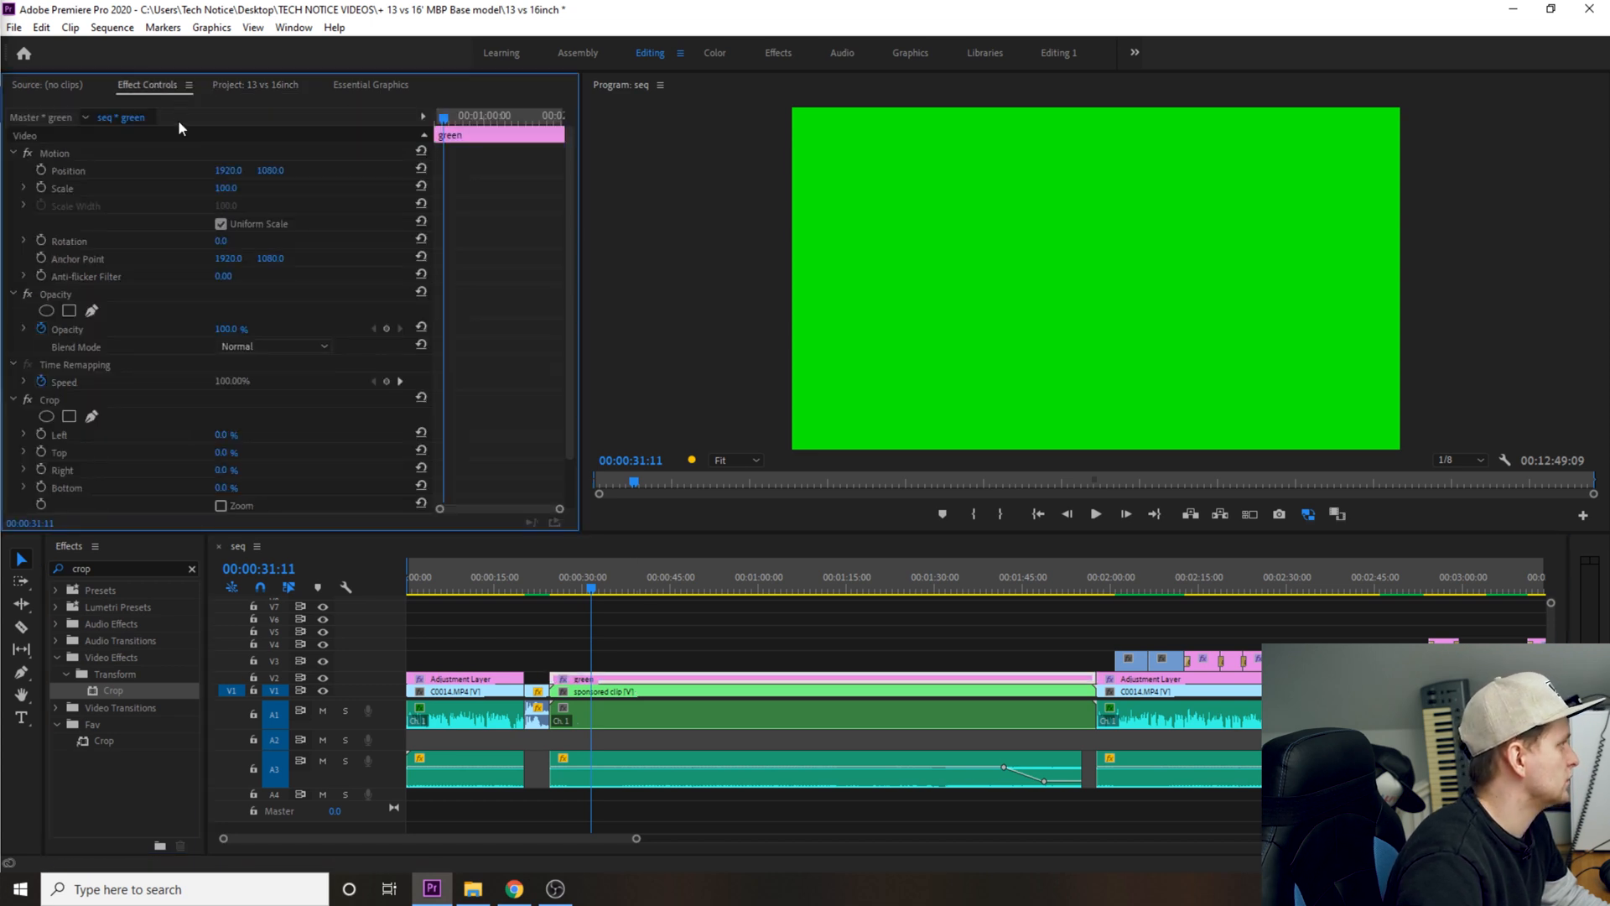
{"action": "scroll", "scroll_direction": "down", "scroll_amount": 3}
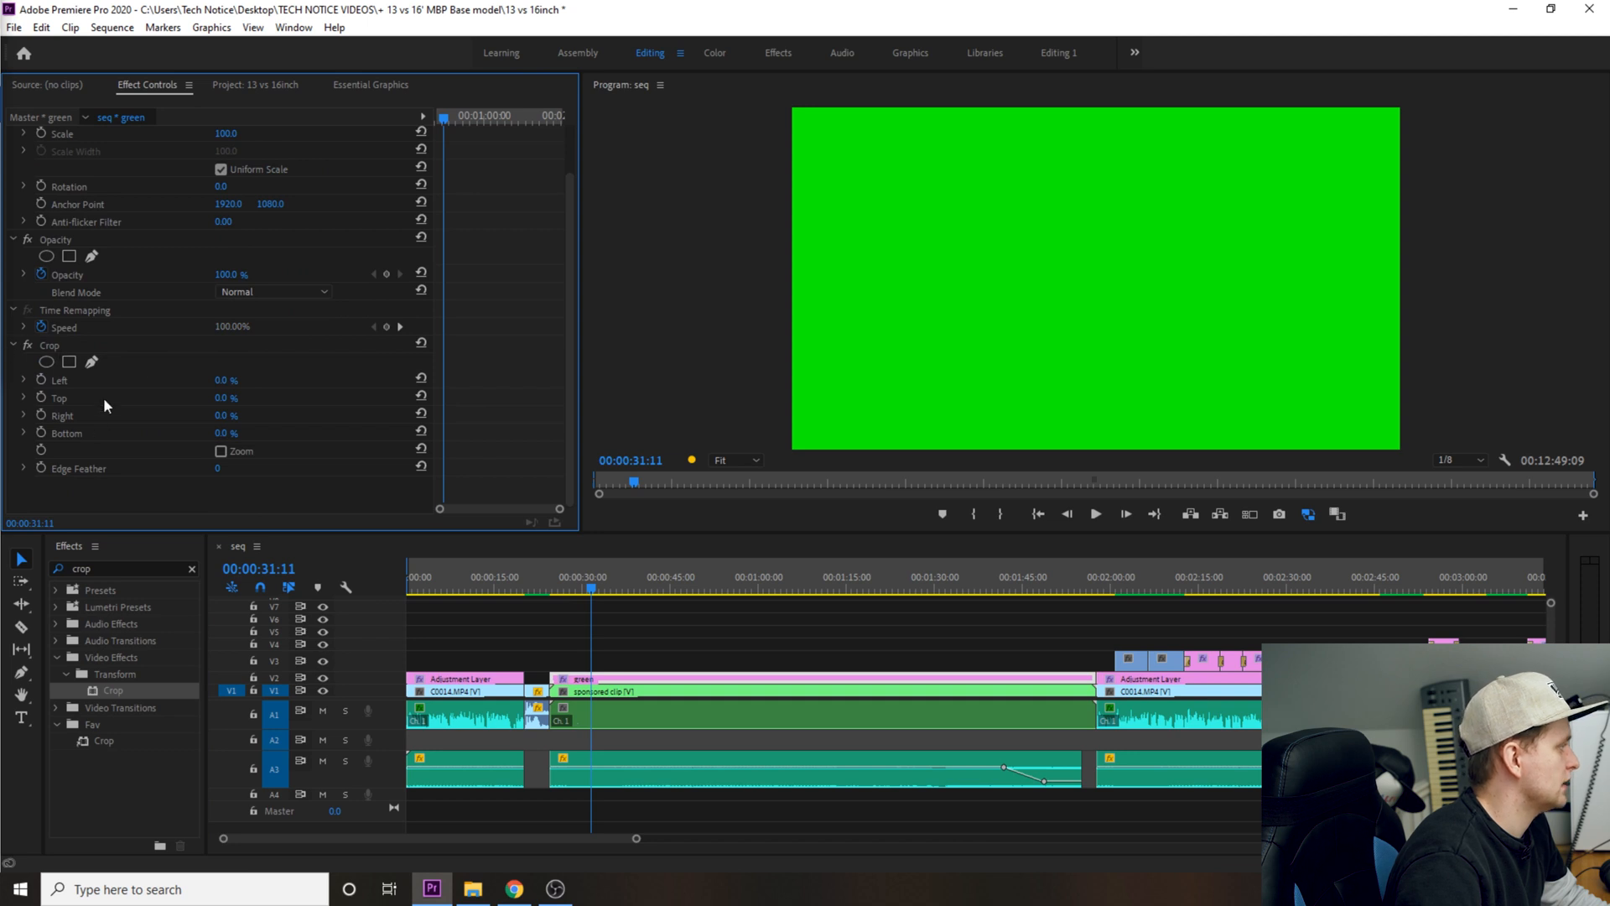
{"action": "left_click", "coordinate": [49, 345]}
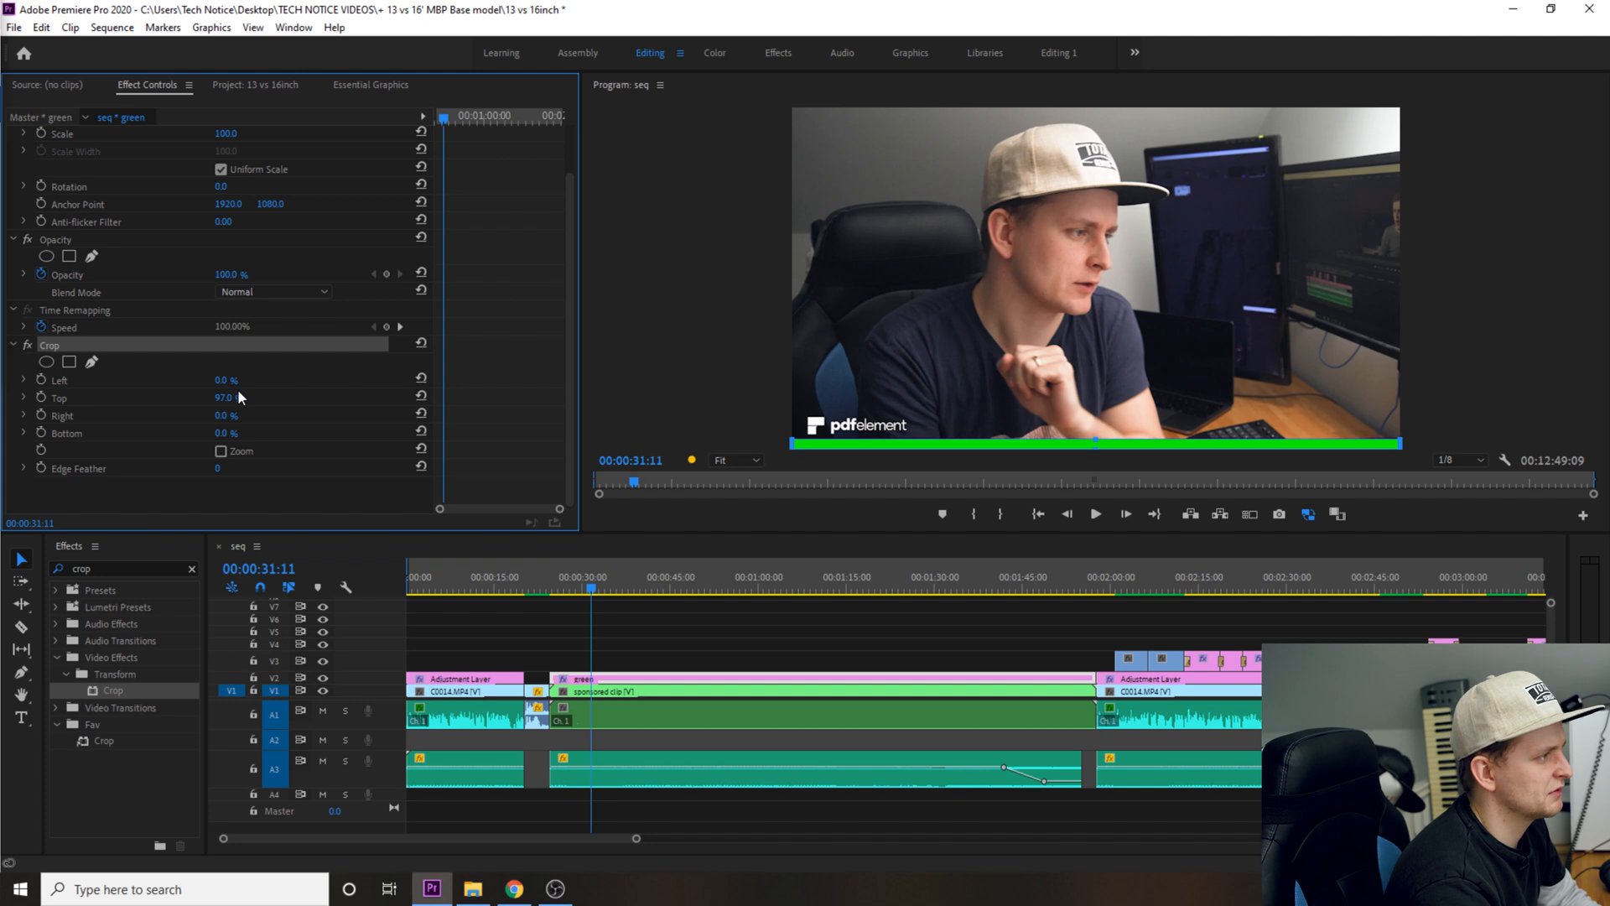
{"action": "left_click", "coordinate": [587, 591]}
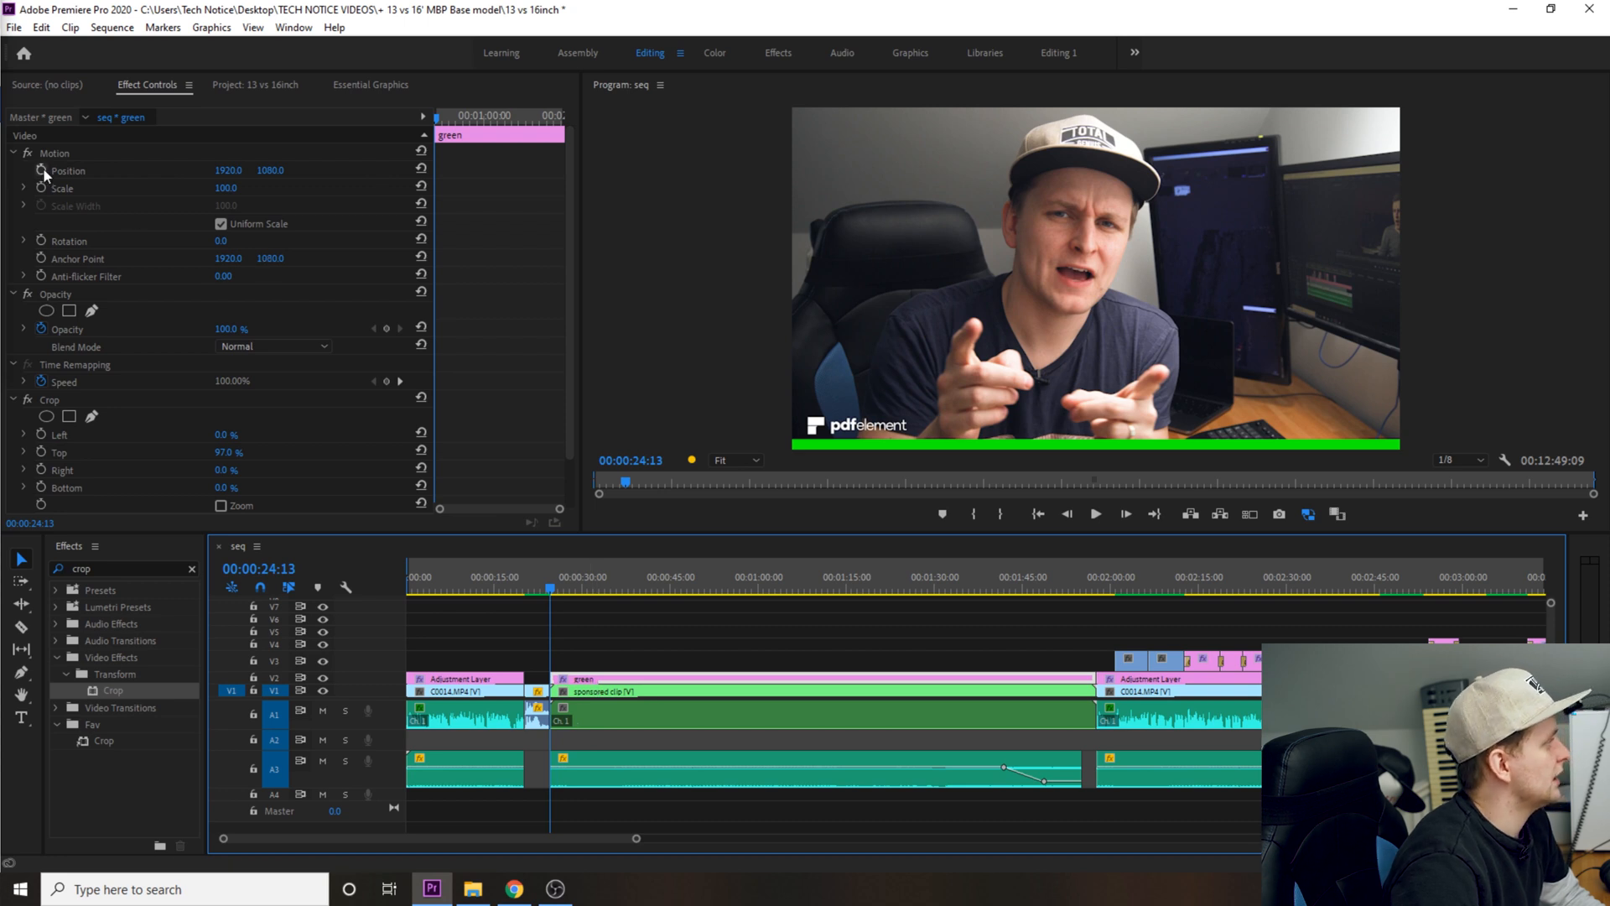
{"action": "mouse_move", "coordinate": [41, 171]}
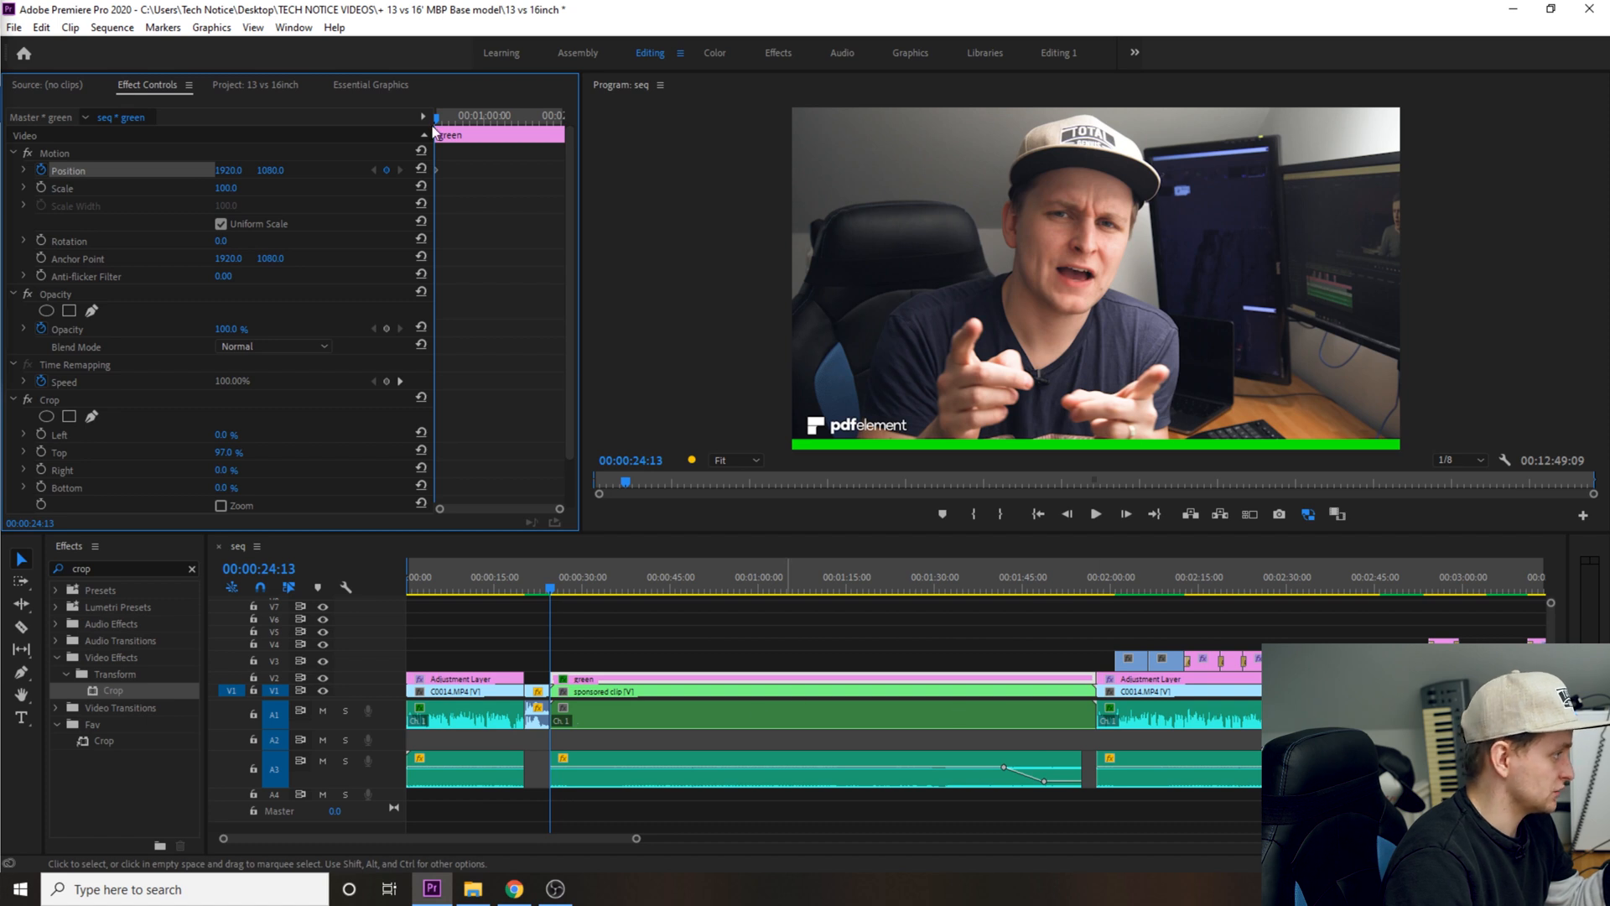
Step: Add a Position keyframe at the end of the green matte clip
{"action": "left_click", "coordinate": [802, 587]}
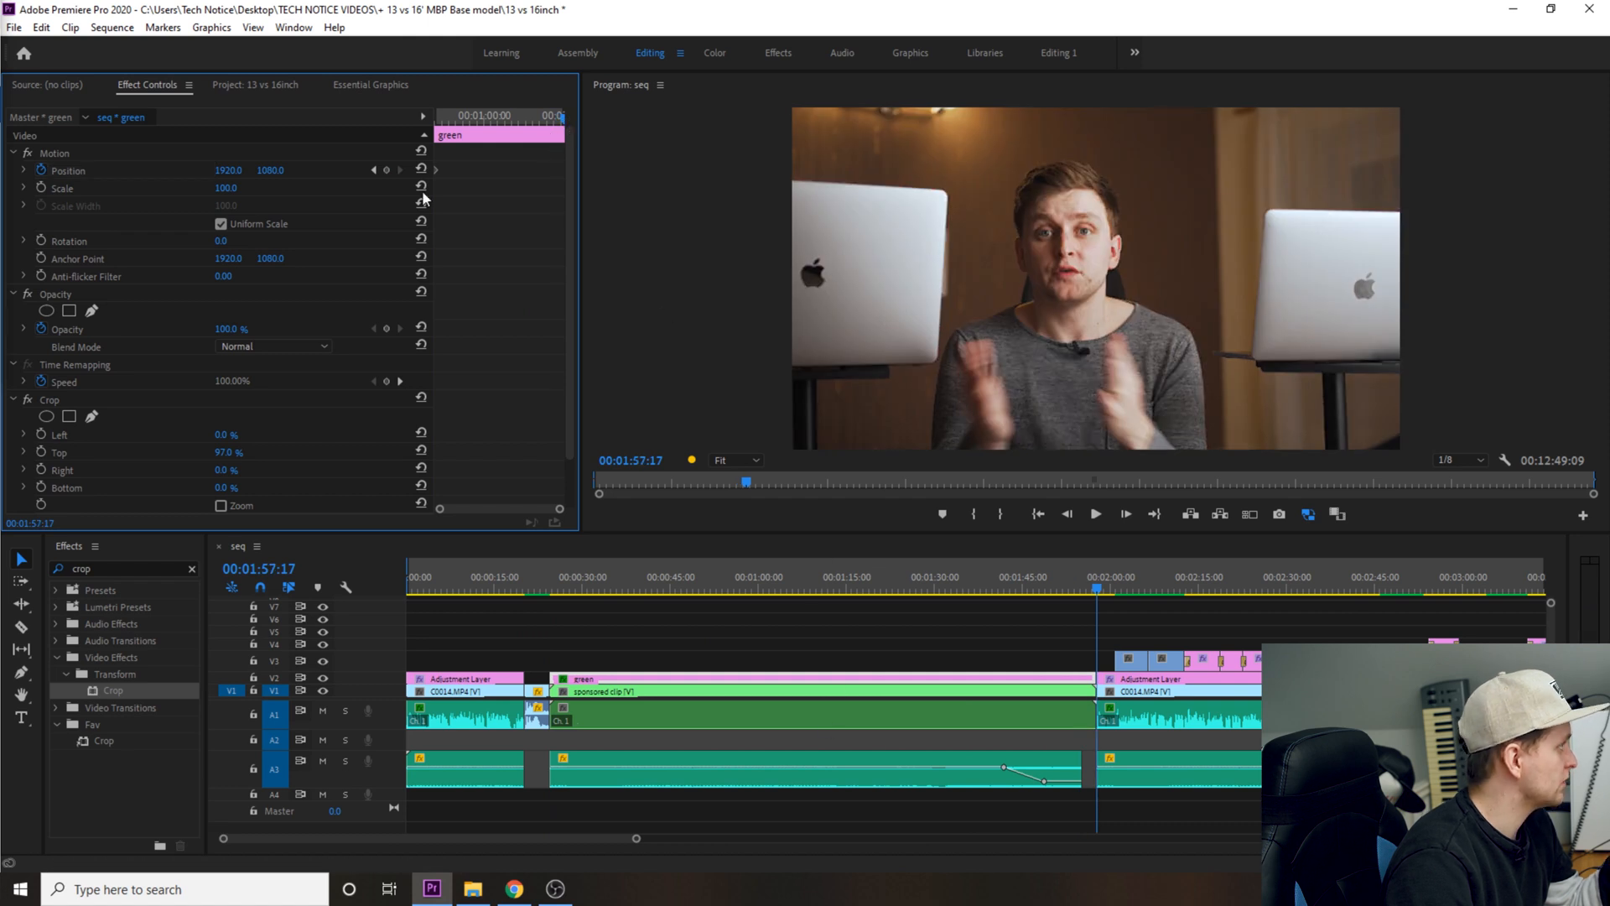
{"action": "mouse_move", "coordinate": [387, 170]}
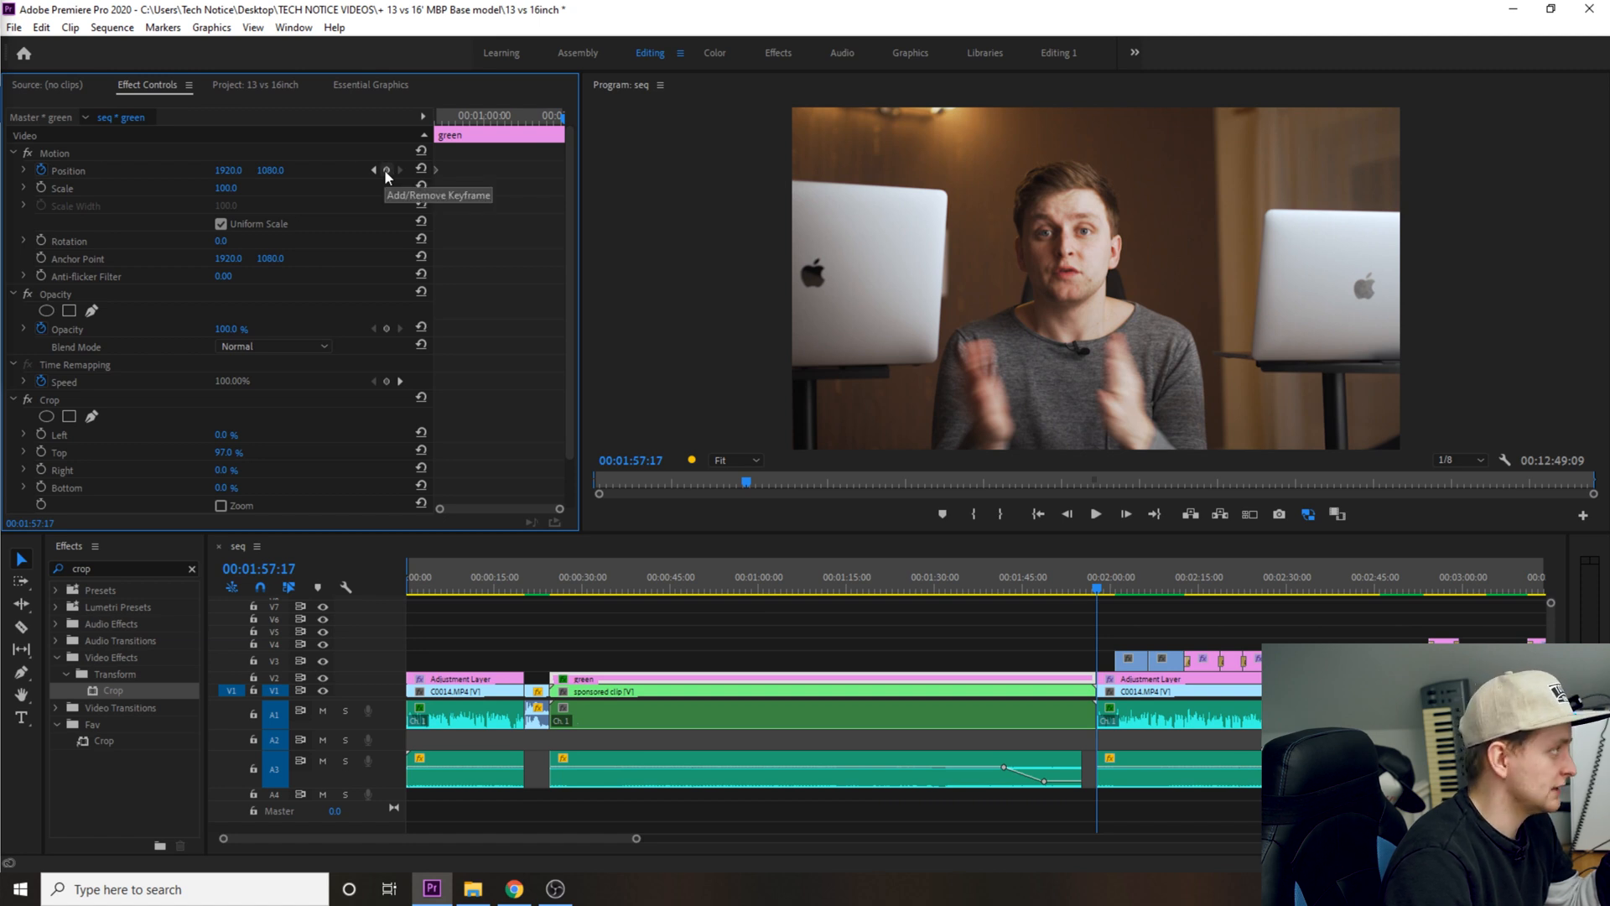
{"action": "left_click", "coordinate": [386, 171]}
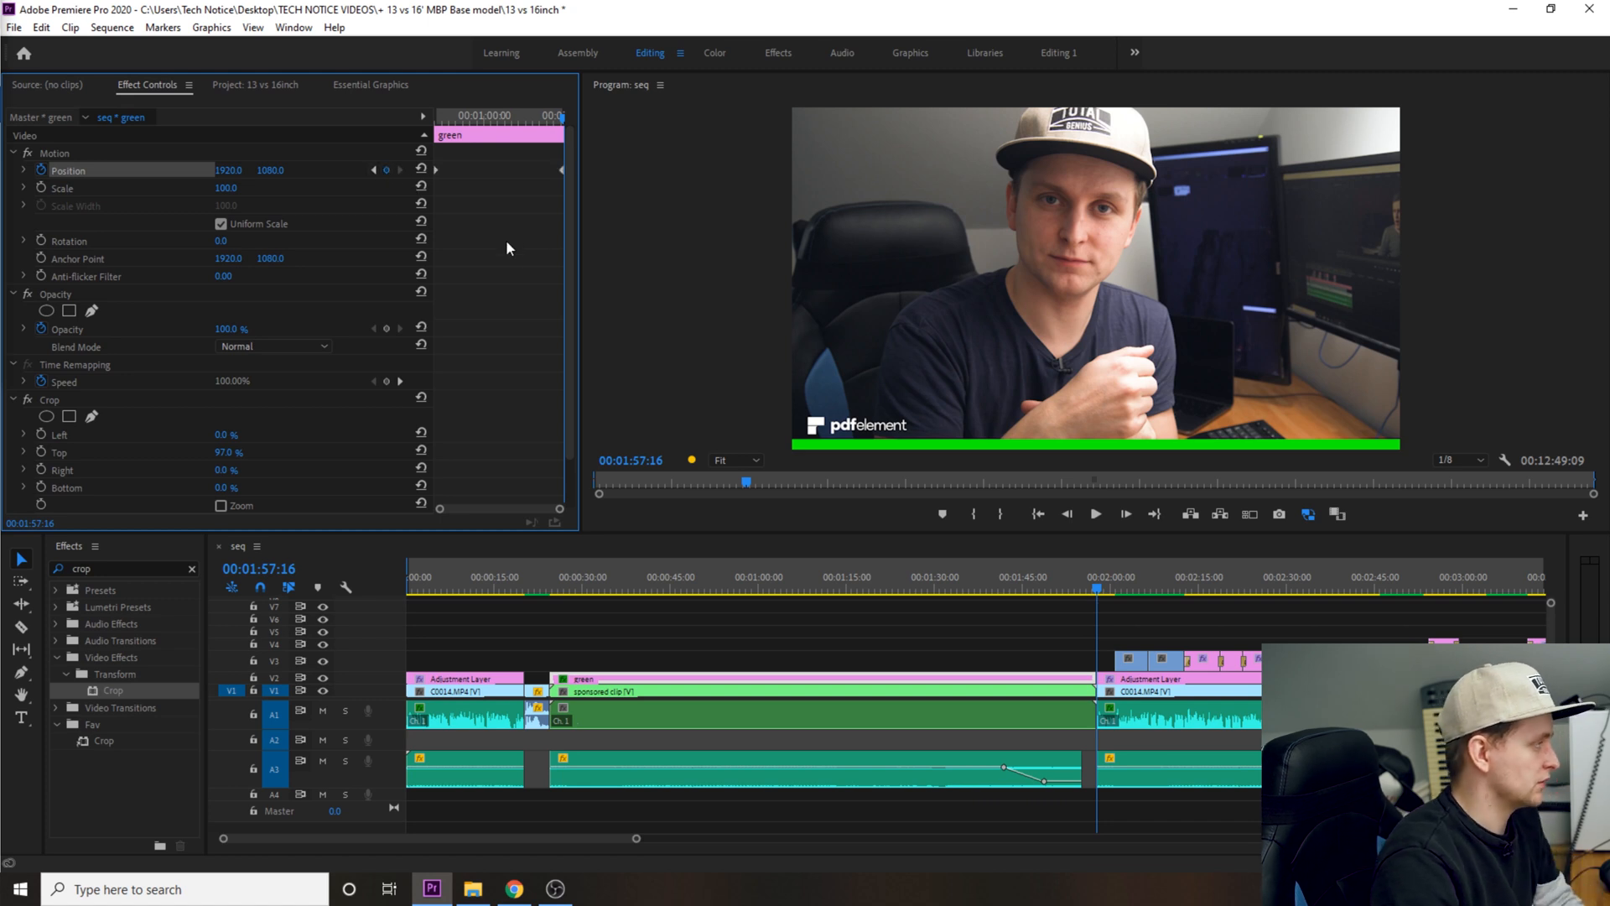
{"action": "mouse_move", "coordinate": [496, 240]}
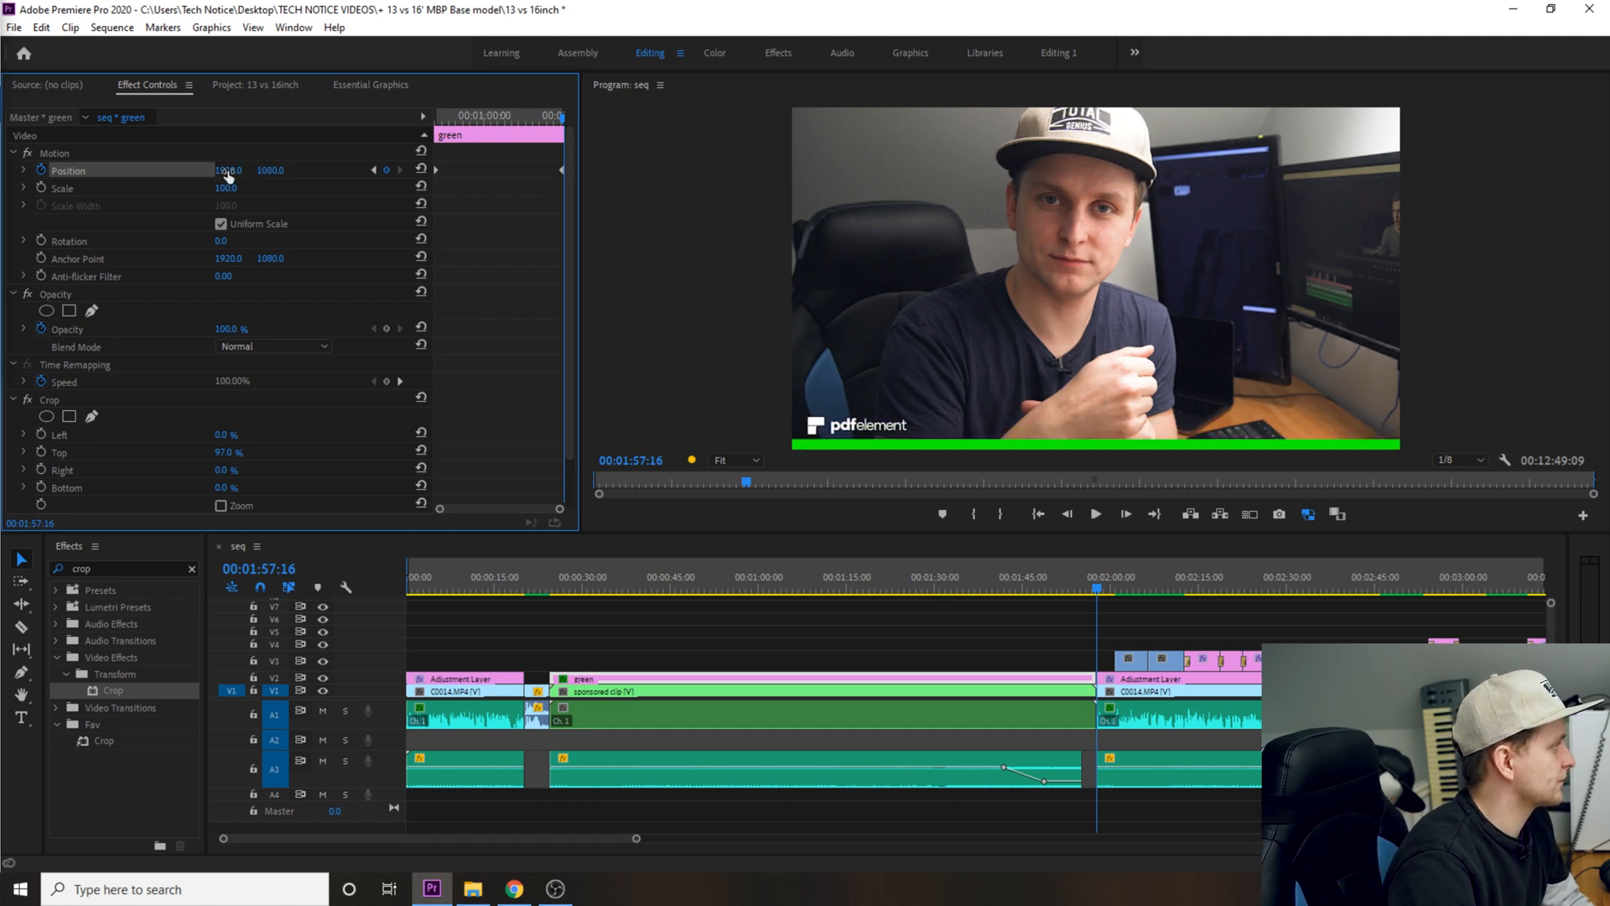
Step: Set the end keyframe's Position X to -1922 so the bar slides fully out of frame leftward
{"action": "left_click_drag", "start_coordinate": [228, 169], "coordinate": [222, 169]}
{"action": "type", "text": "-1922"}
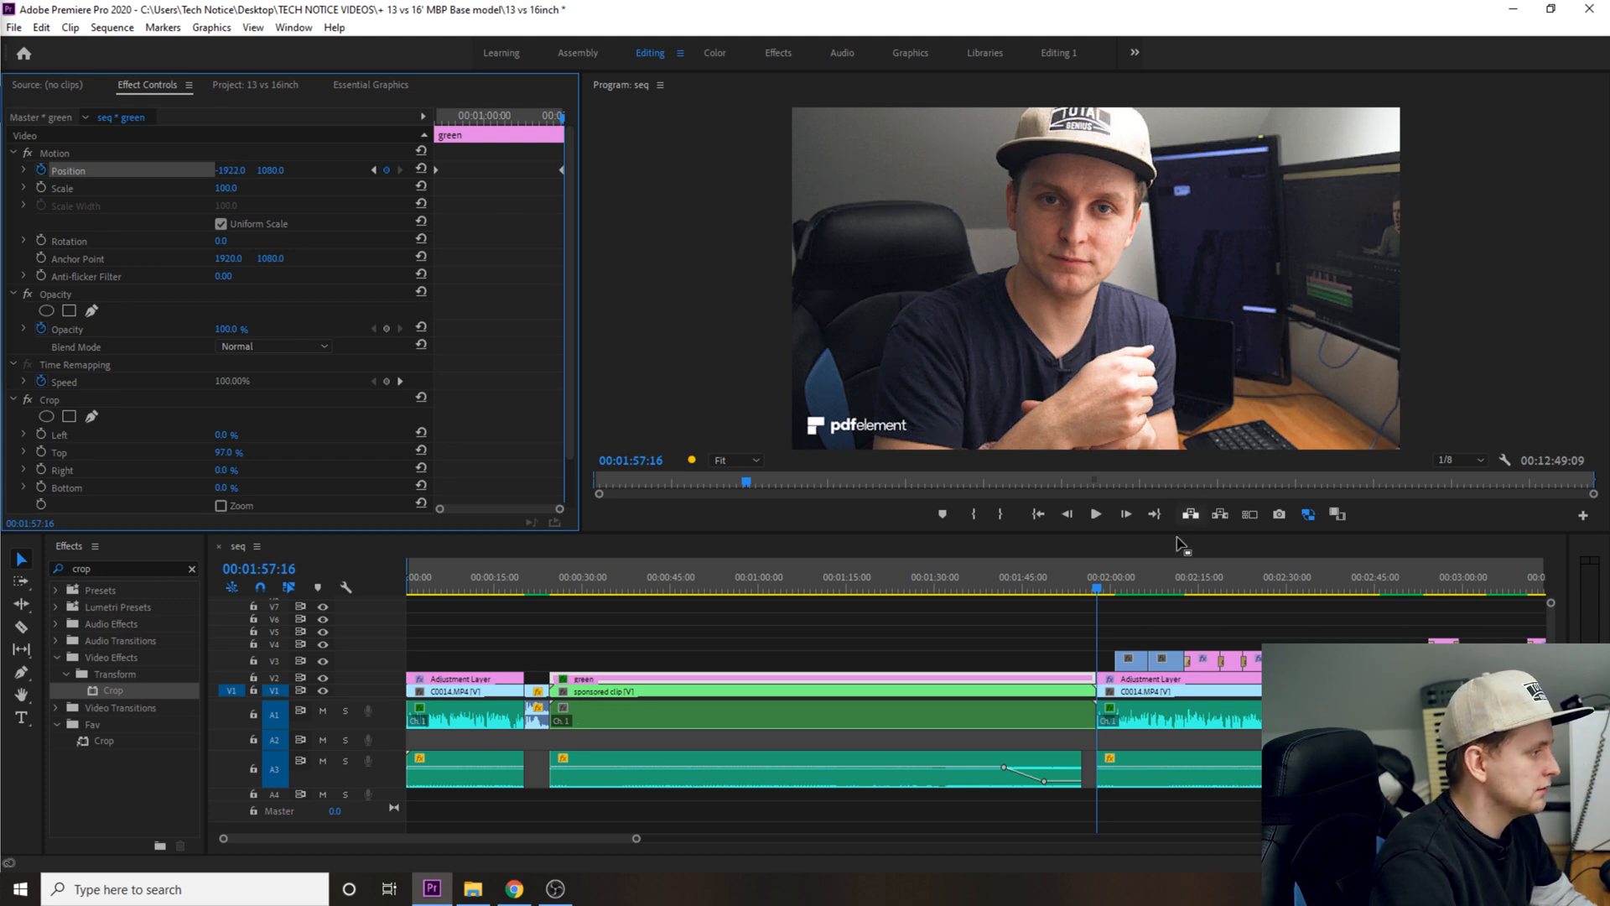
{"action": "mouse_move", "coordinate": [555, 593]}
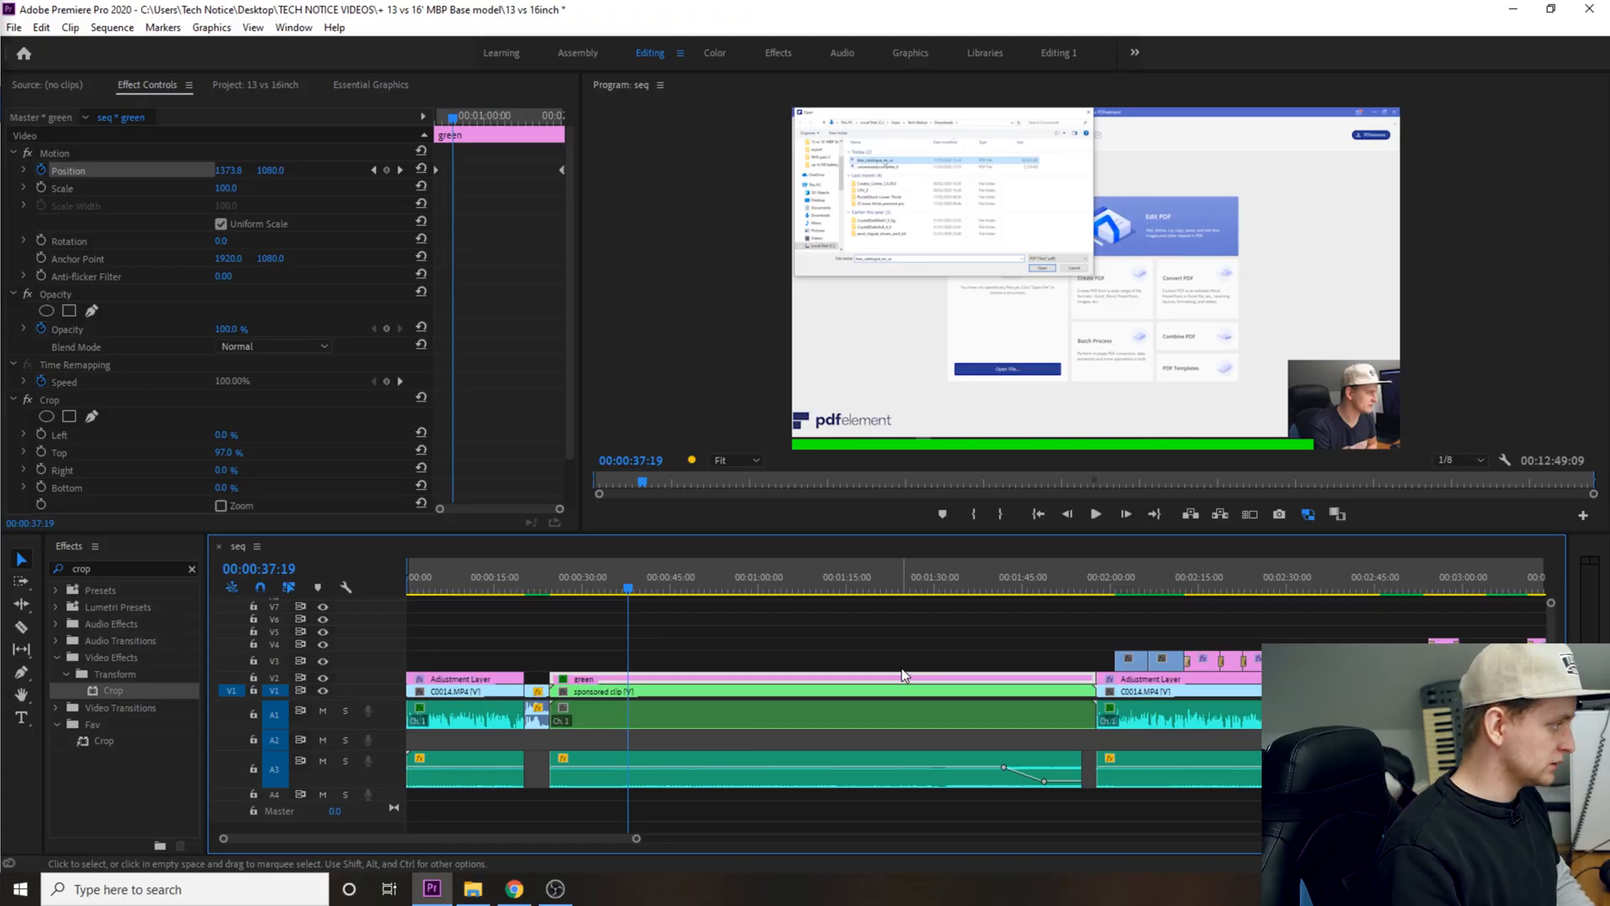
{"action": "mouse_move", "coordinate": [886, 664]}
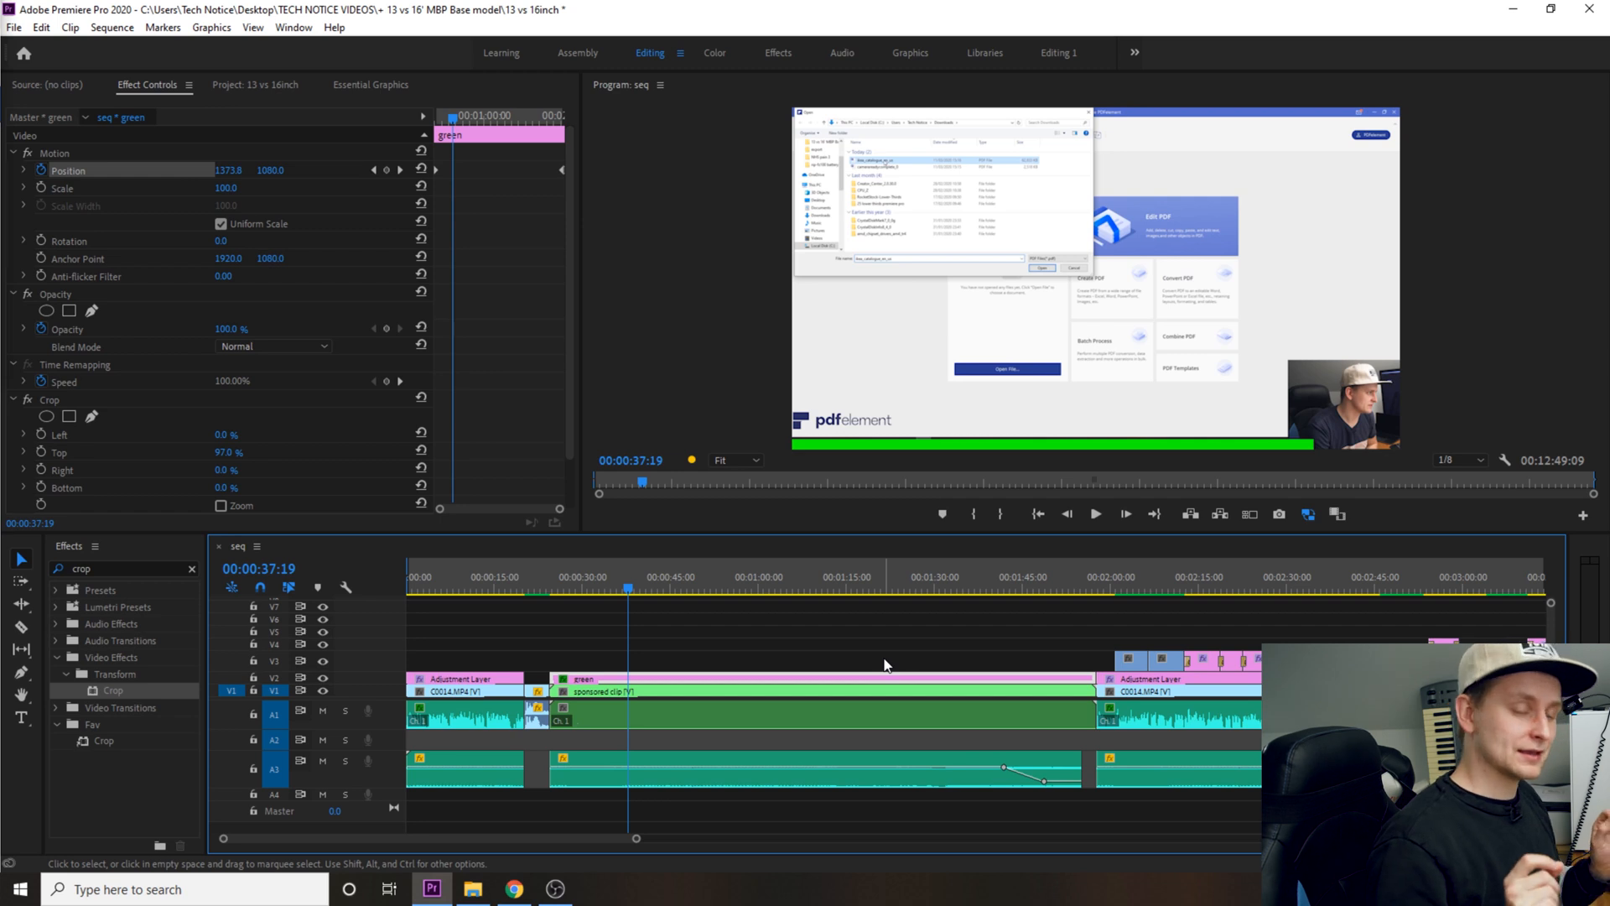
{"action": "mouse_move", "coordinate": [778, 624]}
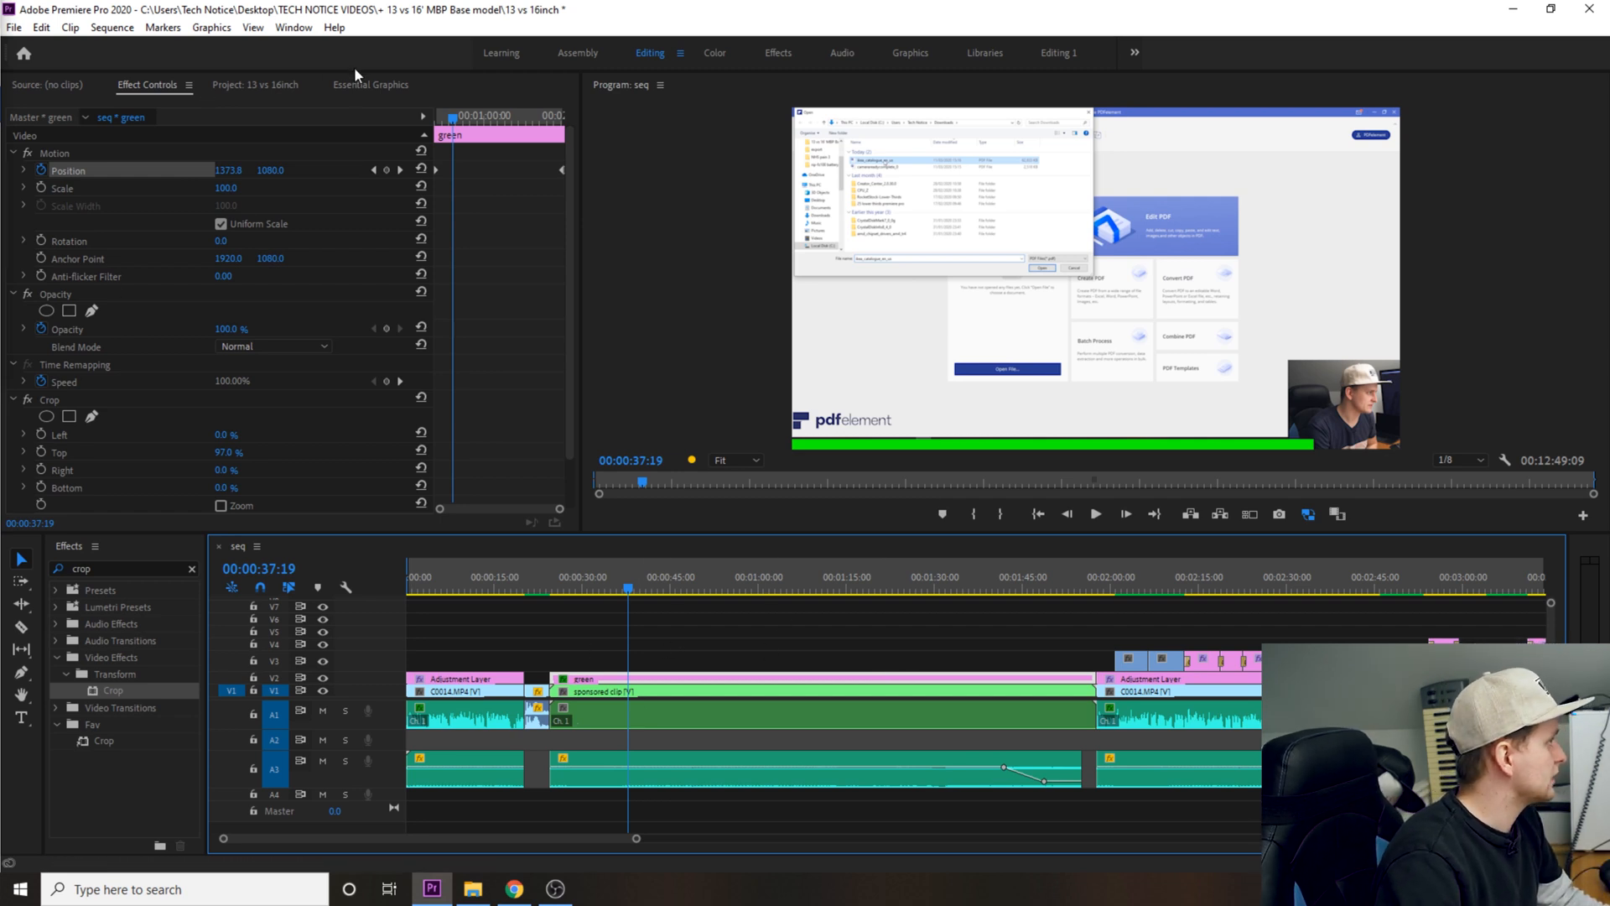
Step: Show the Project panel's media items to reach the green color matte
{"action": "left_click", "coordinate": [371, 84]}
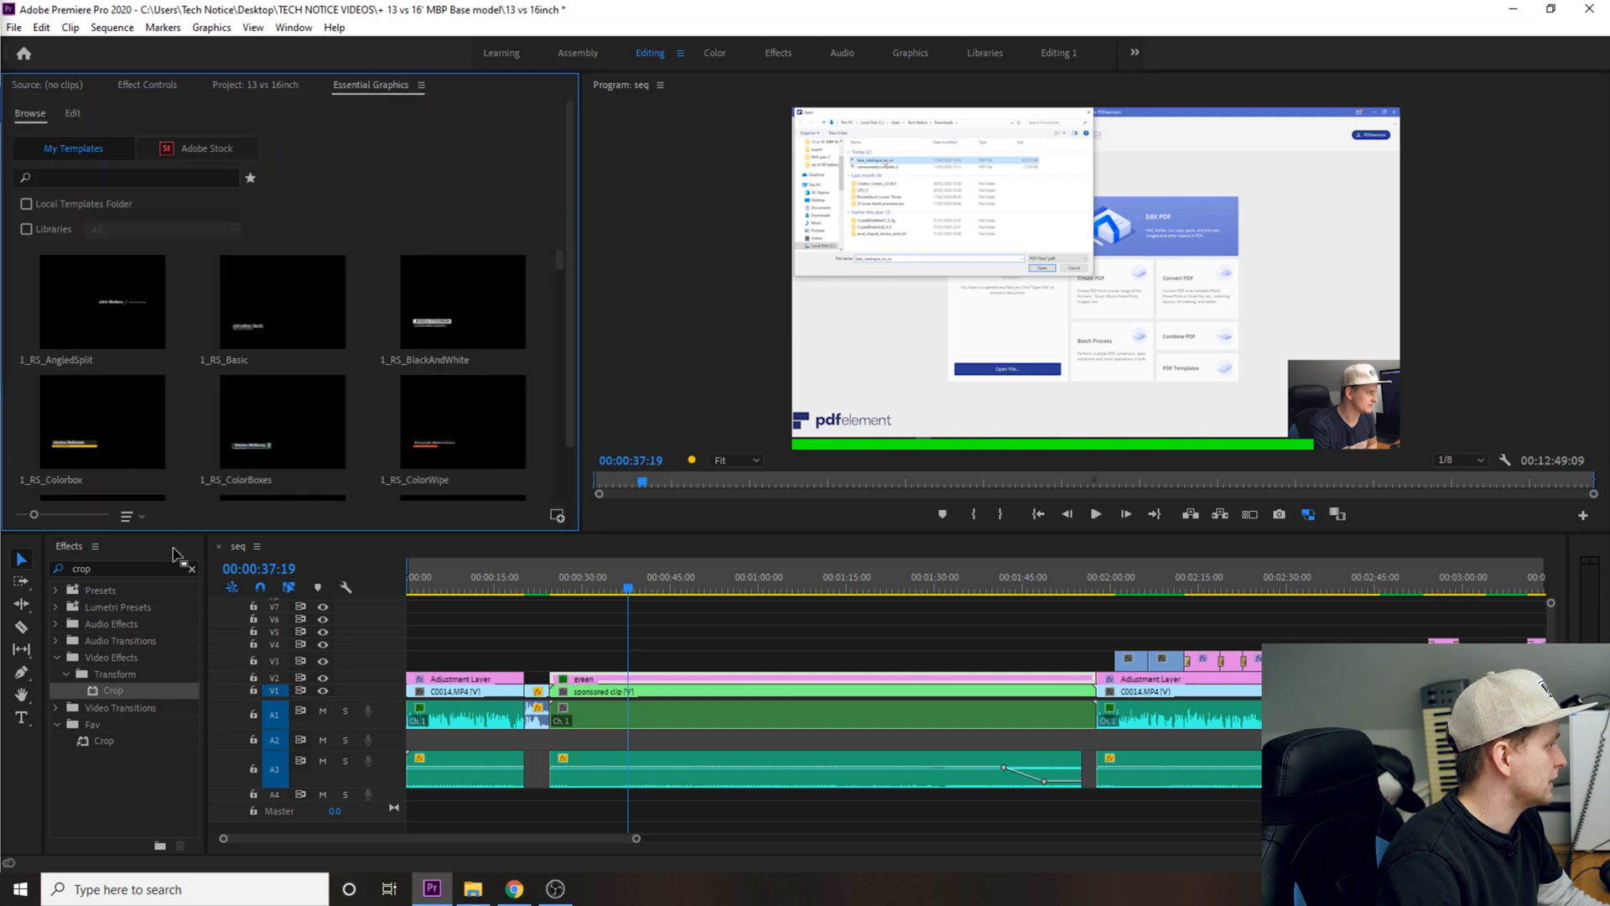
{"action": "left_click", "coordinate": [255, 84]}
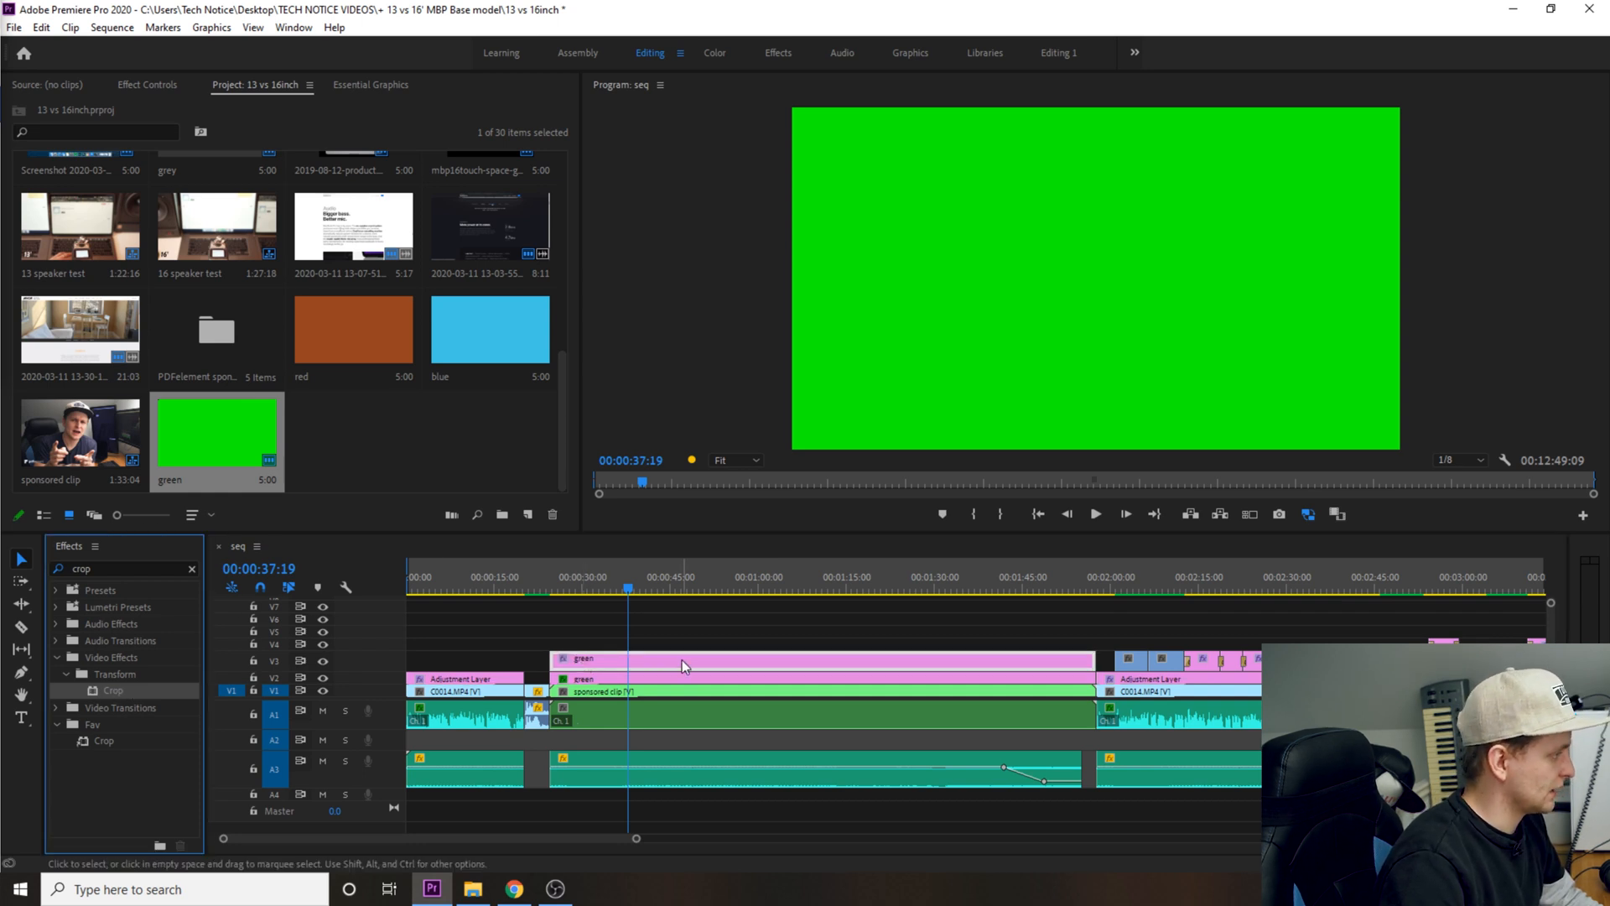
{"action": "mouse_move", "coordinate": [682, 666]}
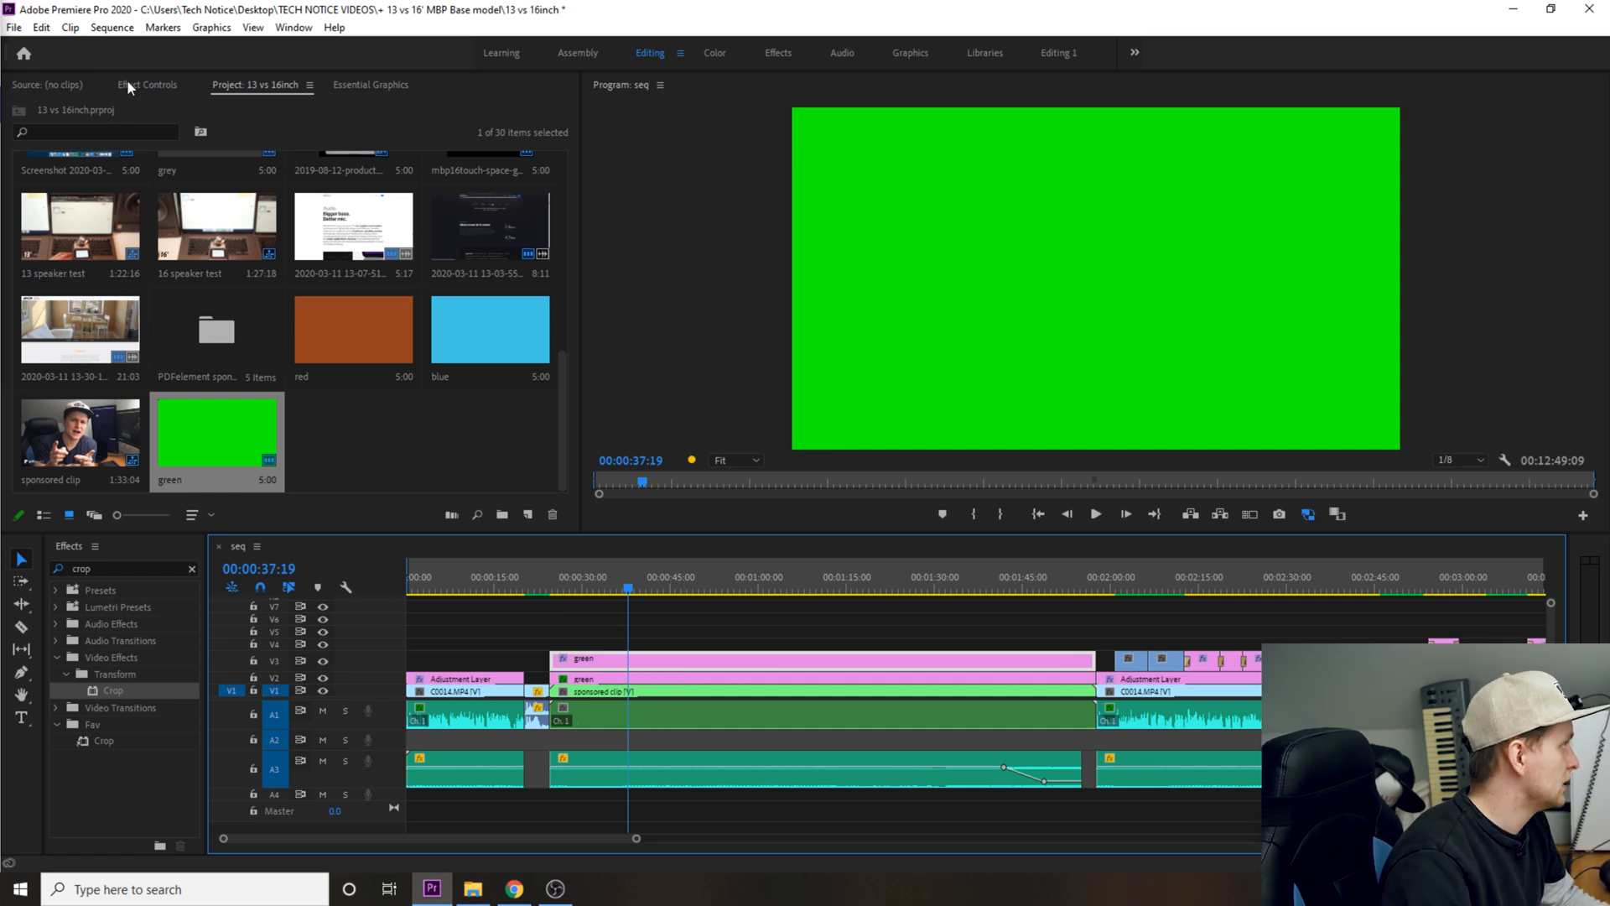
Step: In the new green matte's Effect Controls, set Crop Right to 98.3% for a thin left-edge strip
{"action": "left_click", "coordinate": [148, 83]}
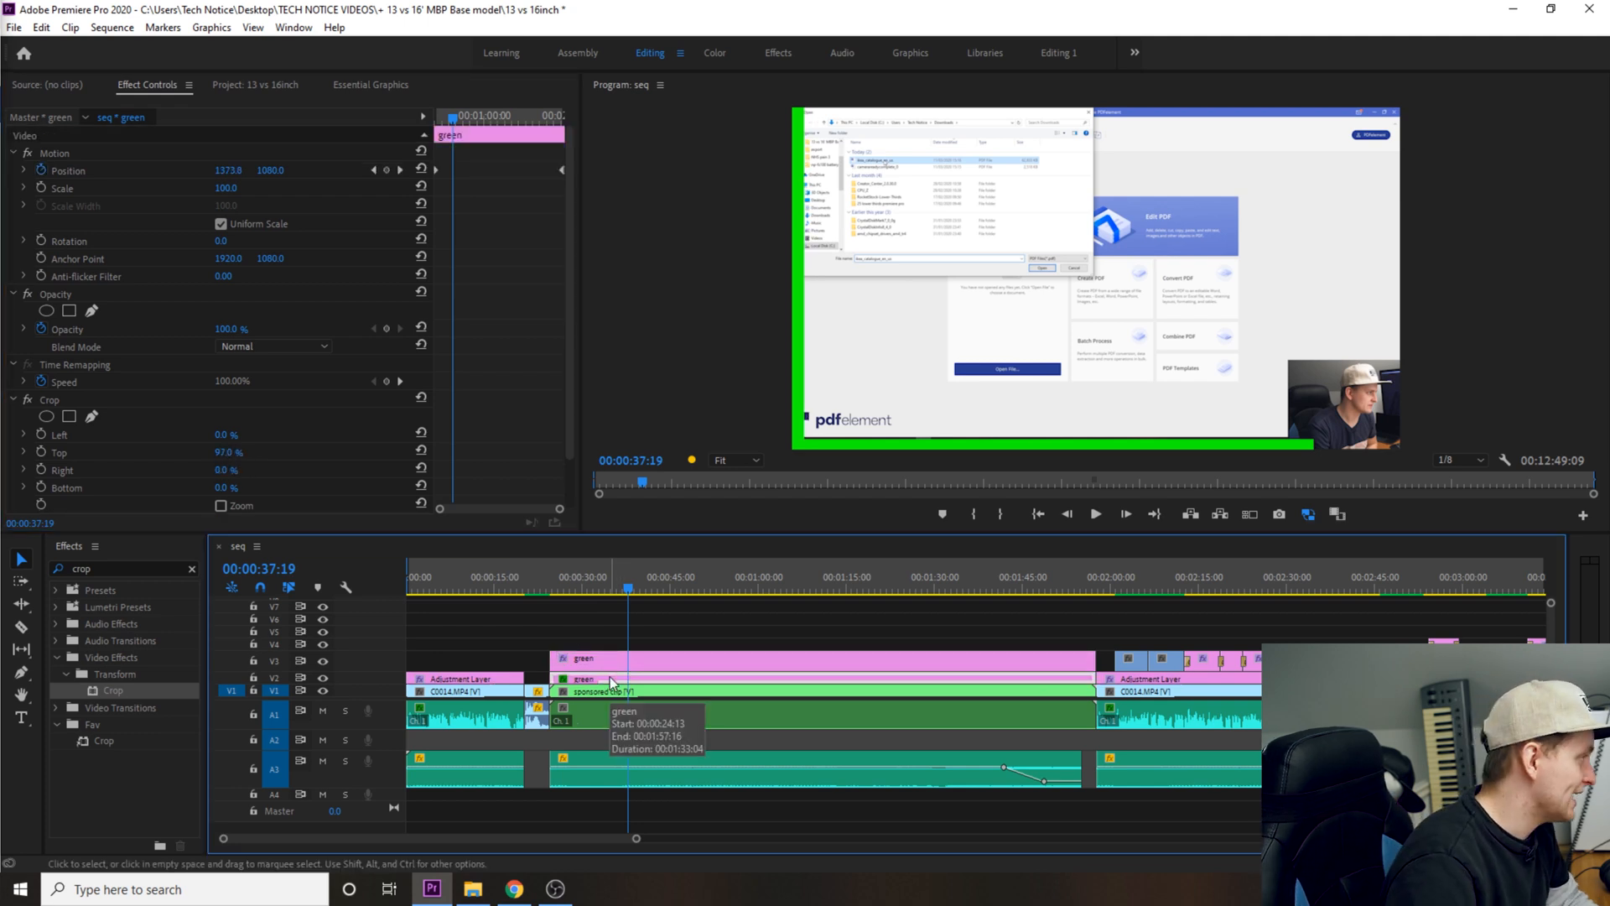
{"action": "mouse_move", "coordinate": [584, 614]}
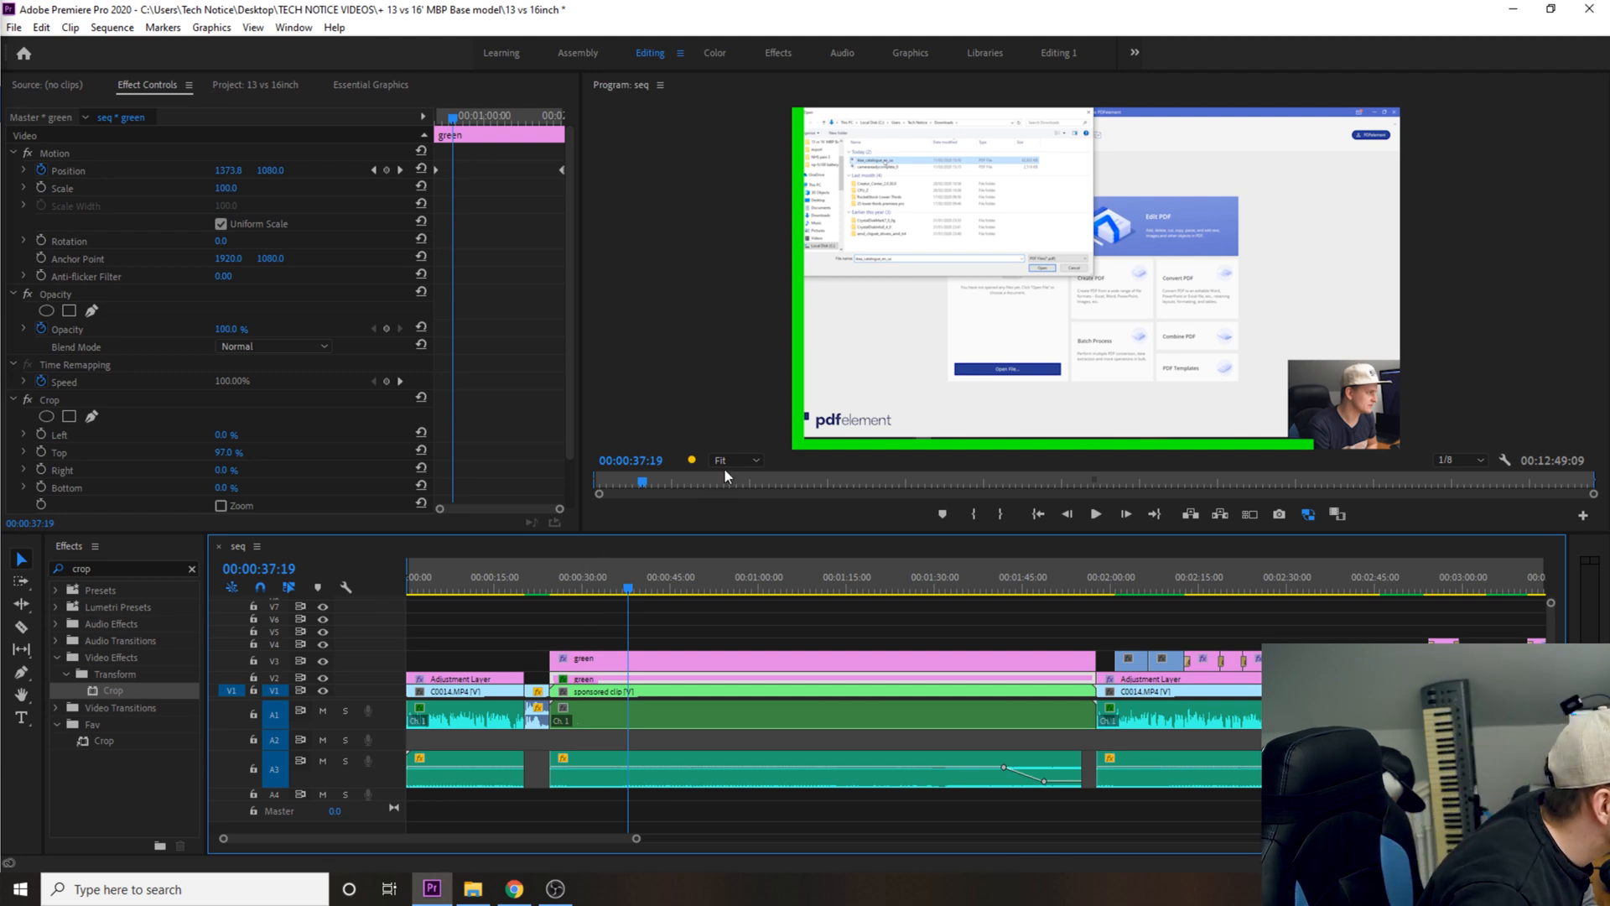
{"action": "double_click", "coordinate": [227, 470]}
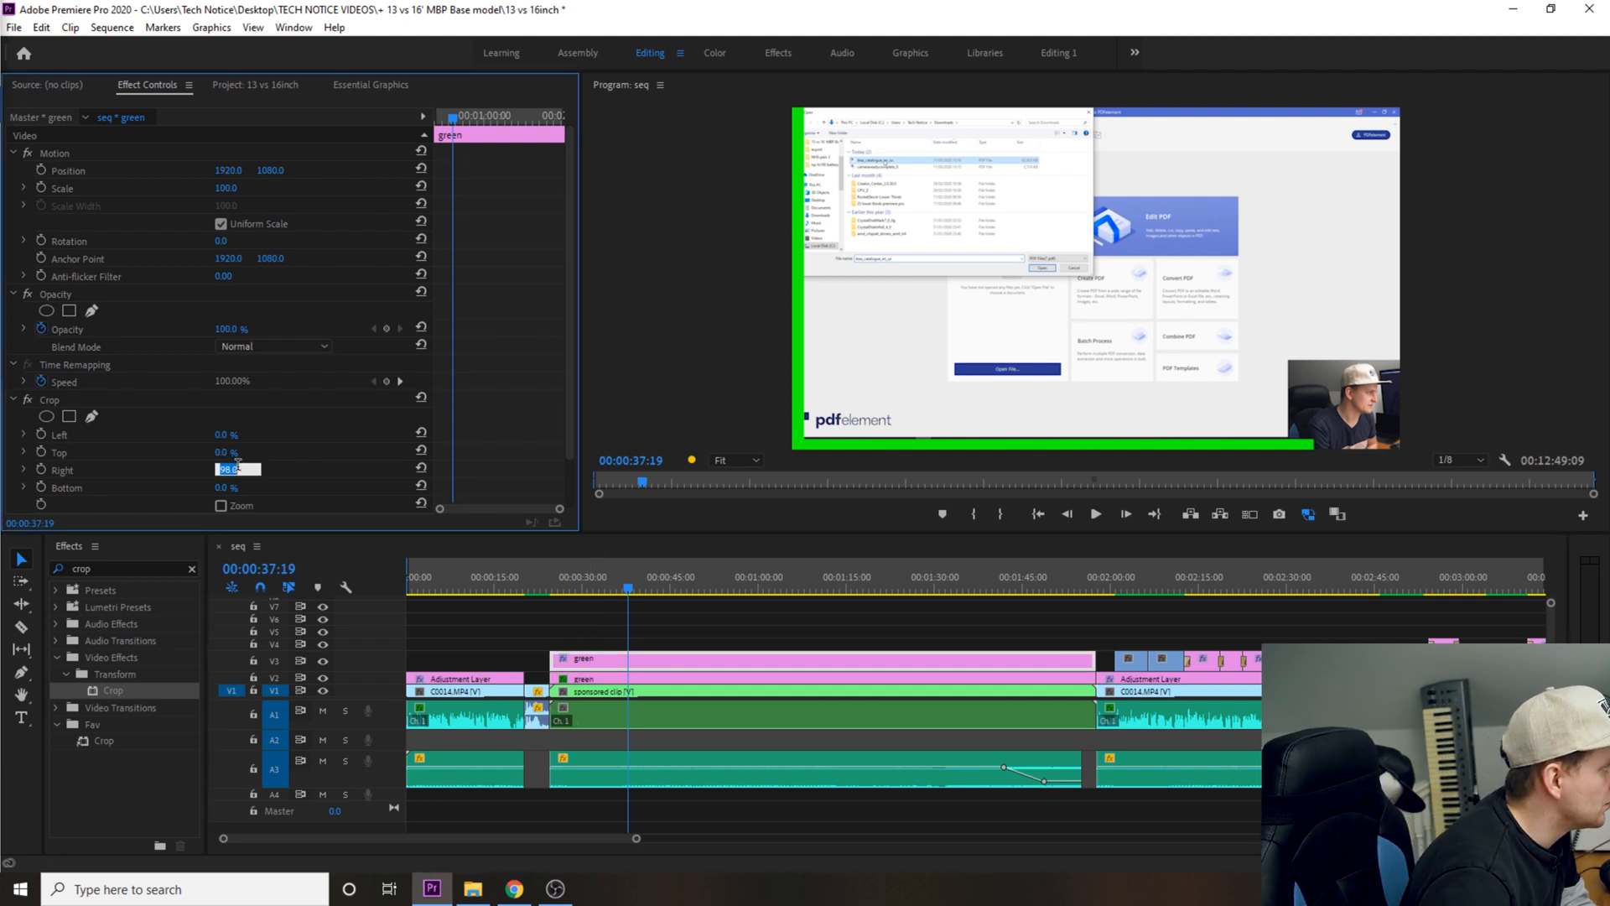
{"action": "type", "text": "98"}
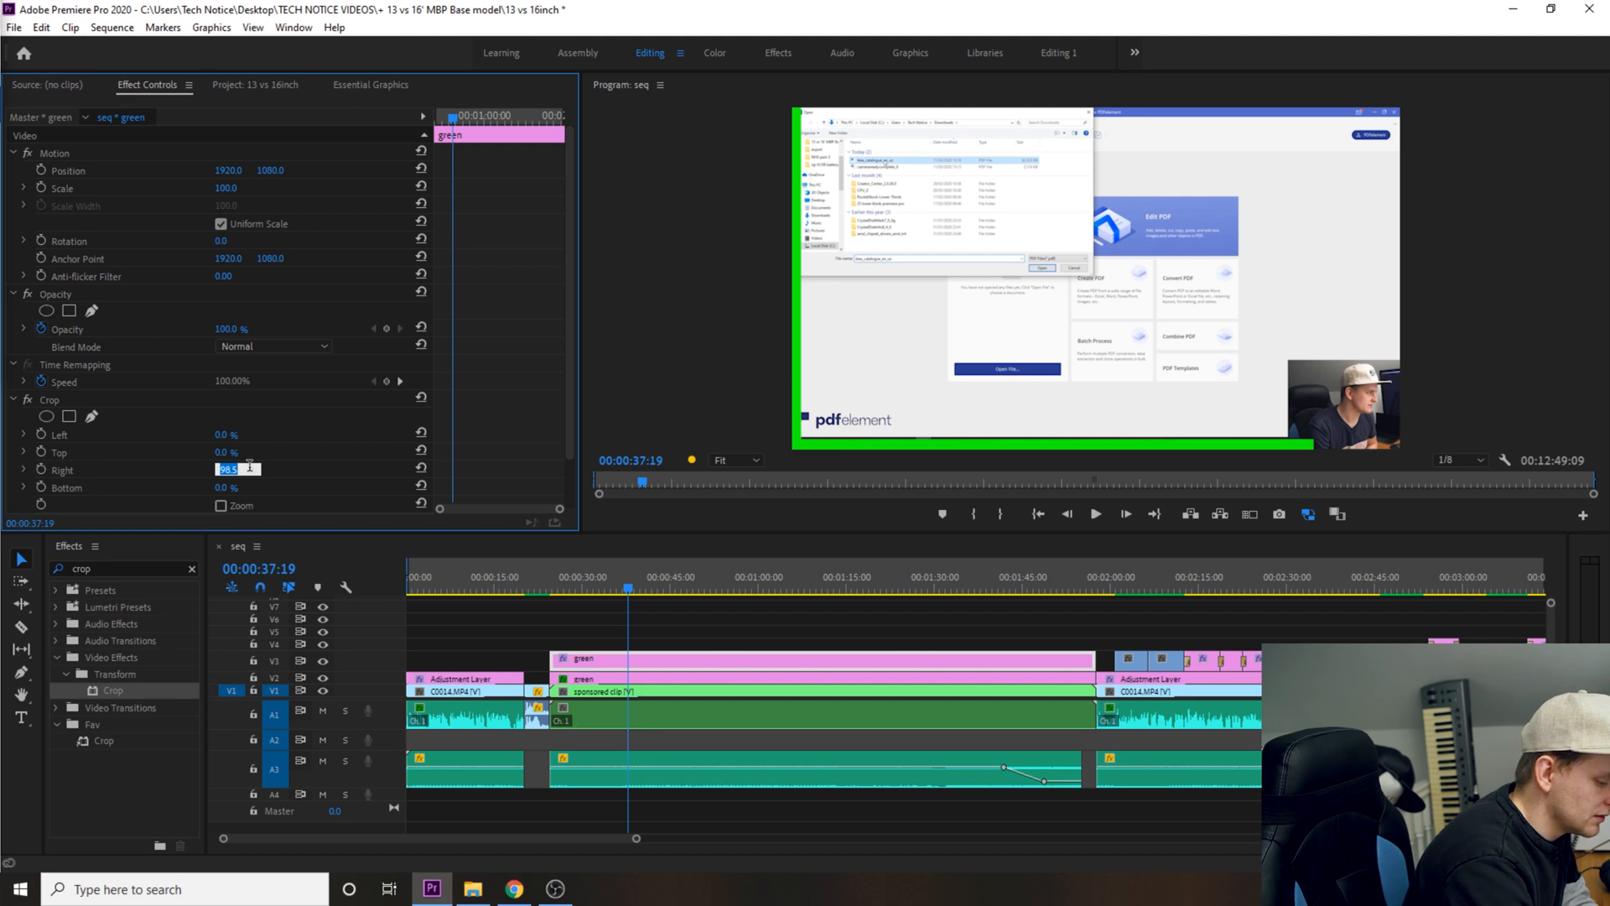
{"action": "type", "text": "98.3"}
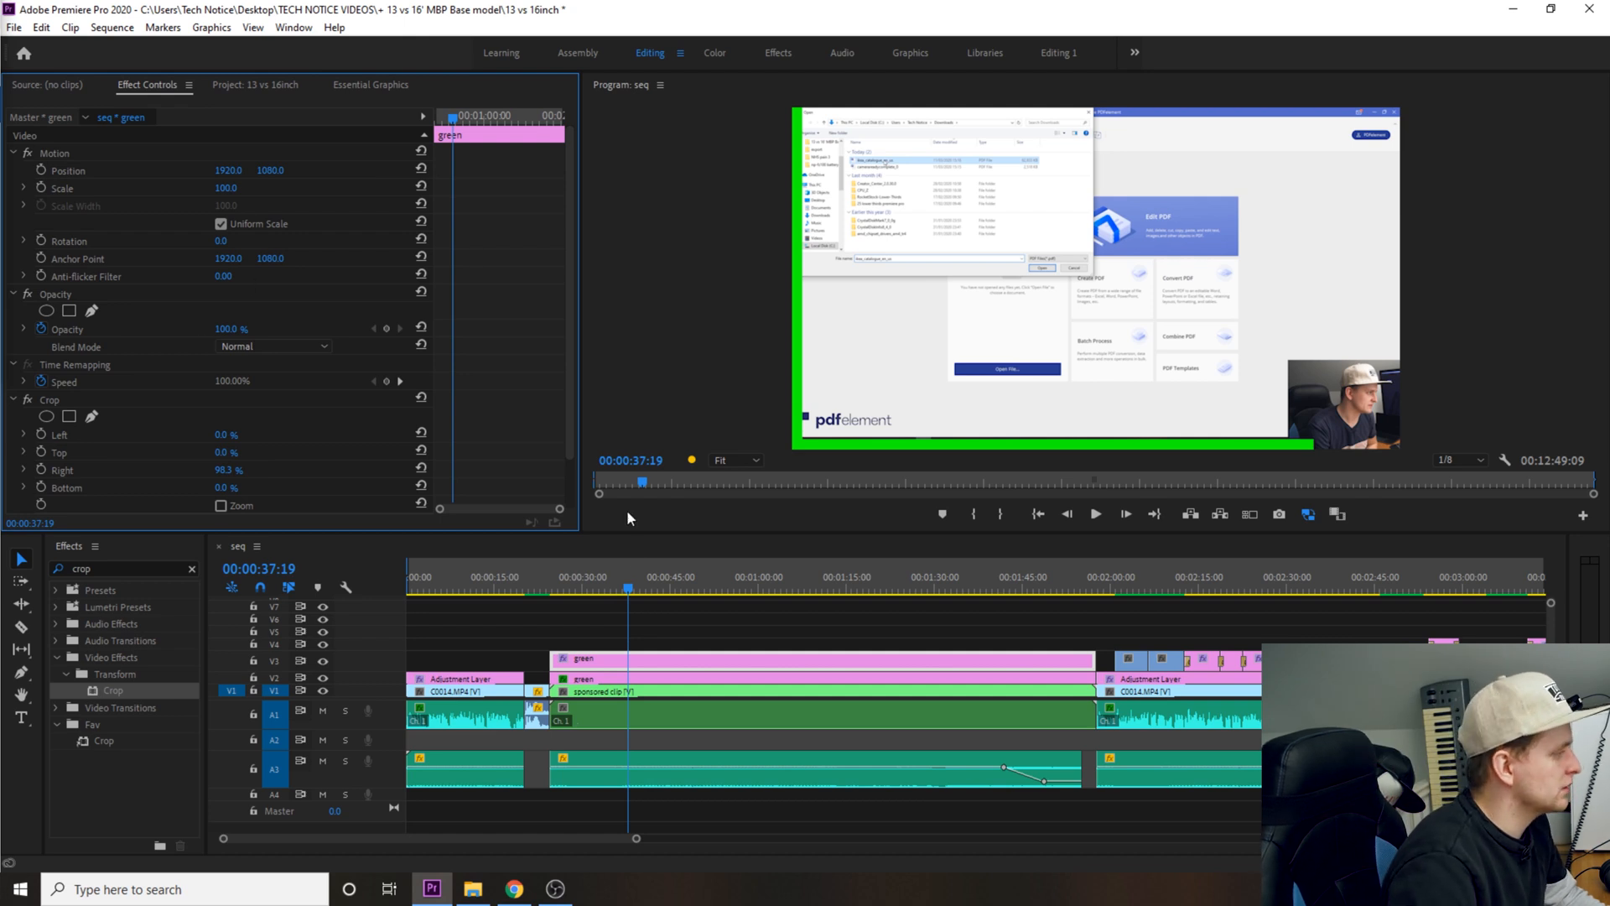
Step: Add a Position keyframe at the sponsored section's start, then move the playhead to its end
{"action": "left_click", "coordinate": [552, 589]}
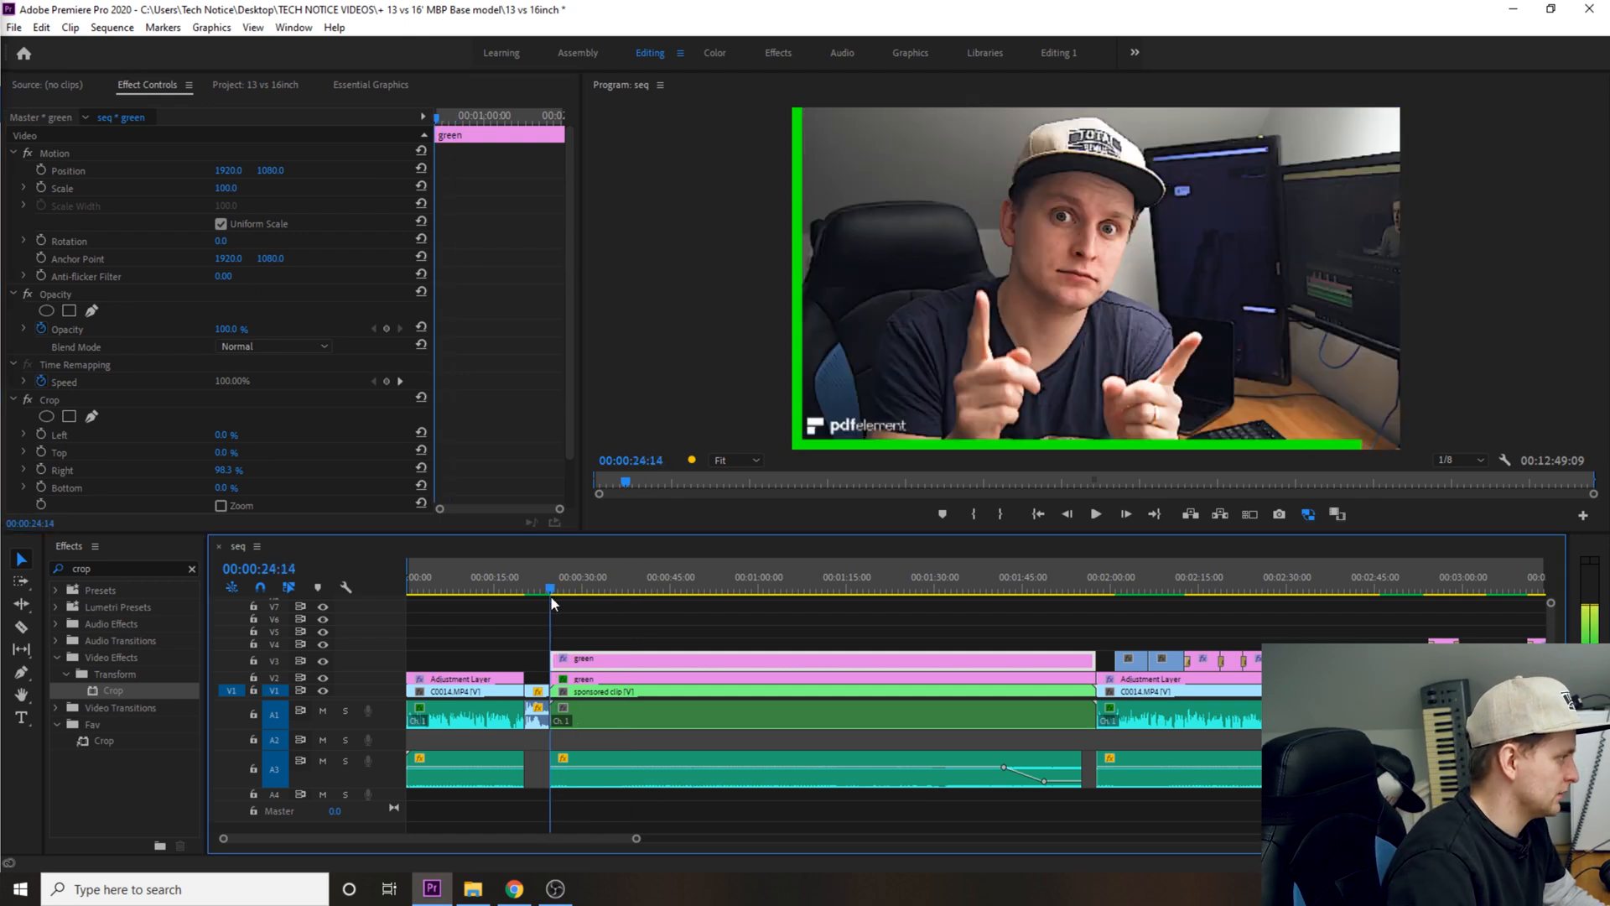
{"action": "mouse_move", "coordinate": [503, 498]}
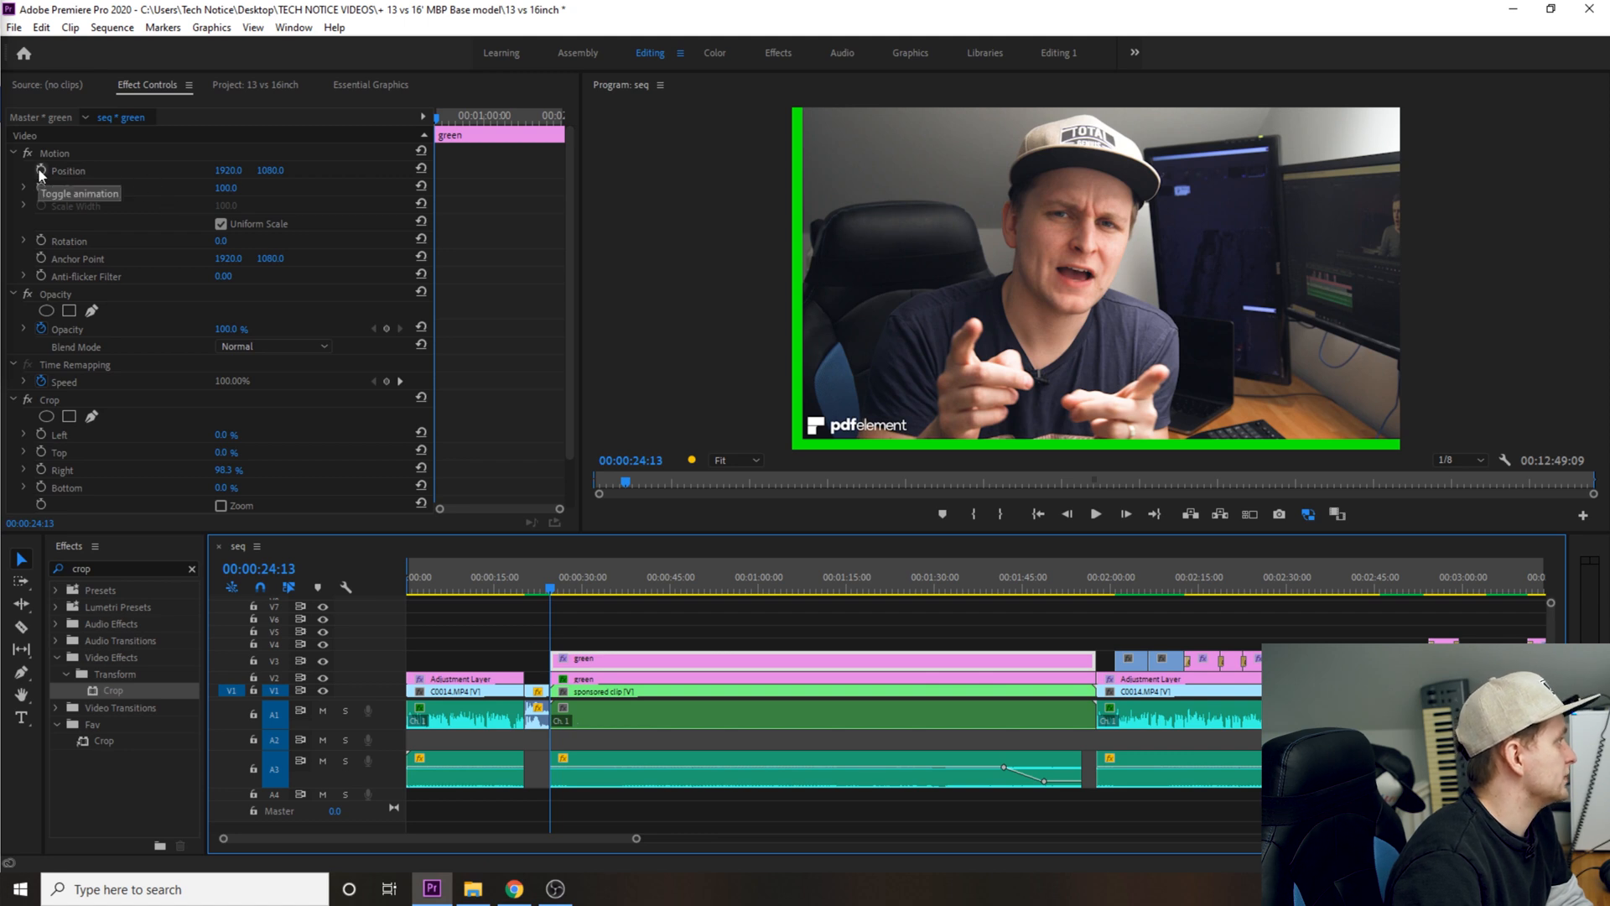
{"action": "left_click", "coordinate": [40, 171]}
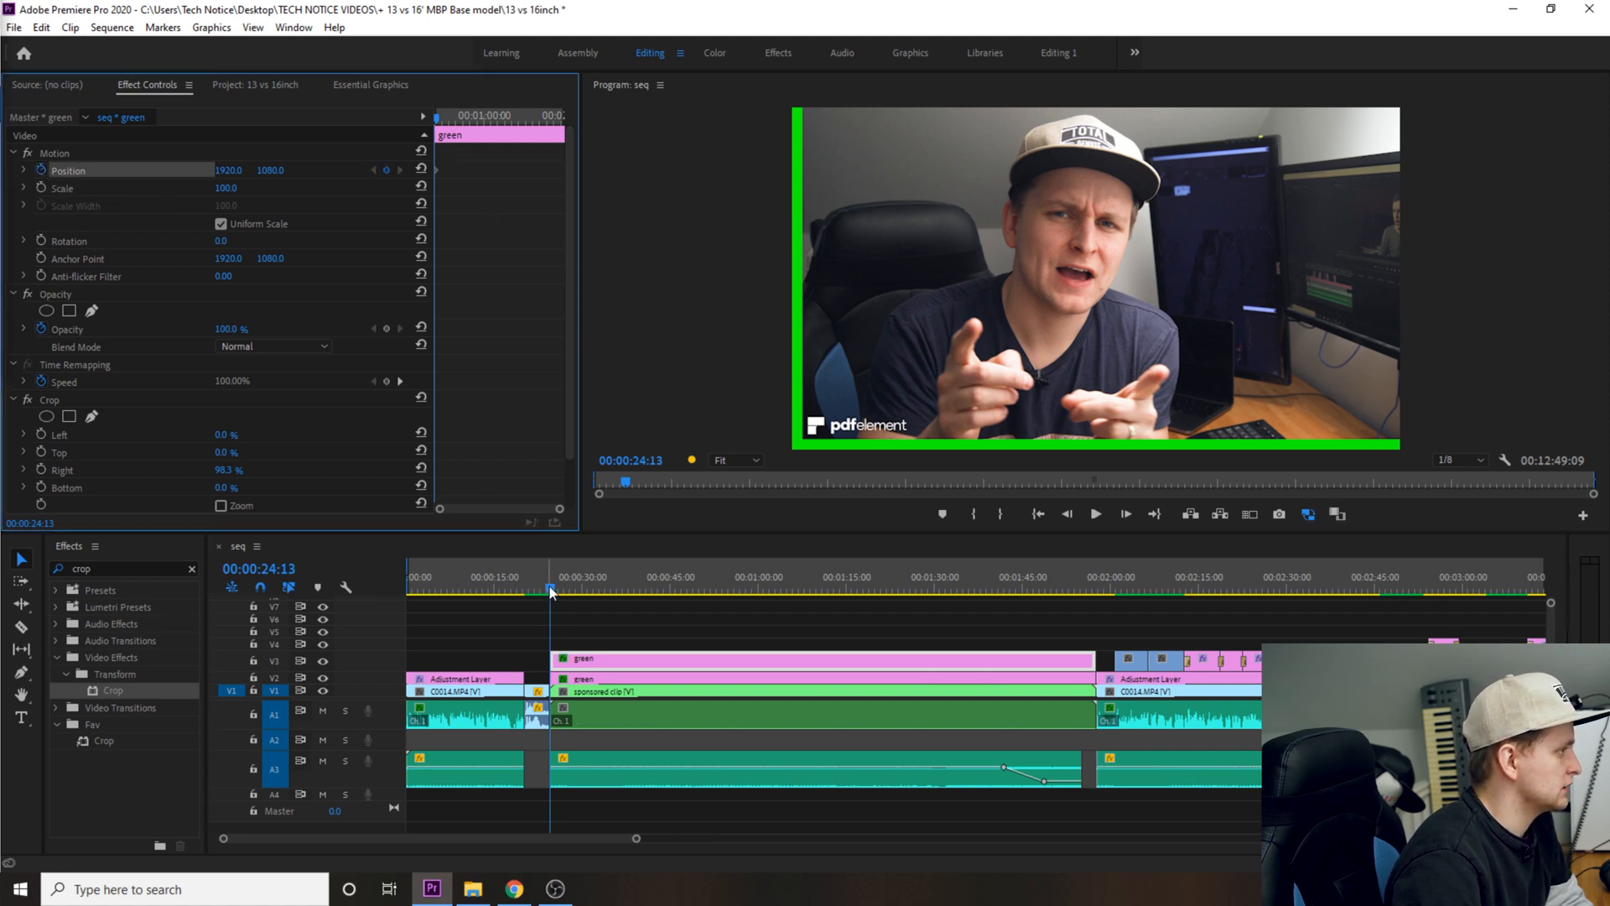
{"action": "left_click", "coordinate": [1045, 589]}
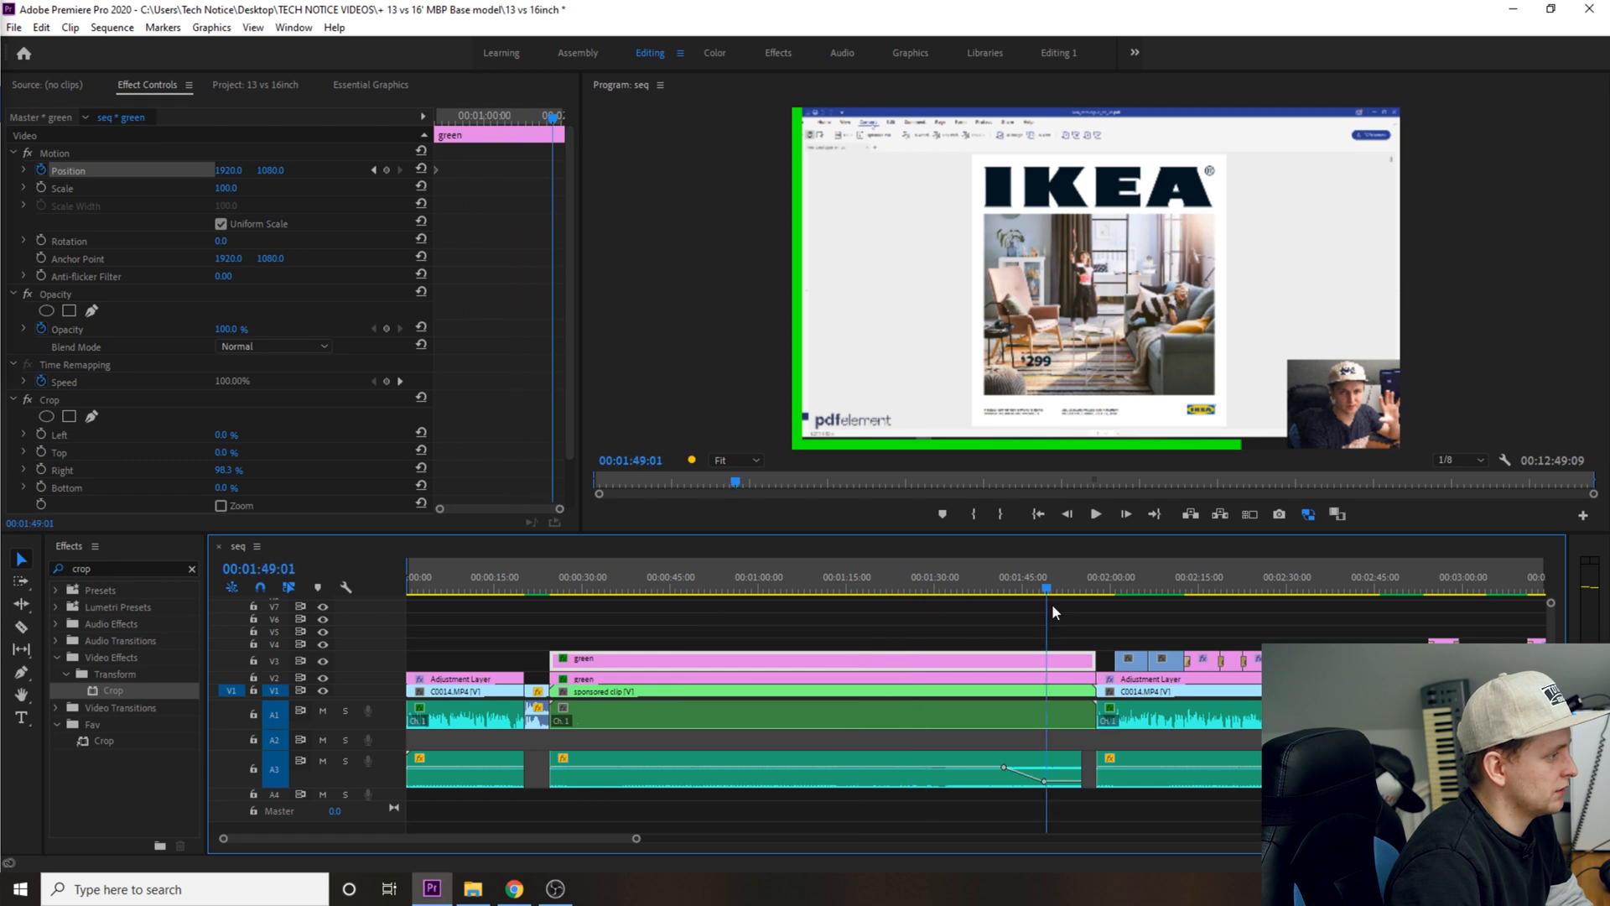
{"action": "left_click", "coordinate": [1092, 589]}
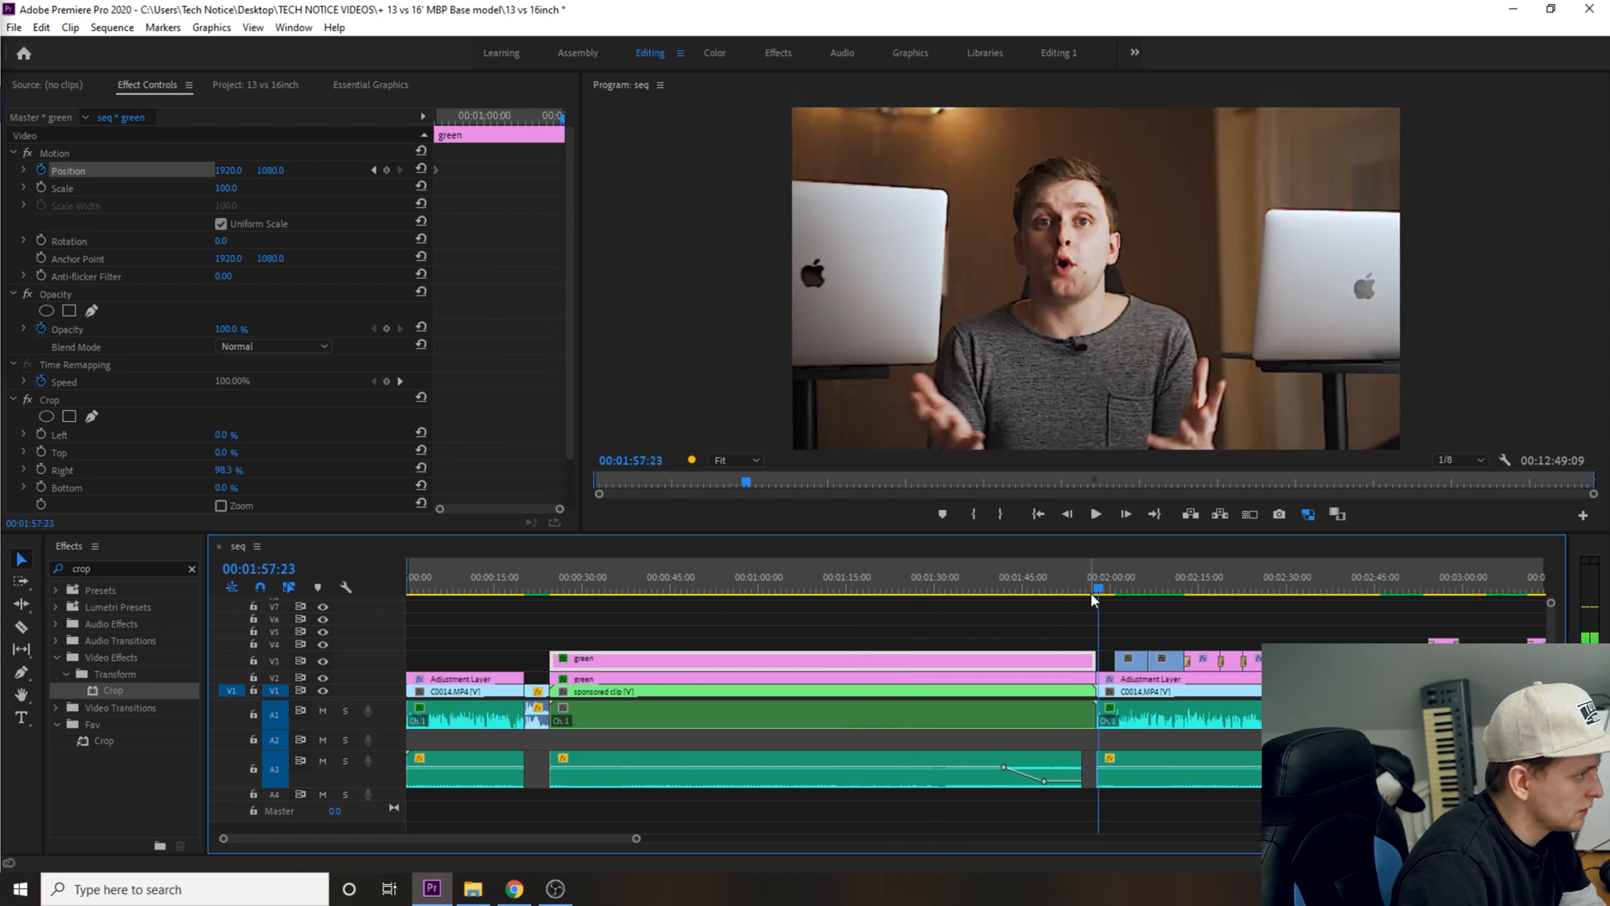
{"action": "left_click", "coordinate": [1096, 589]}
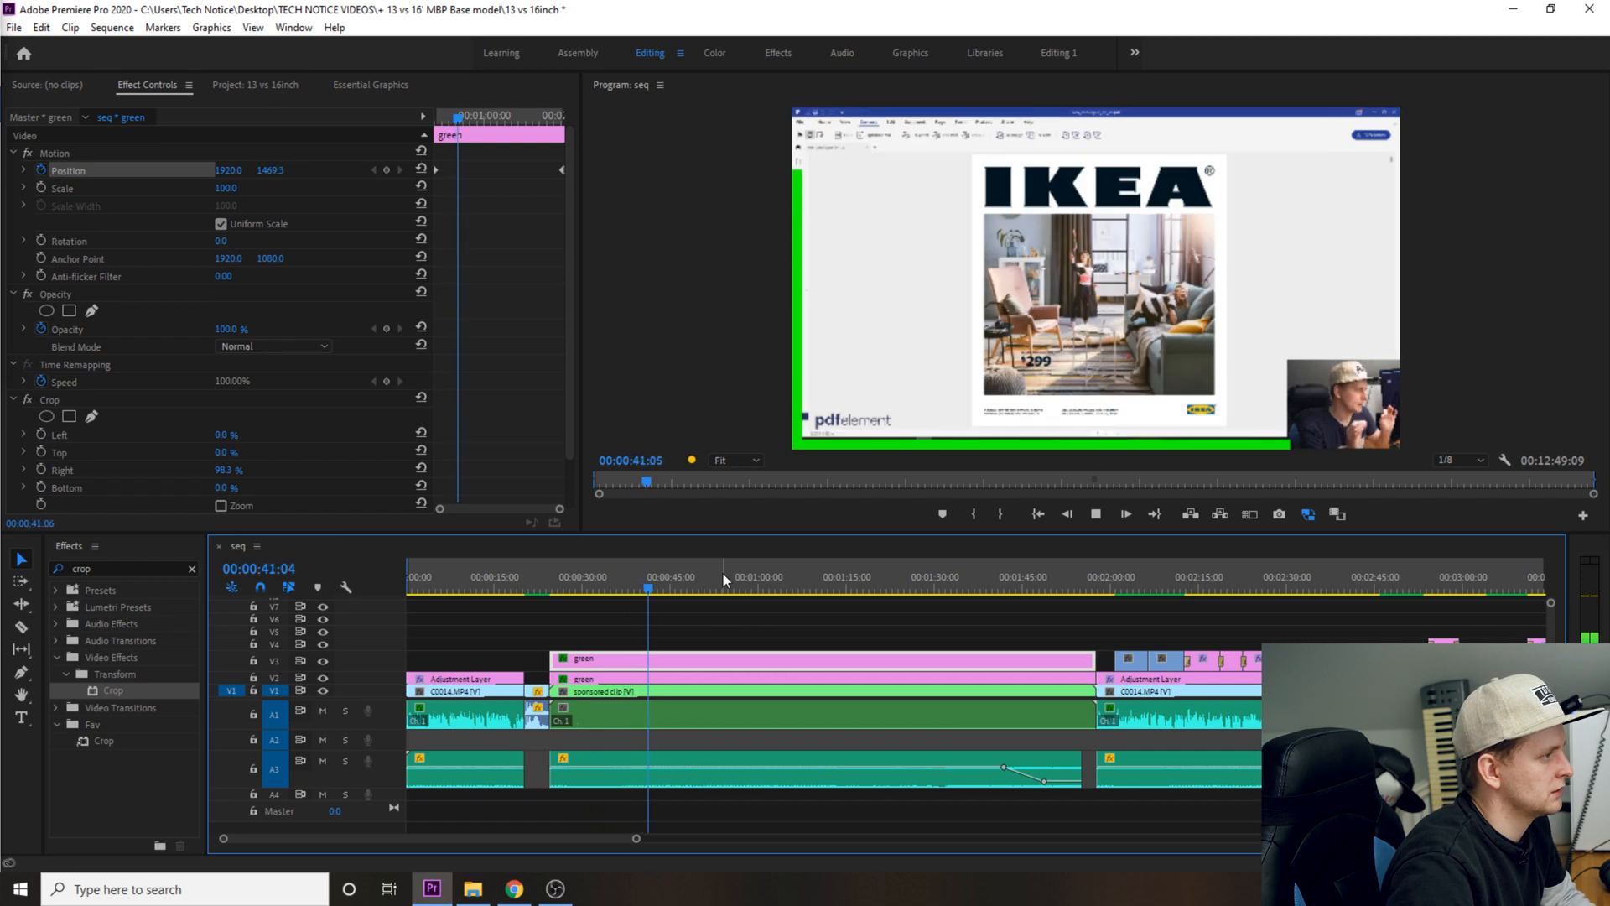
Step: Play back around the sponsored section's end to review the left bar sliding down to Y 3043.2
{"action": "left_click", "coordinate": [694, 576]}
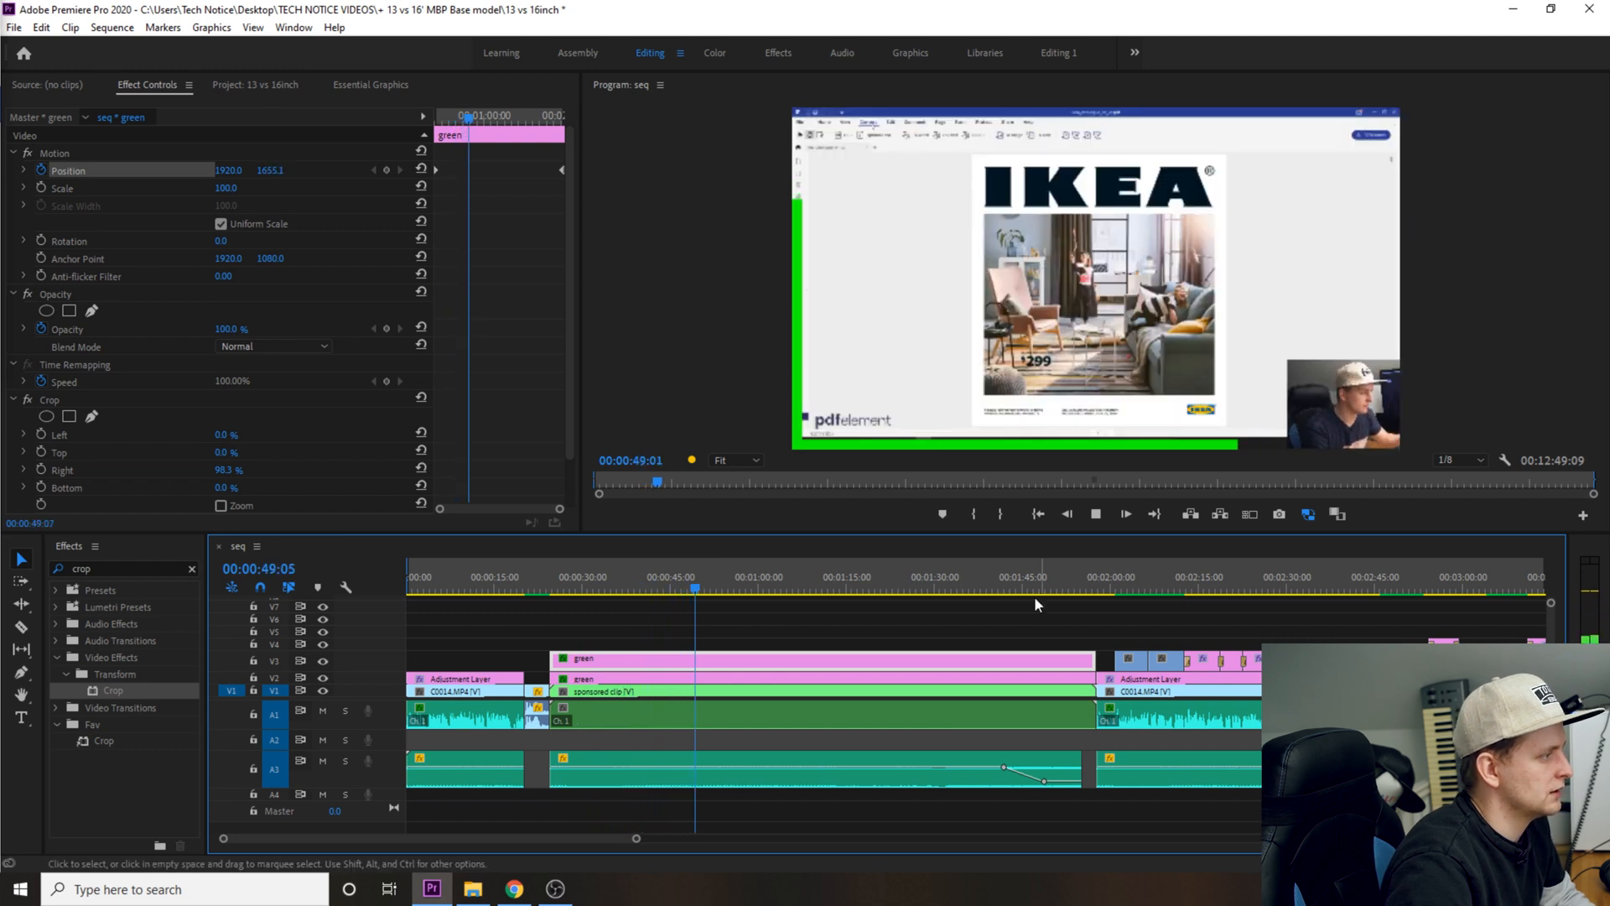
{"action": "left_click", "coordinate": [1072, 575]}
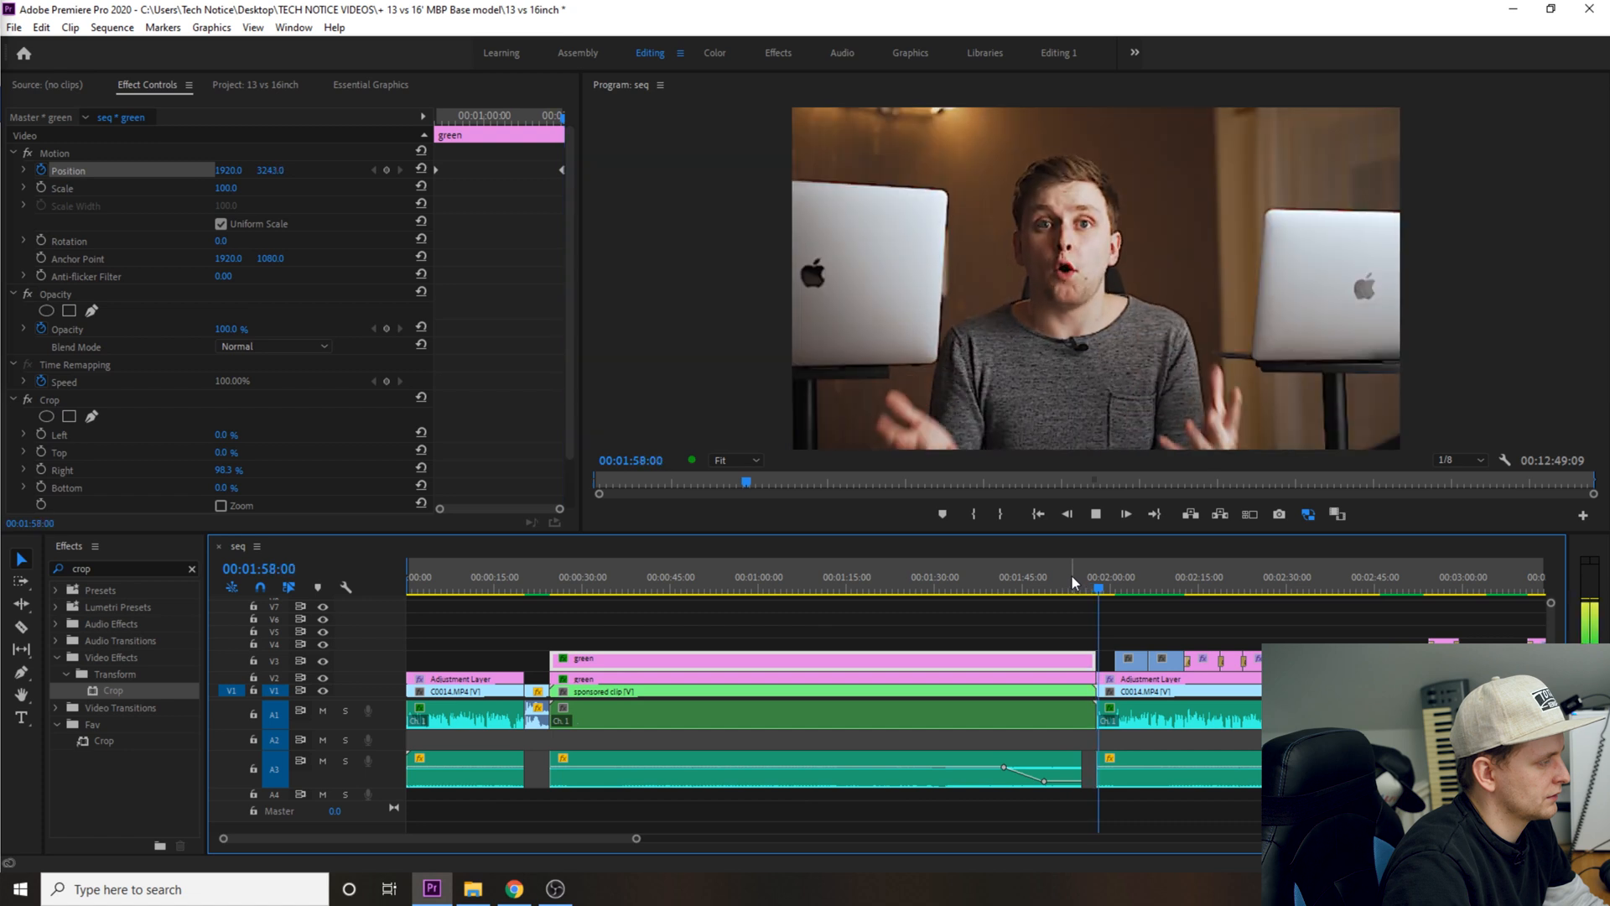
{"action": "left_click", "coordinate": [1090, 587]}
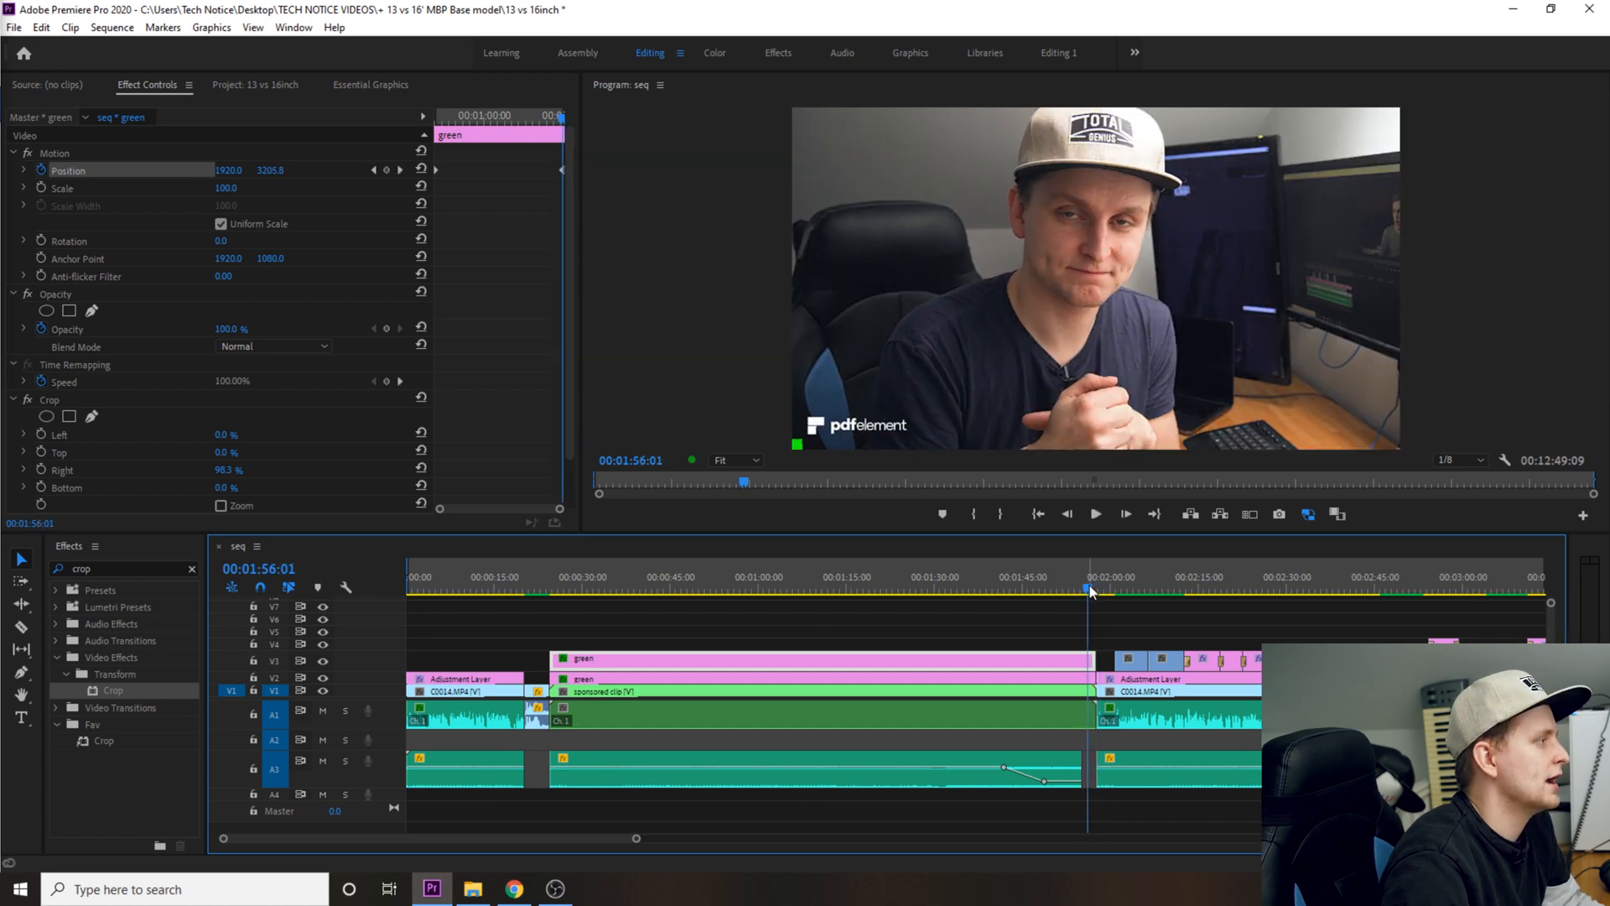
{"action": "left_click", "coordinate": [1095, 515]}
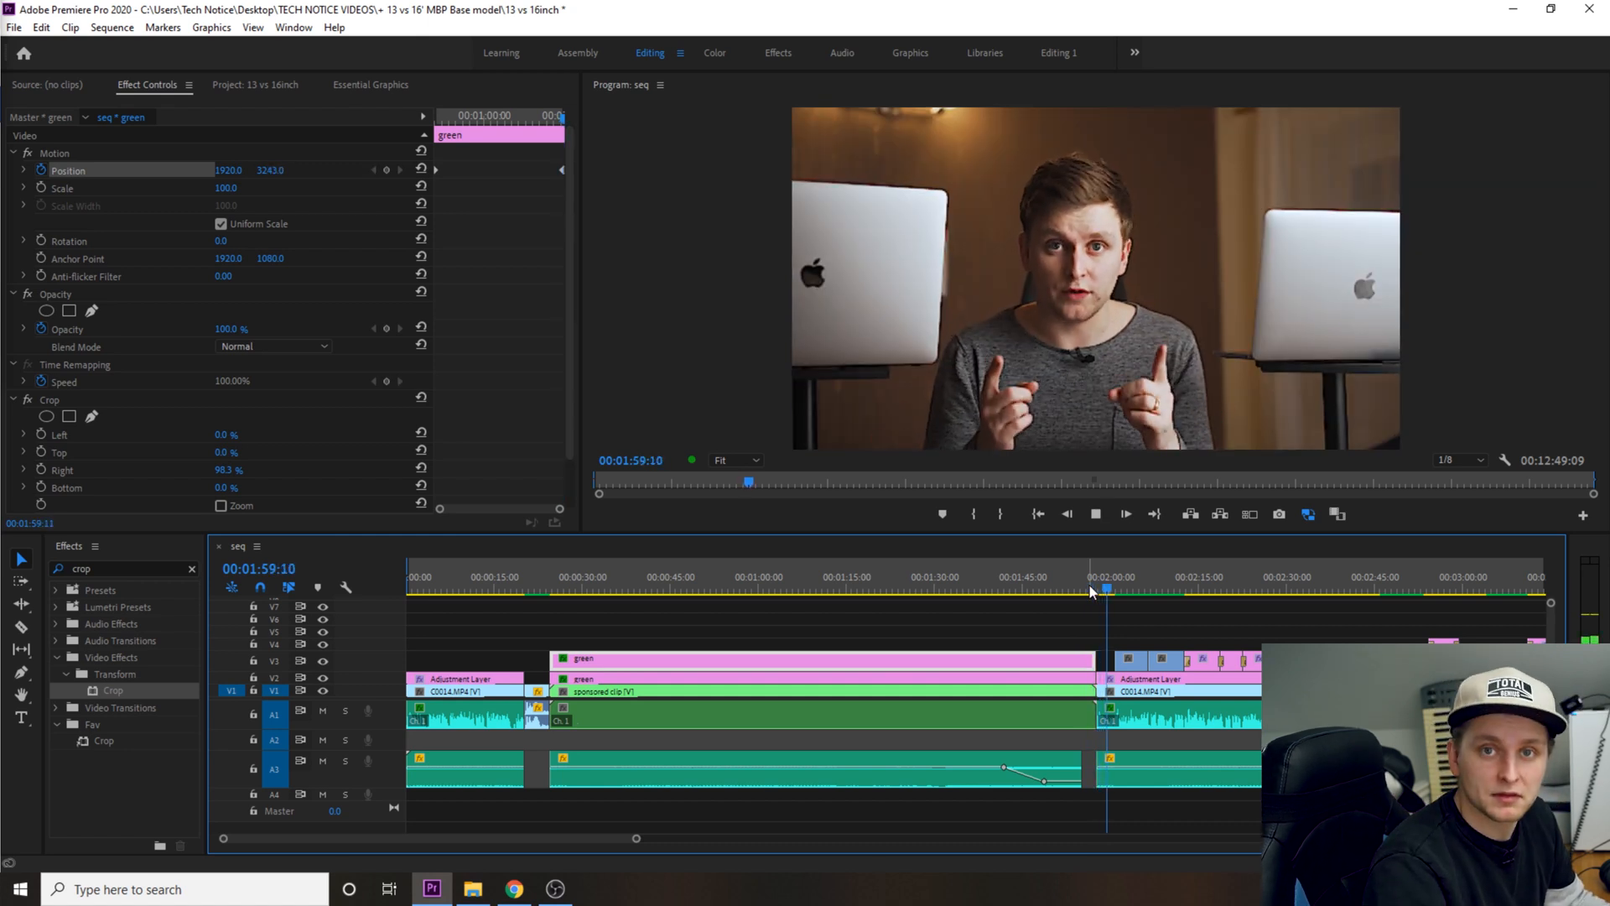
{"action": "left_click", "coordinate": [1047, 591]}
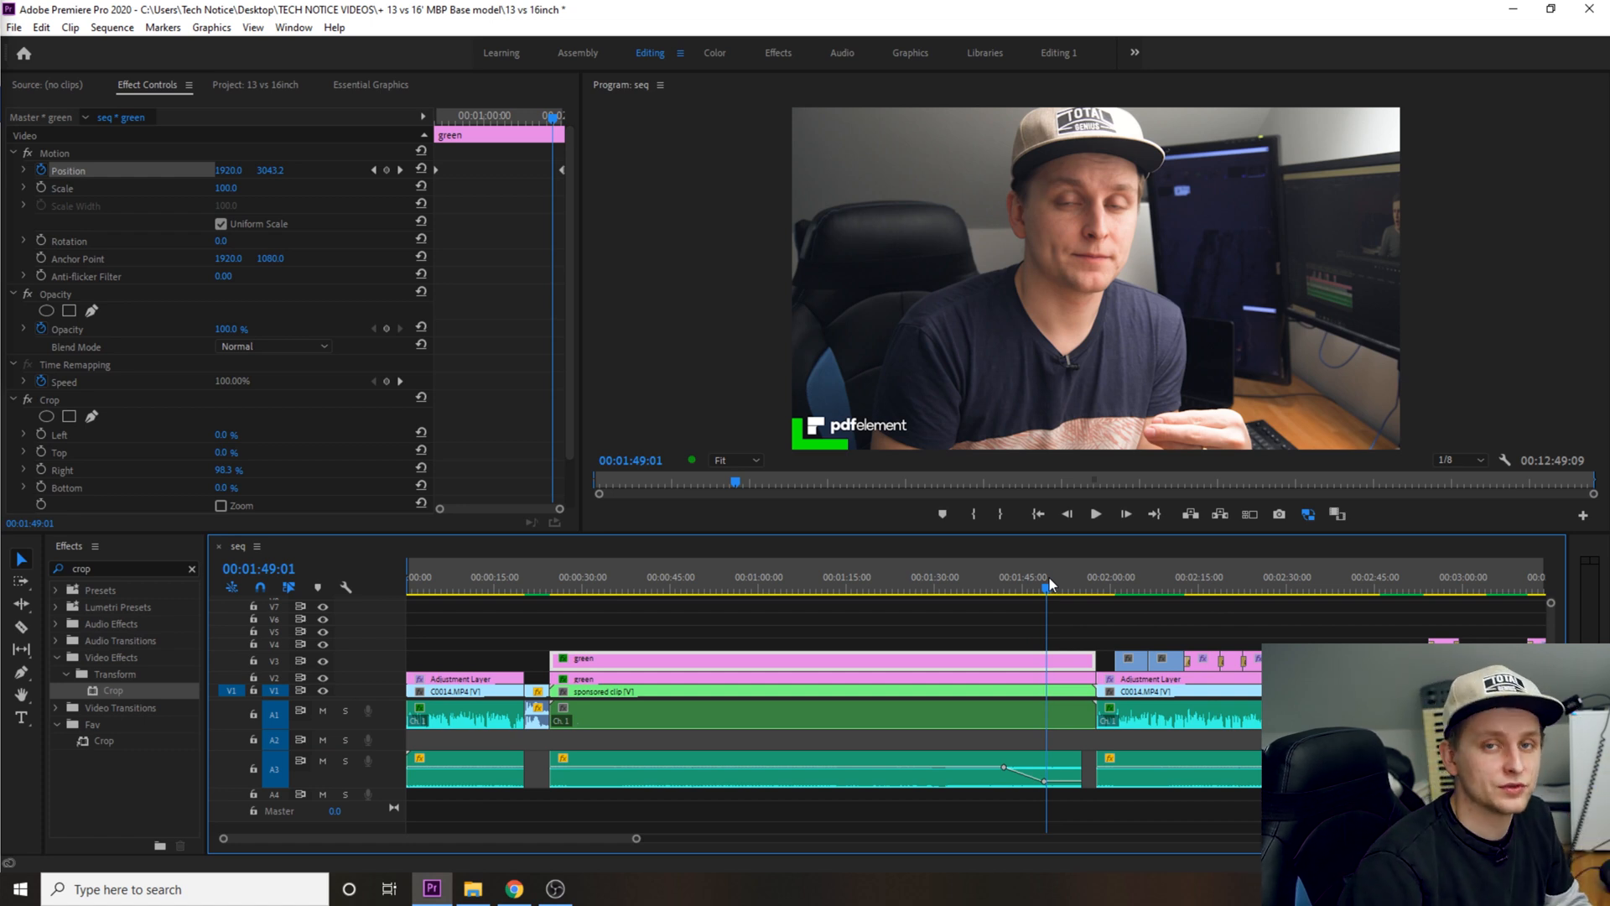
Step: Return the playhead to the sponsored section's start for the top-edge matte cropped 97% from the bottom
{"action": "left_click", "coordinate": [552, 576]}
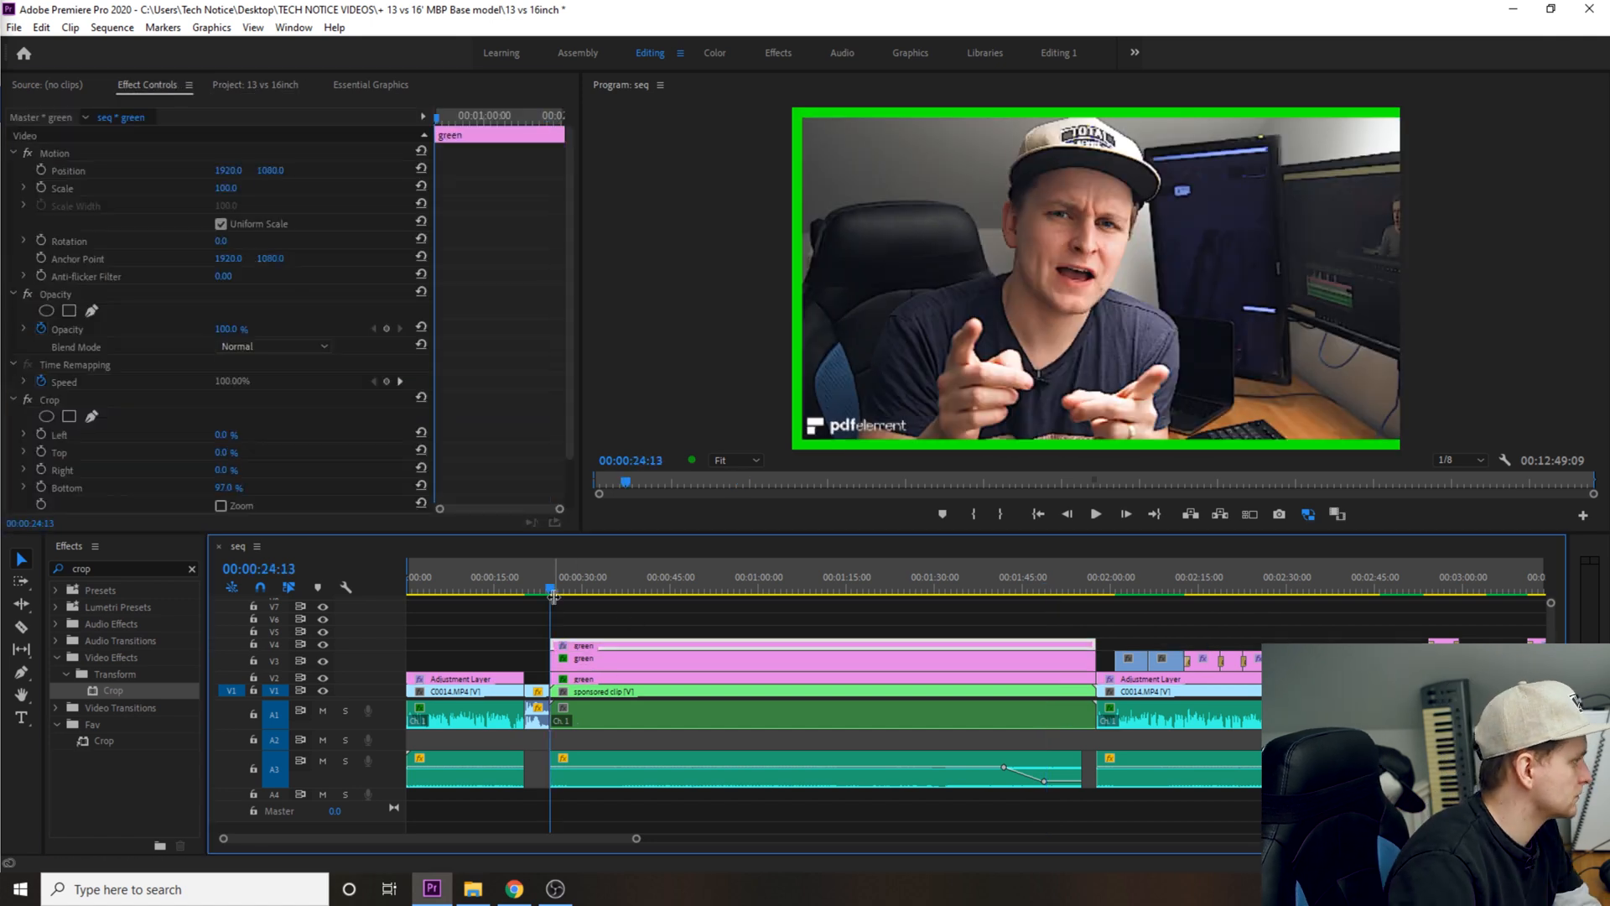